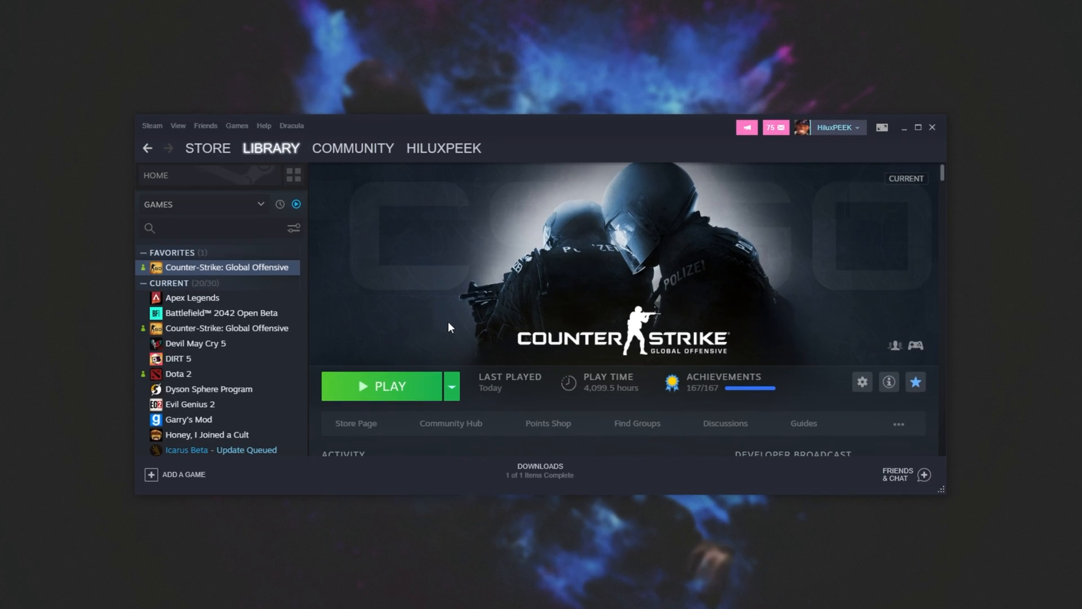
Browse Counter-Strike: Global Offensive's local files from the Steam Library list
right_click(225, 267)
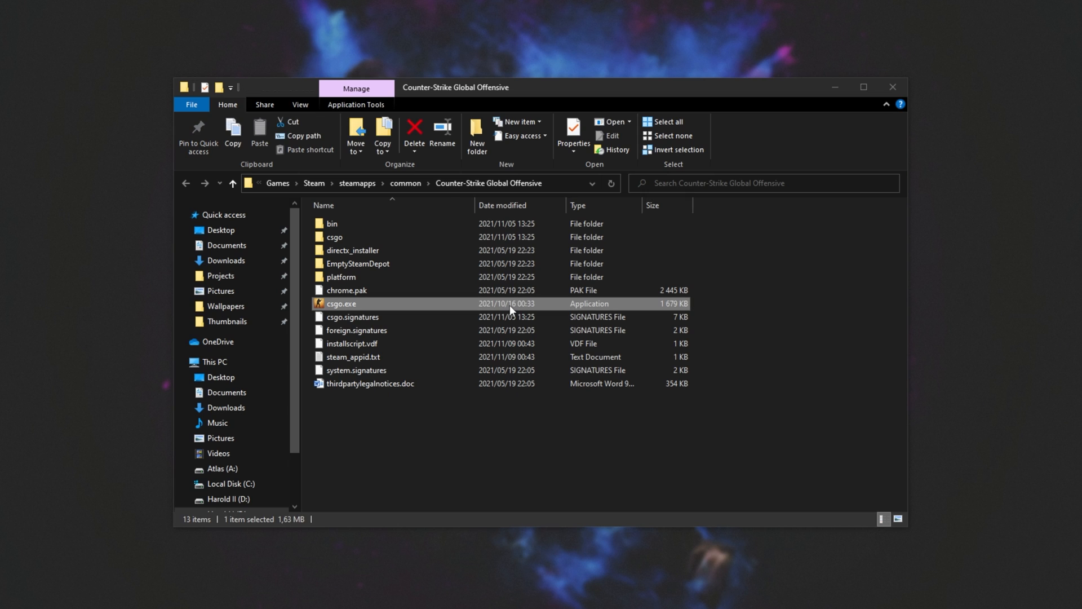
mouse_move(385, 309)
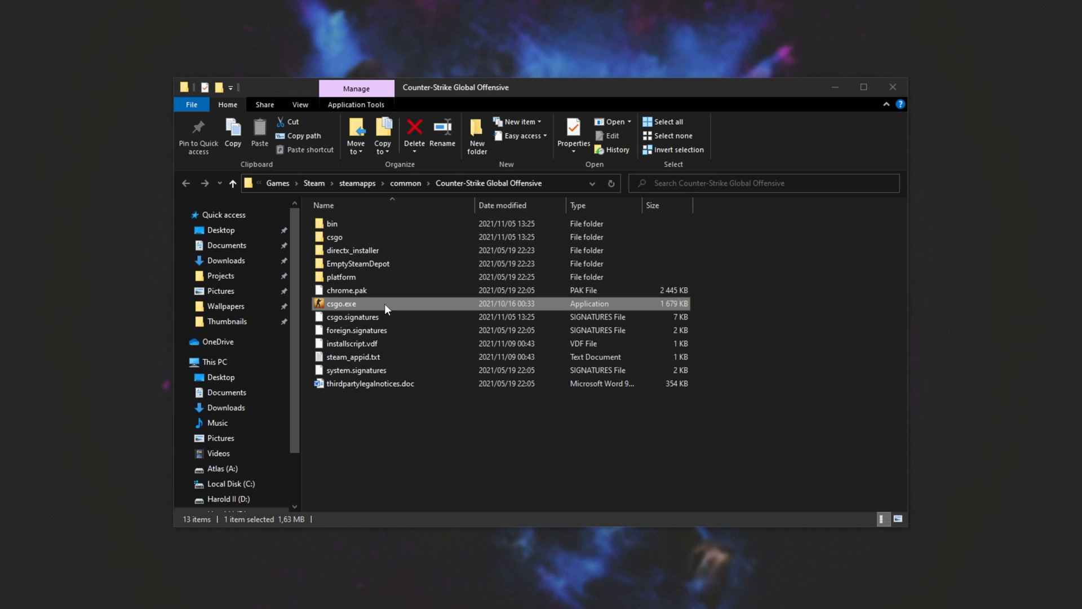
In csgo.exe's Compatibility properties, disable fullscreen optimizations
click(573, 131)
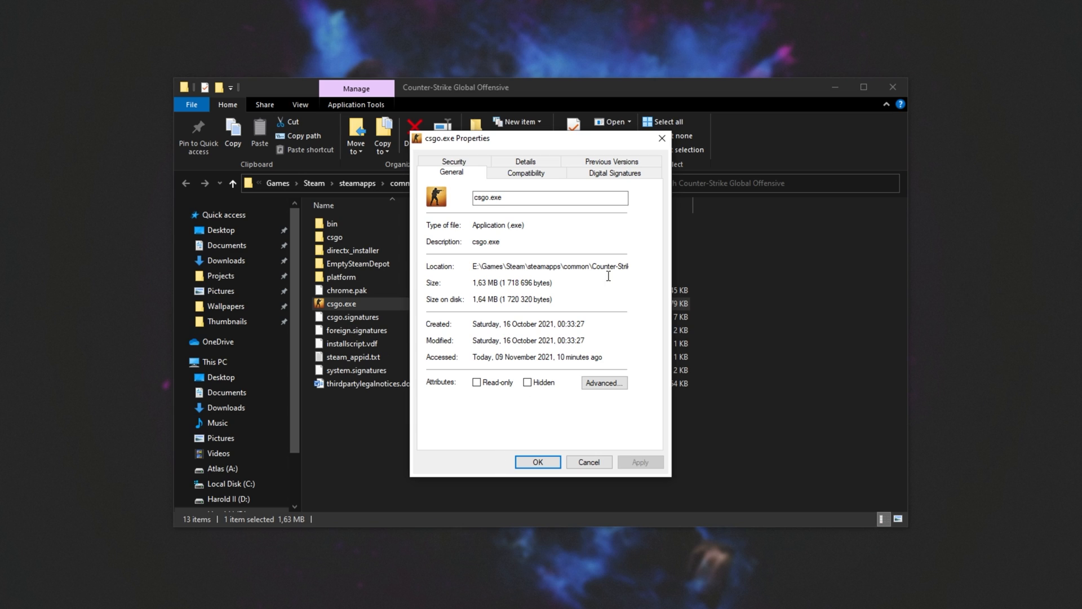
click(525, 173)
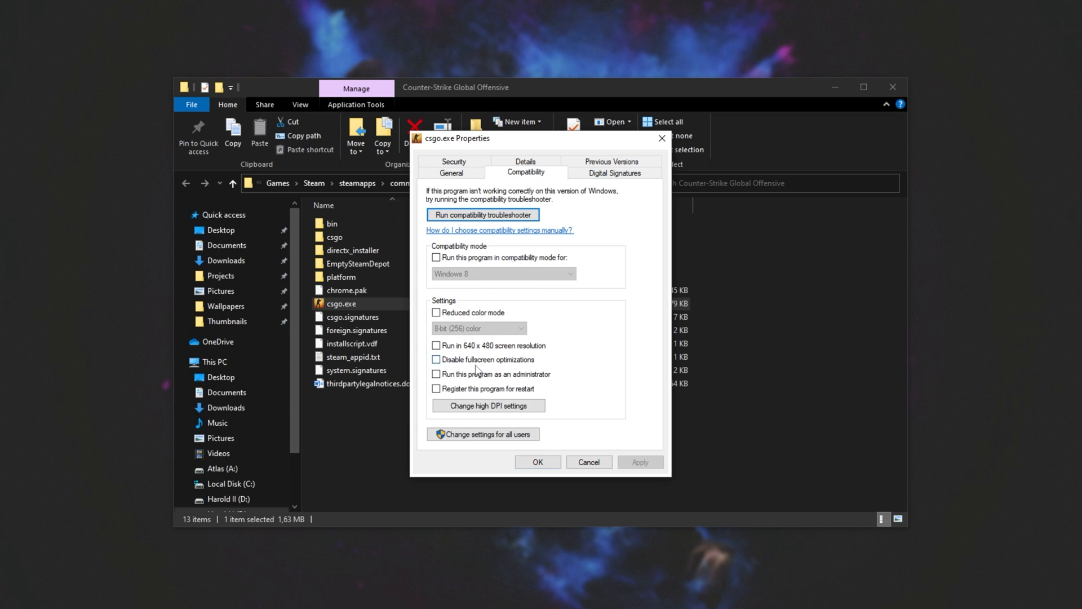
click(436, 358)
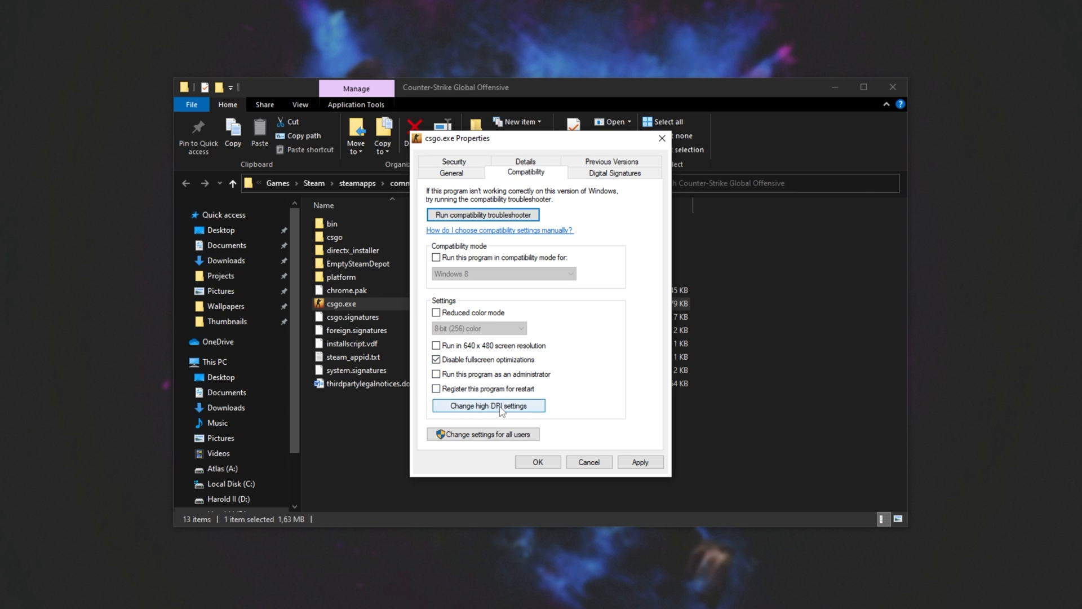
Override high DPI scaling by the application for csgo.exe and apply the changes
click(487, 405)
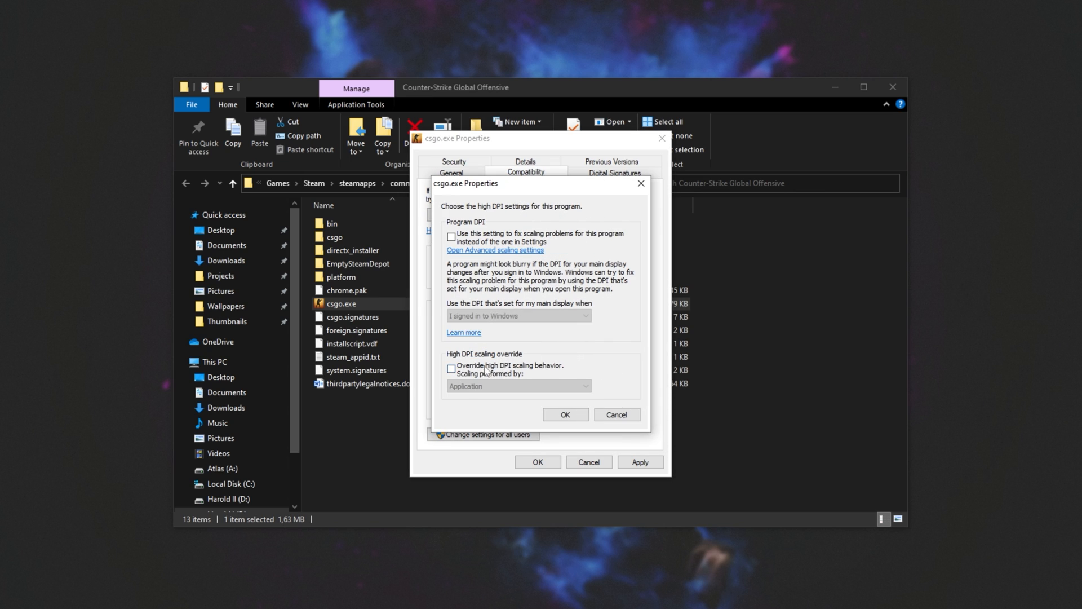
click(451, 368)
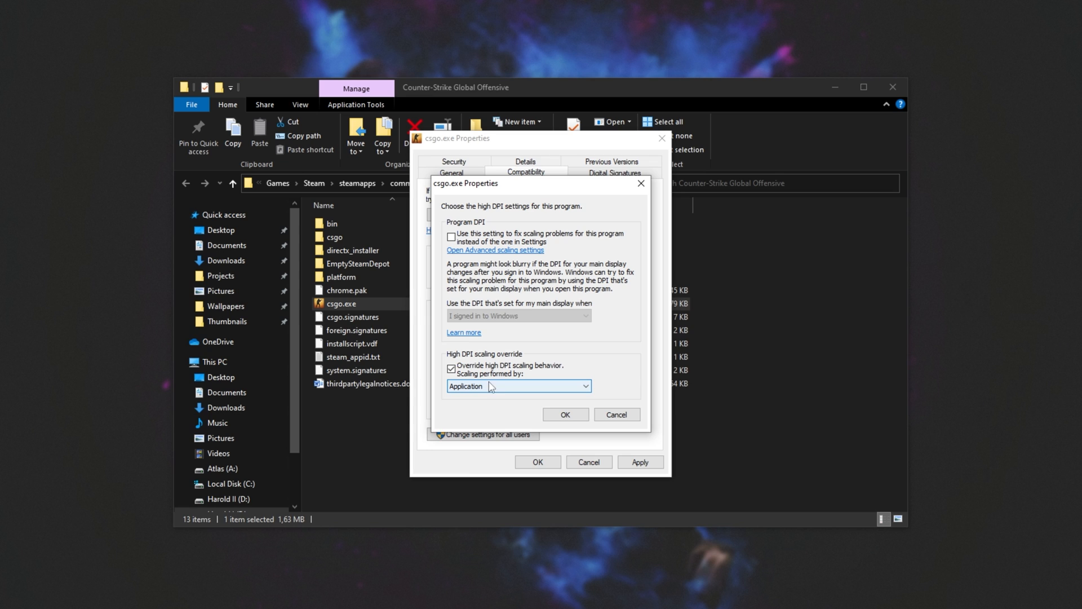
click(565, 414)
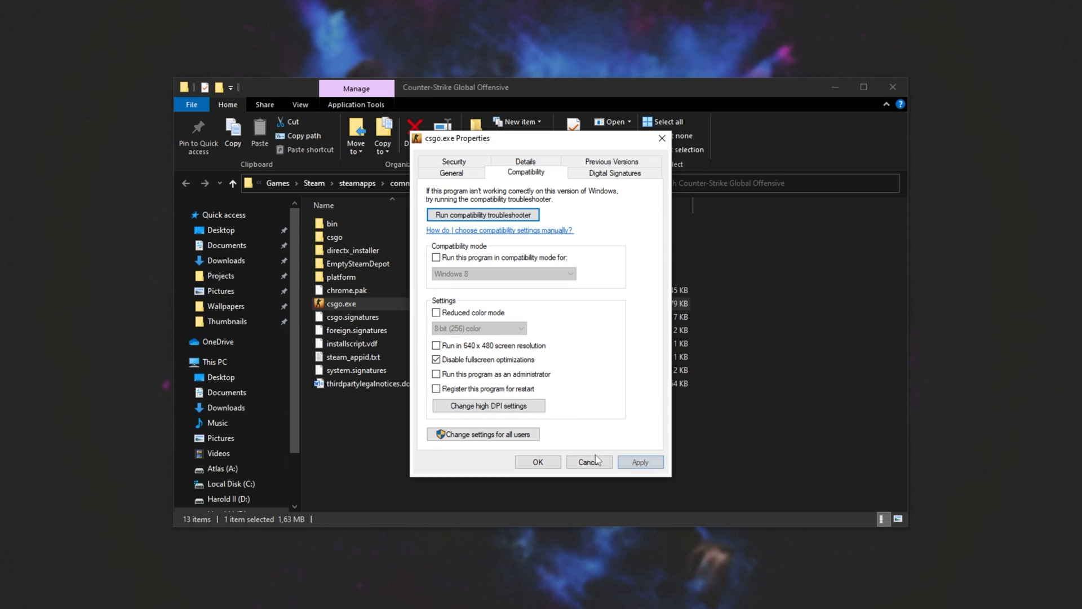
click(588, 461)
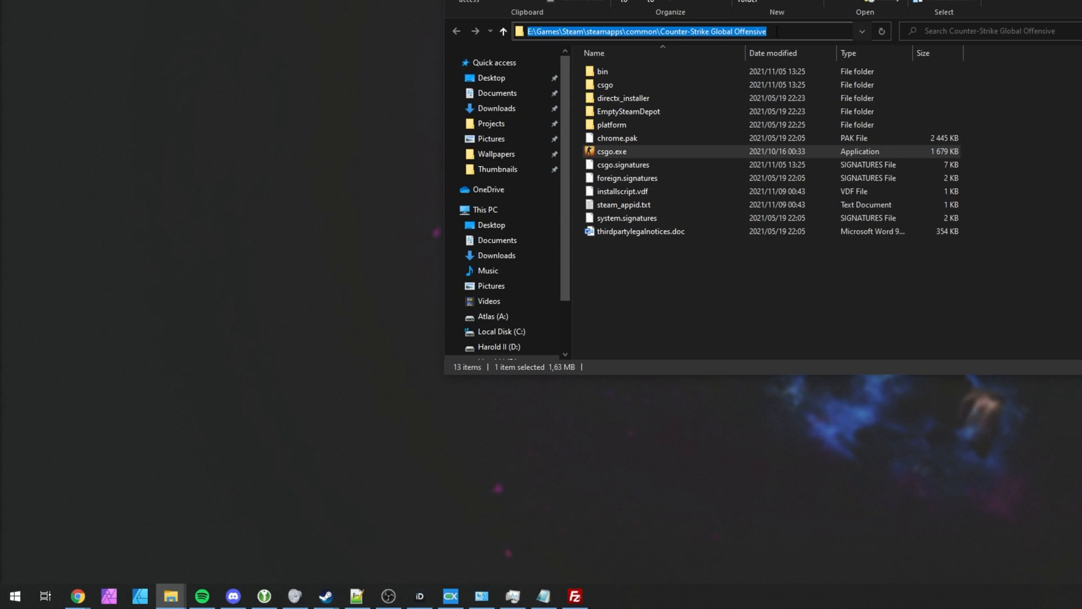
Search 'gpu' from the Start menu to reach Windows Graphics settings
text(gpu)
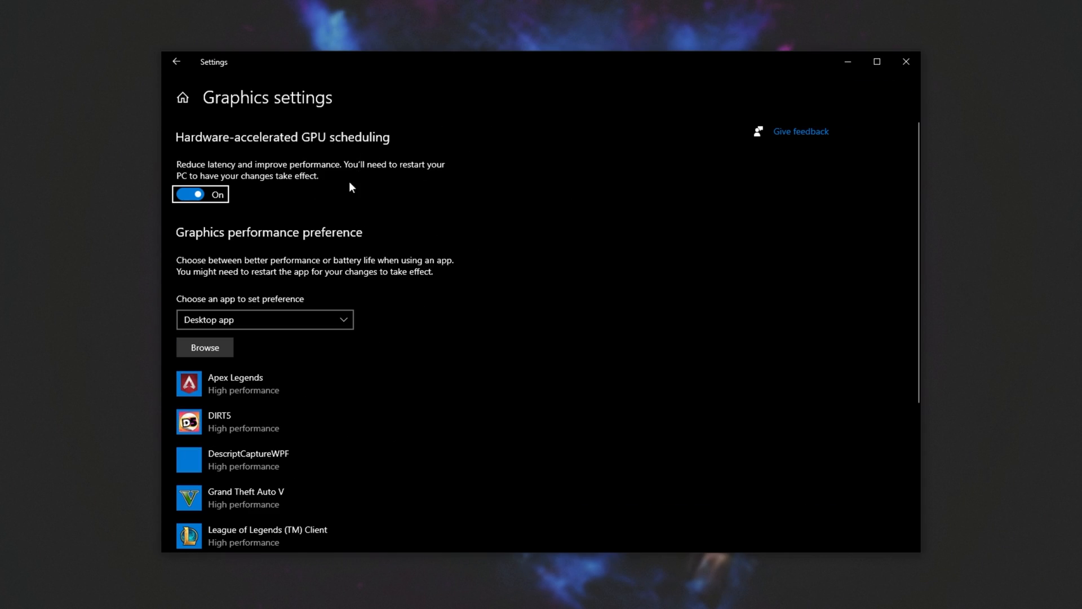
mouse_move(371, 165)
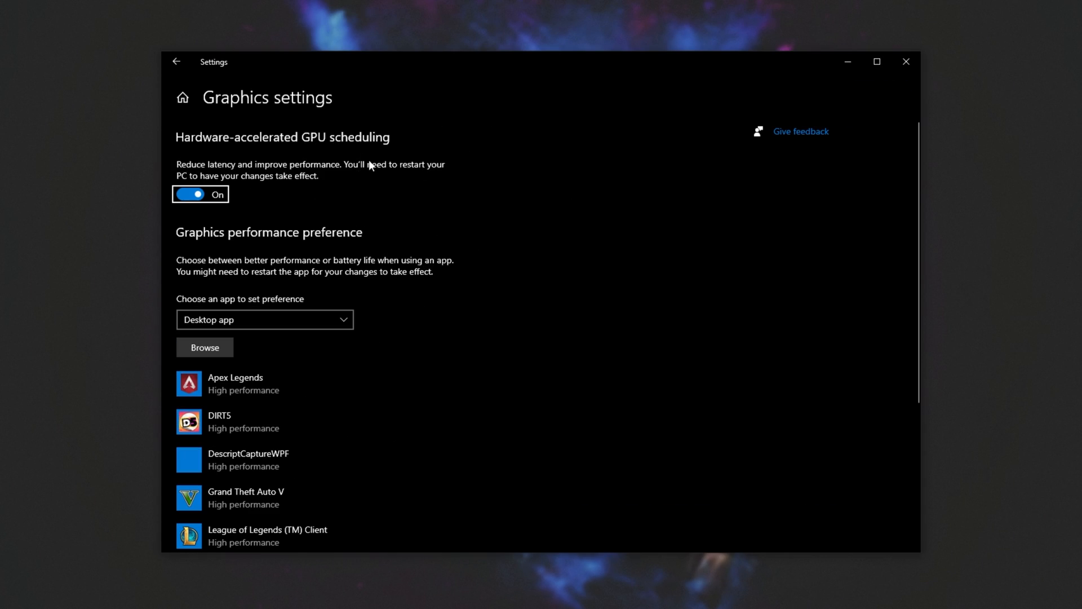
mouse_move(312, 235)
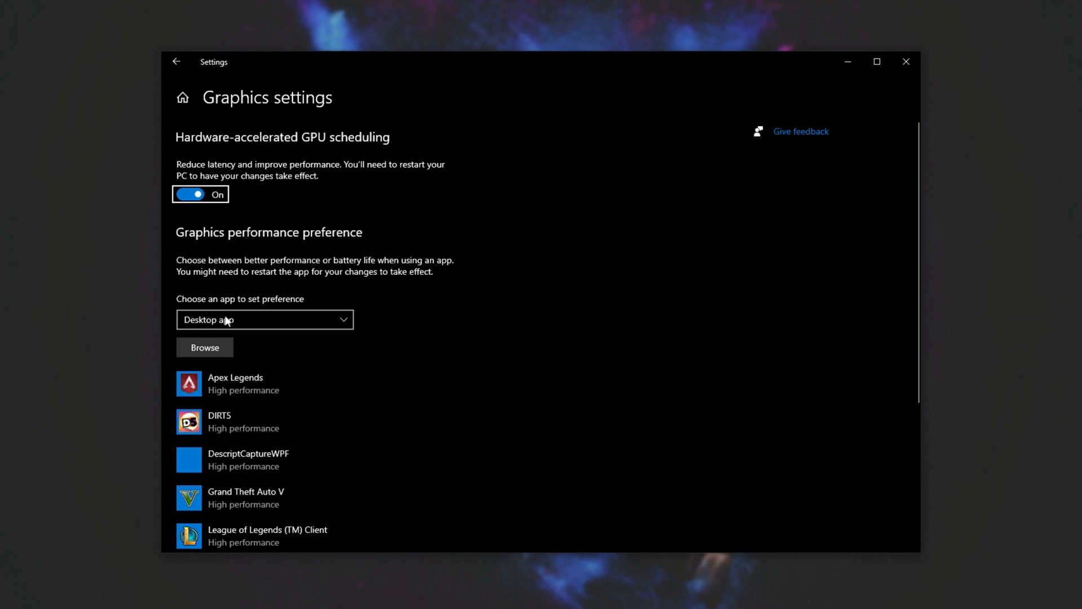
Add csgo.exe from E:\Games\Steam\steamapps\common\Counter-Strike Global Offensive to the graphics preference list
click(204, 347)
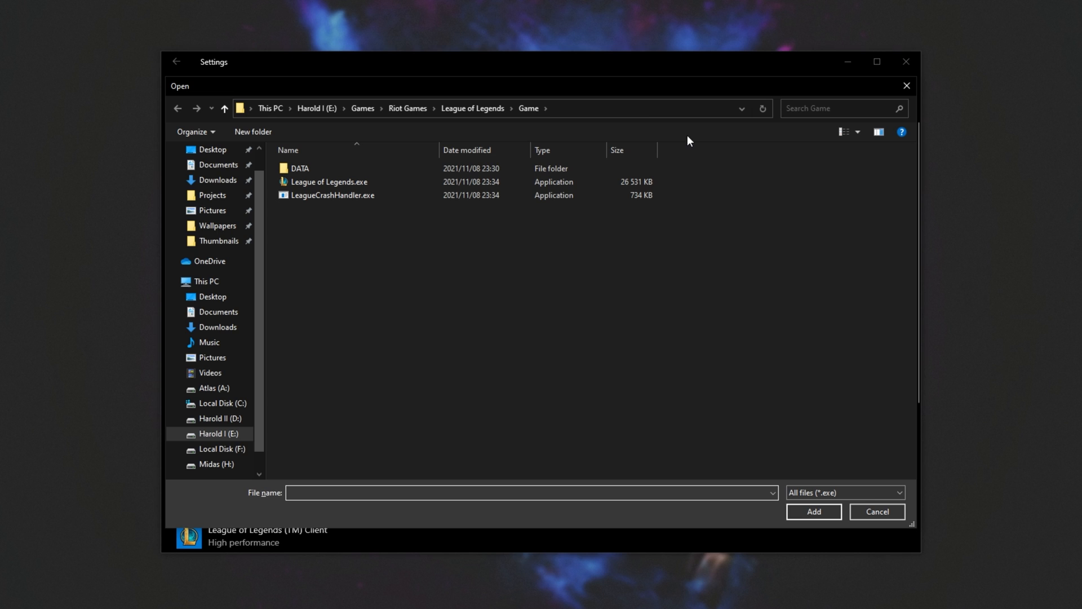
text(E:\Games\Steam\steamapps\common\Counter-Strike Global Offensive)
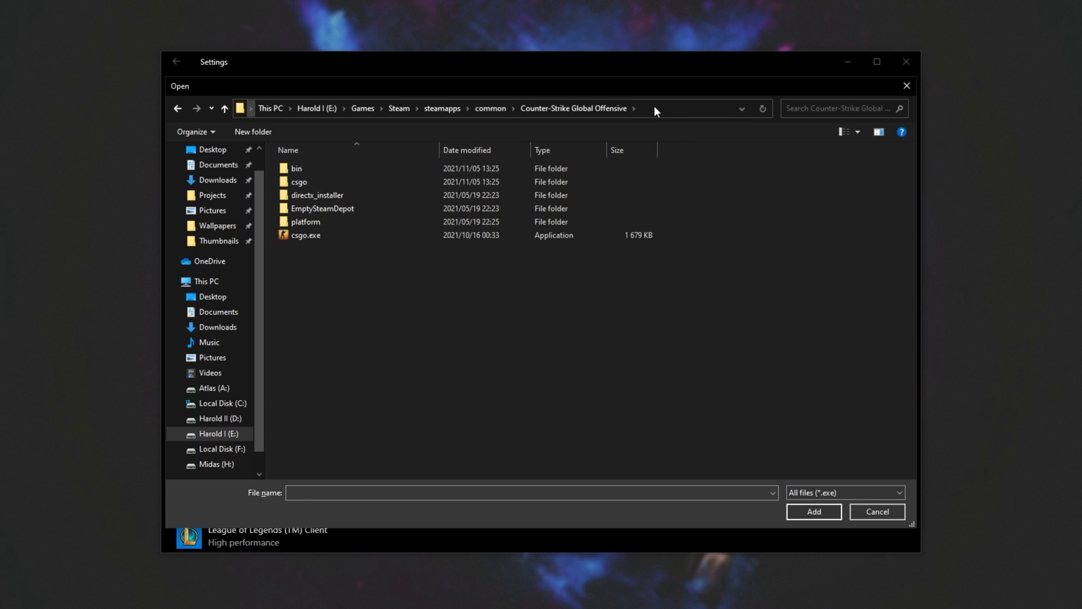
click(876, 512)
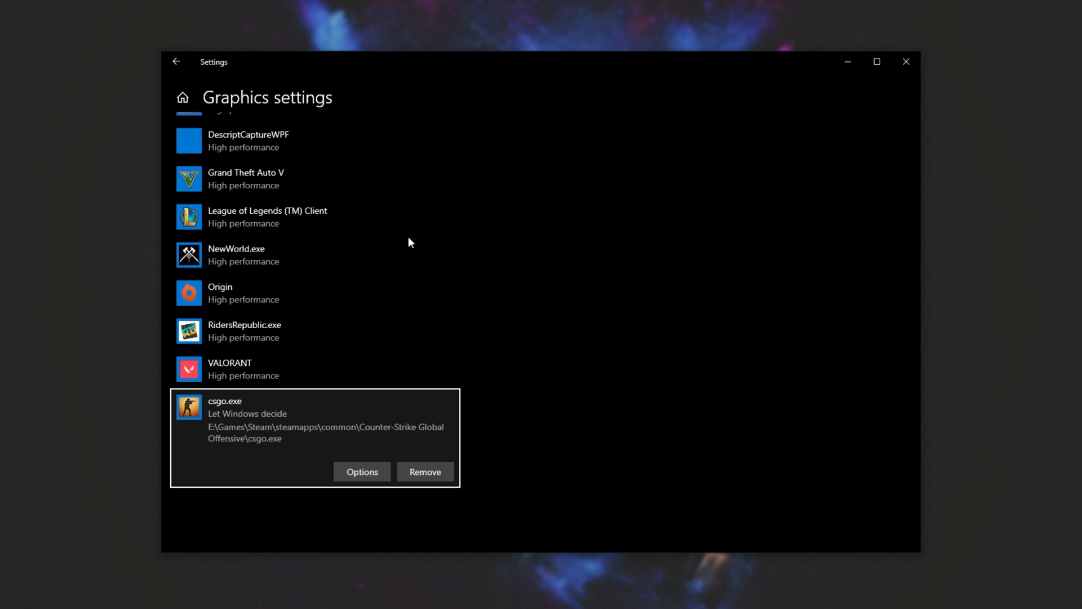
Set csgo.exe's graphics preference to High performance and save it
click(361, 471)
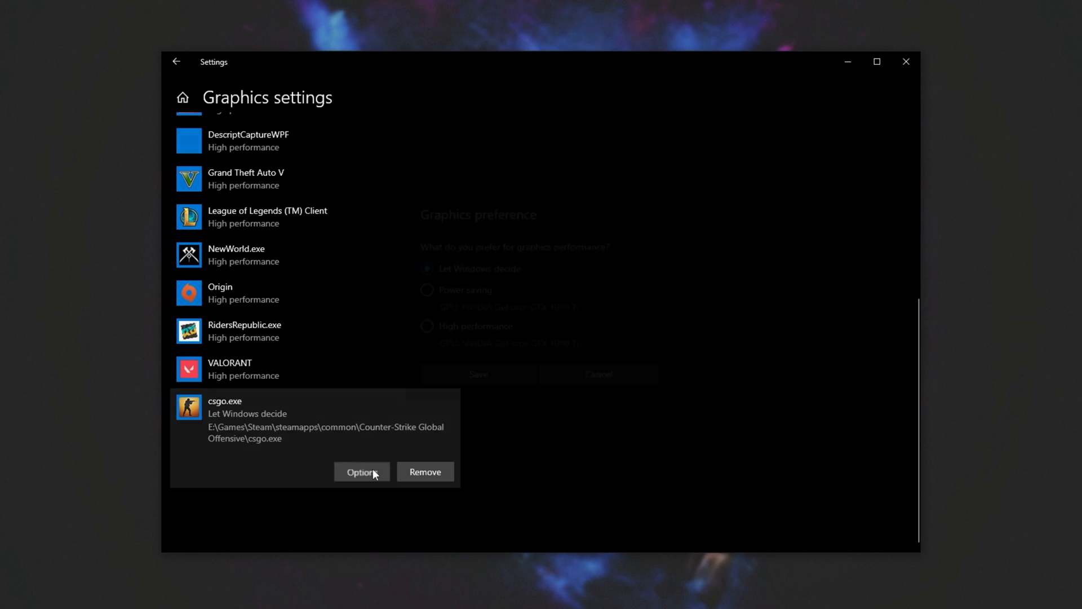
click(361, 471)
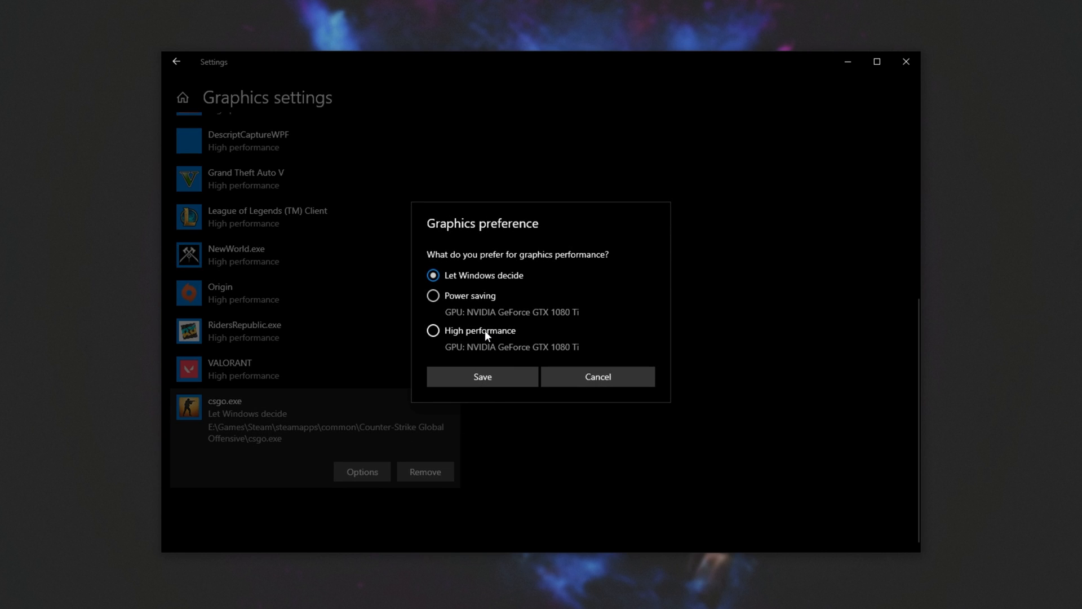
click(481, 377)
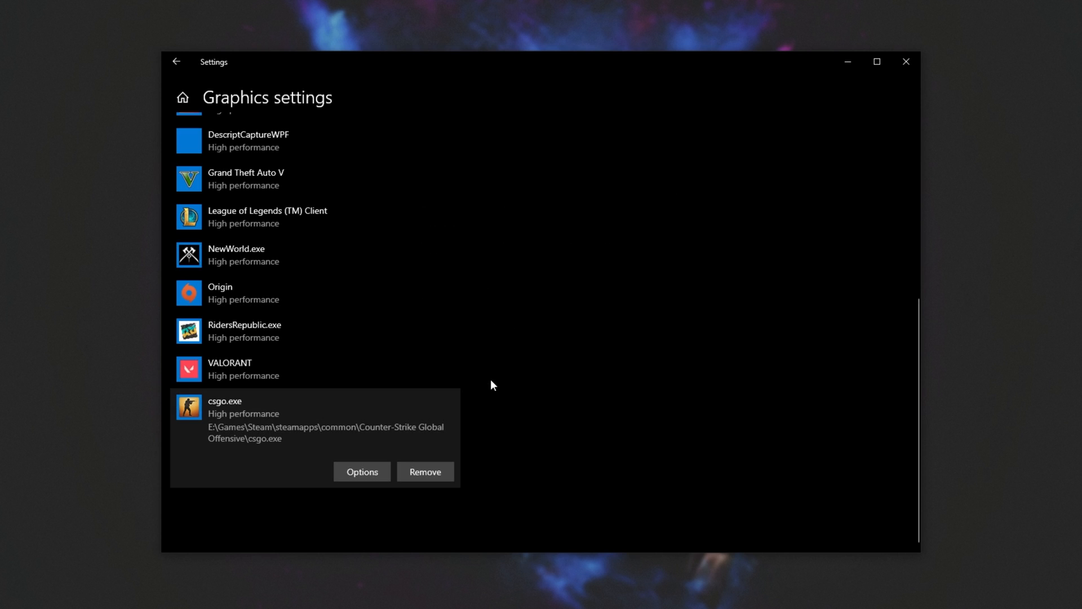
scroll(up, 3)
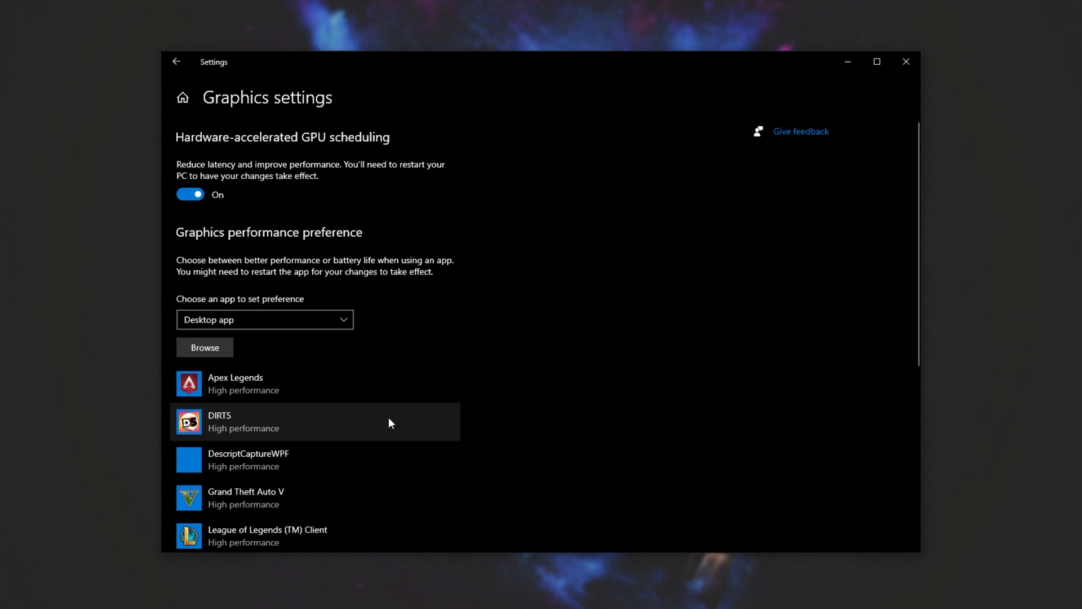
mouse_move(432, 325)
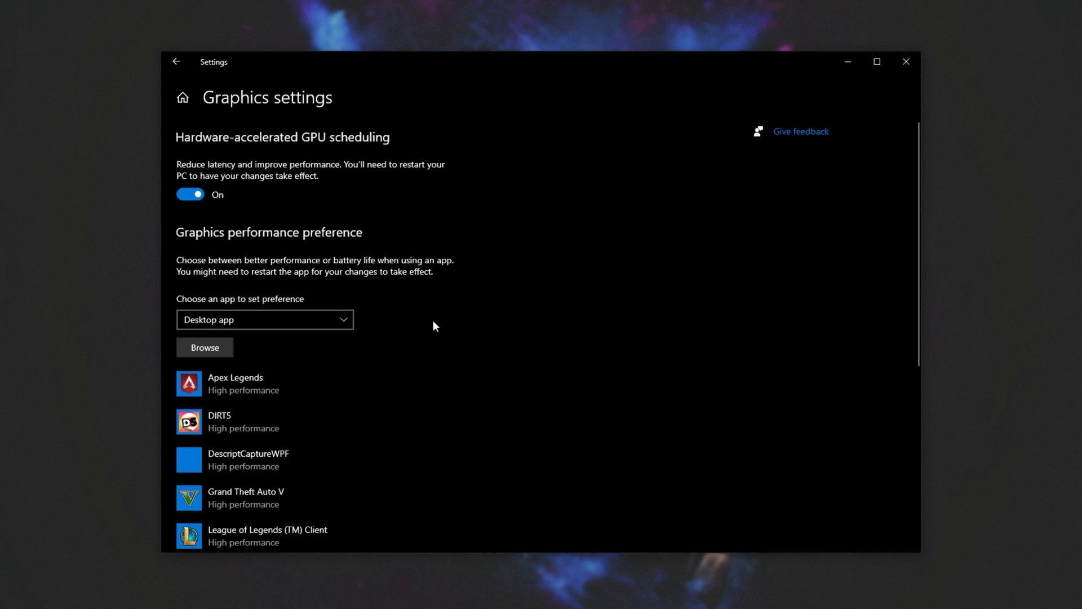
mouse_move(432, 323)
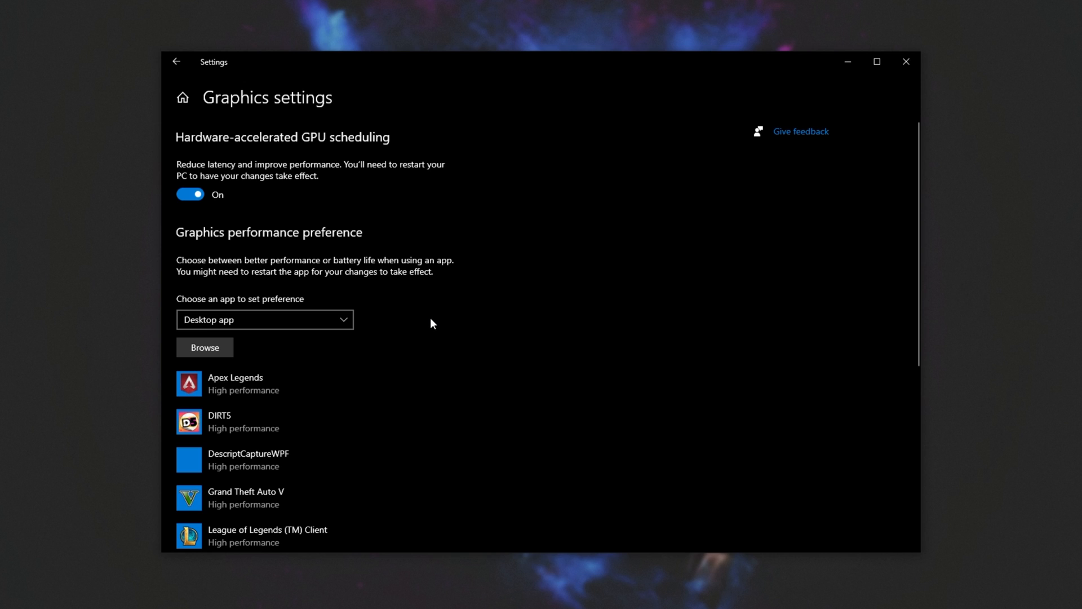
mouse_move(428, 319)
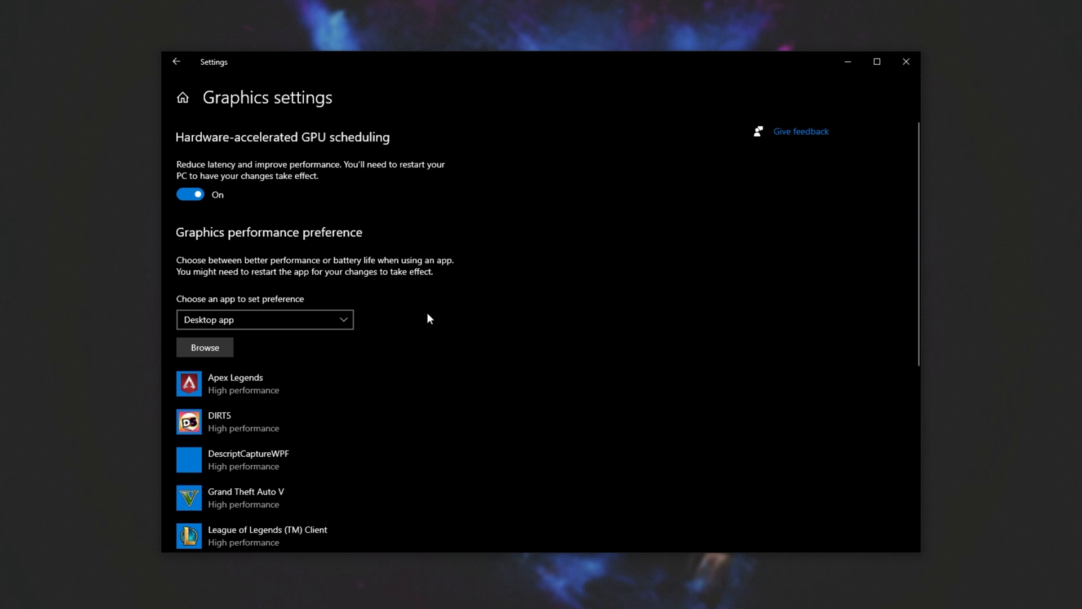
mouse_move(424, 314)
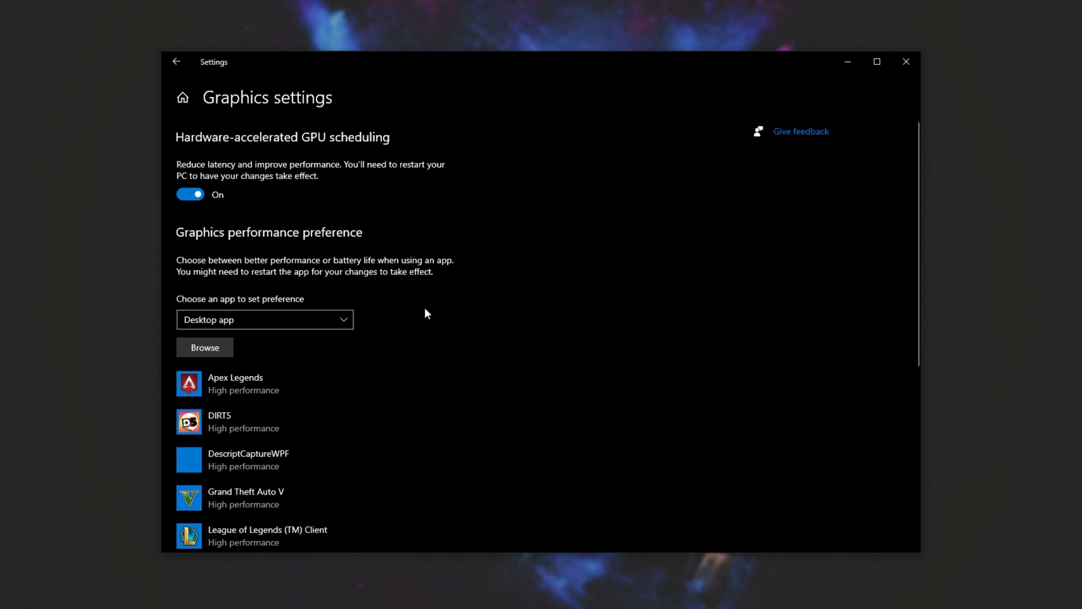
mouse_move(420, 302)
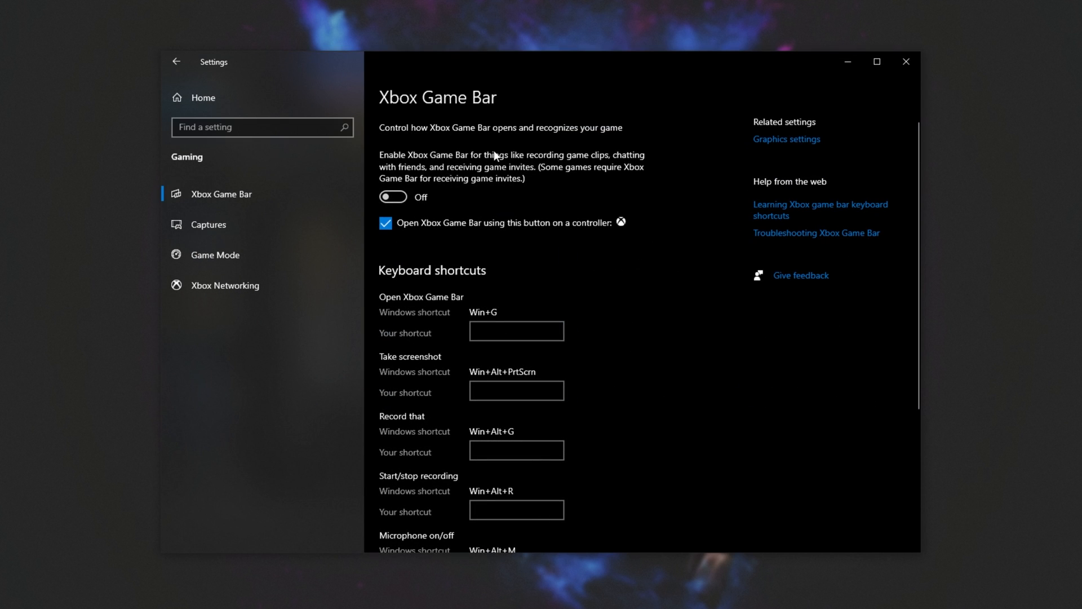
mouse_move(480, 194)
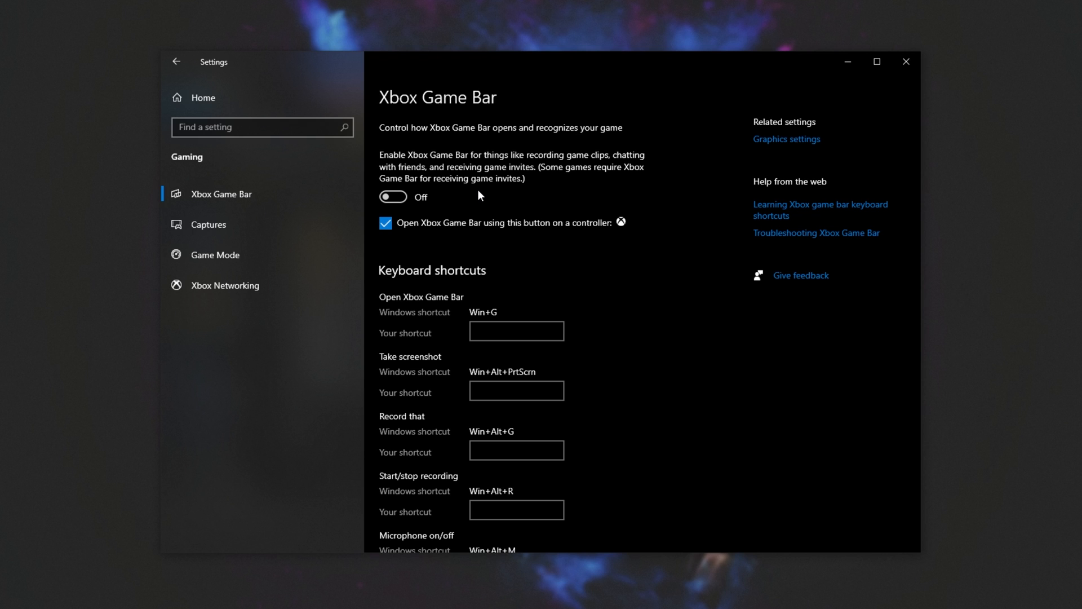
Check the Game Mode settings page to confirm Game Mode is on
click(215, 253)
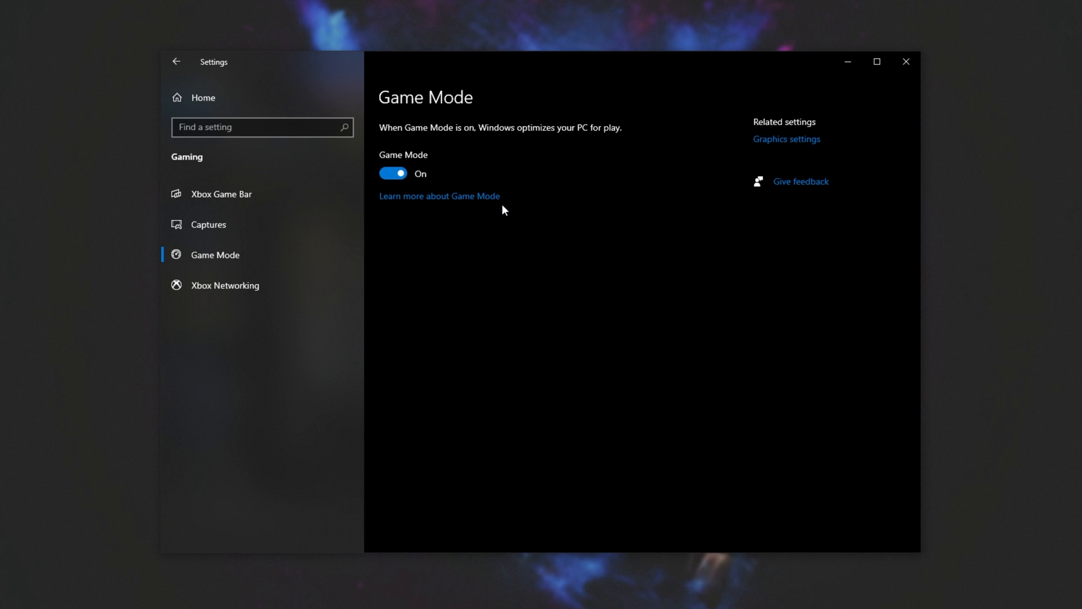
mouse_move(726, 160)
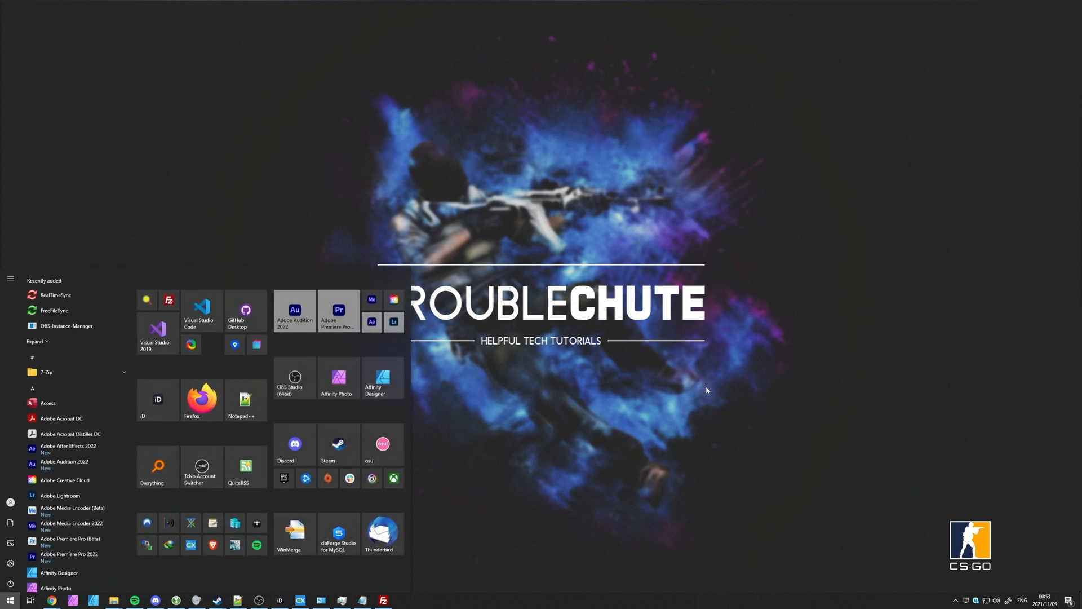
Launch Disk Cleanup via search and confirm cleaning drive C:
text(cleanup)
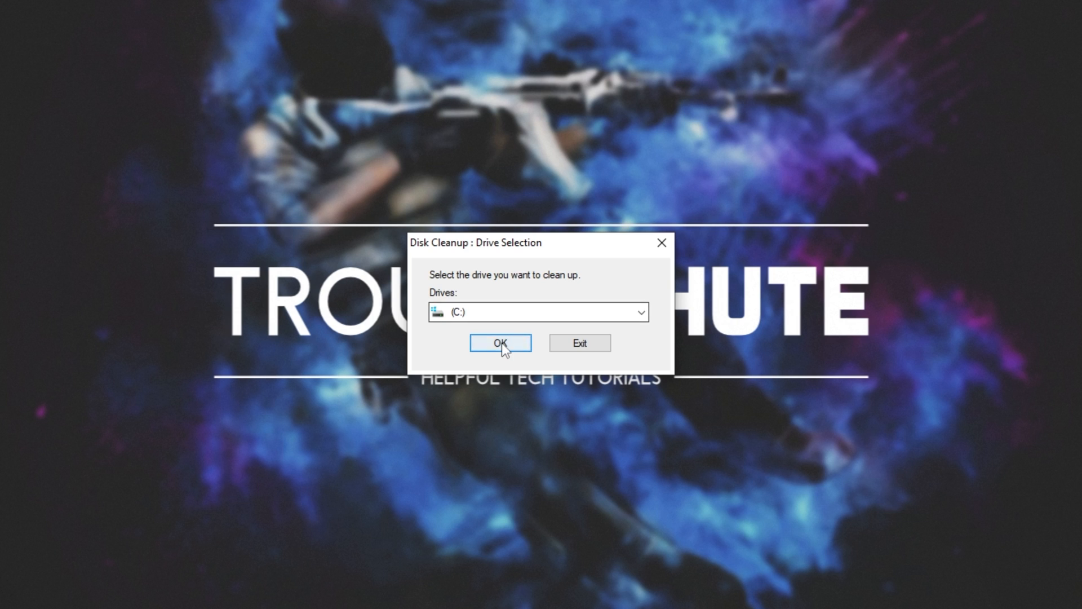
click(499, 342)
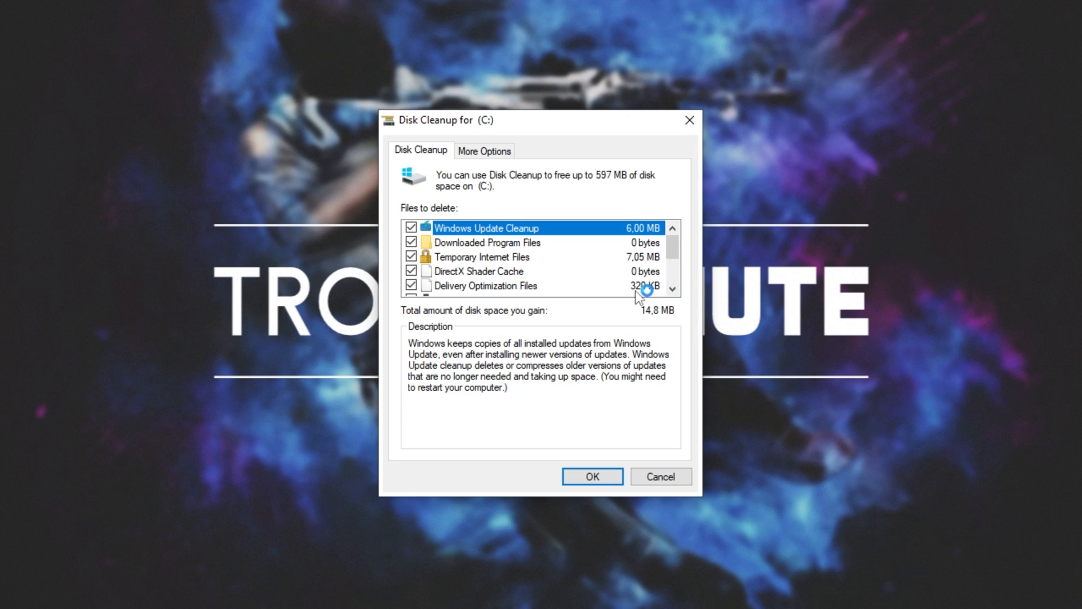
mouse_move(682, 296)
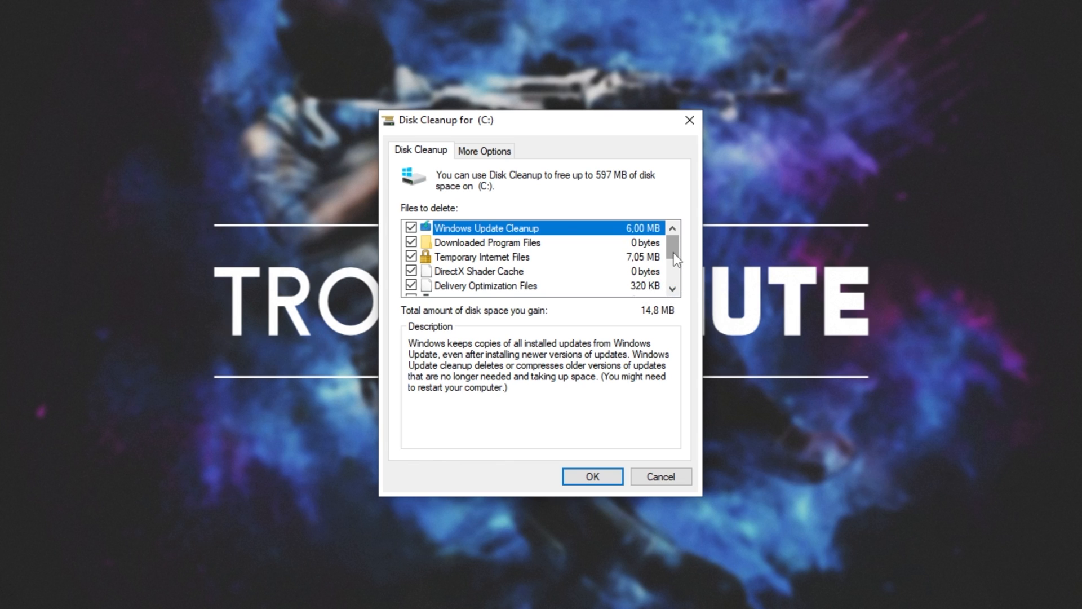
Review the Recycle Bin and Temporary files categories, leaving Recycle Bin and Thumbnails unchecked
scroll(down, 3)
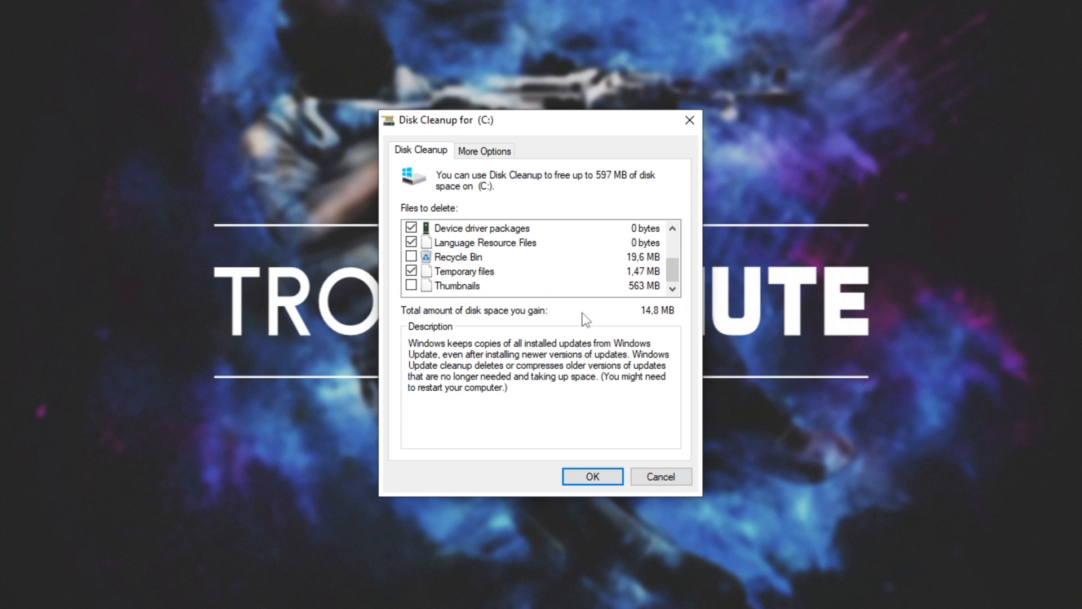
click(457, 255)
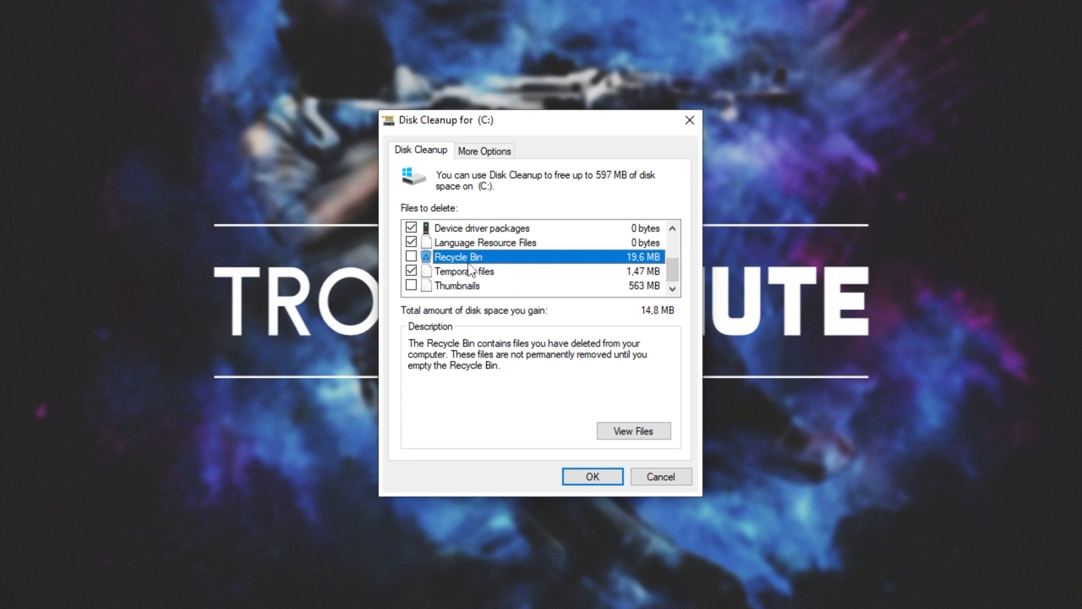
mouse_move(481, 311)
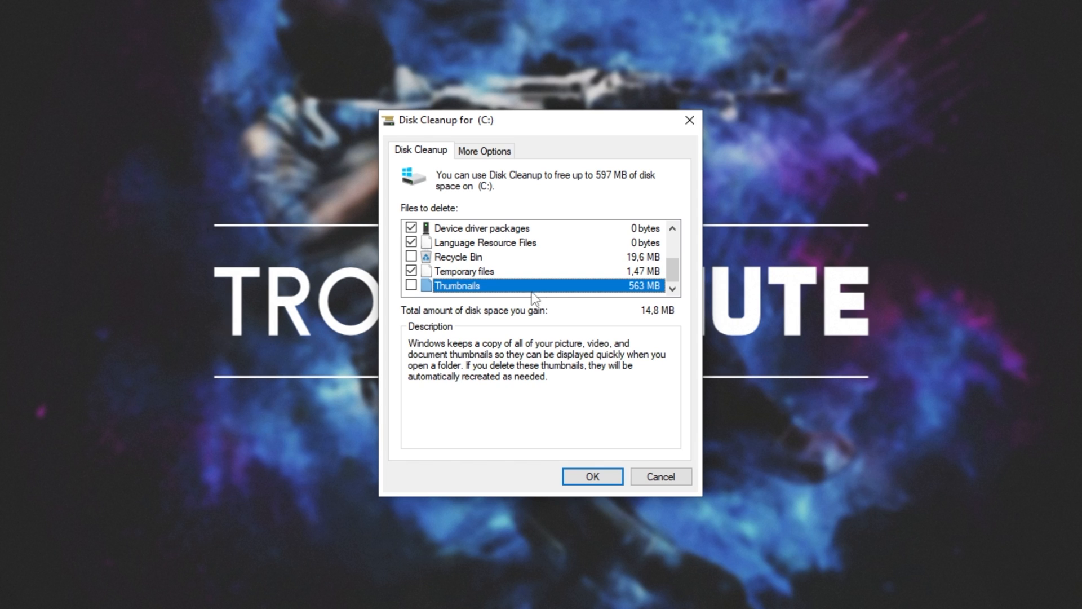
click(466, 271)
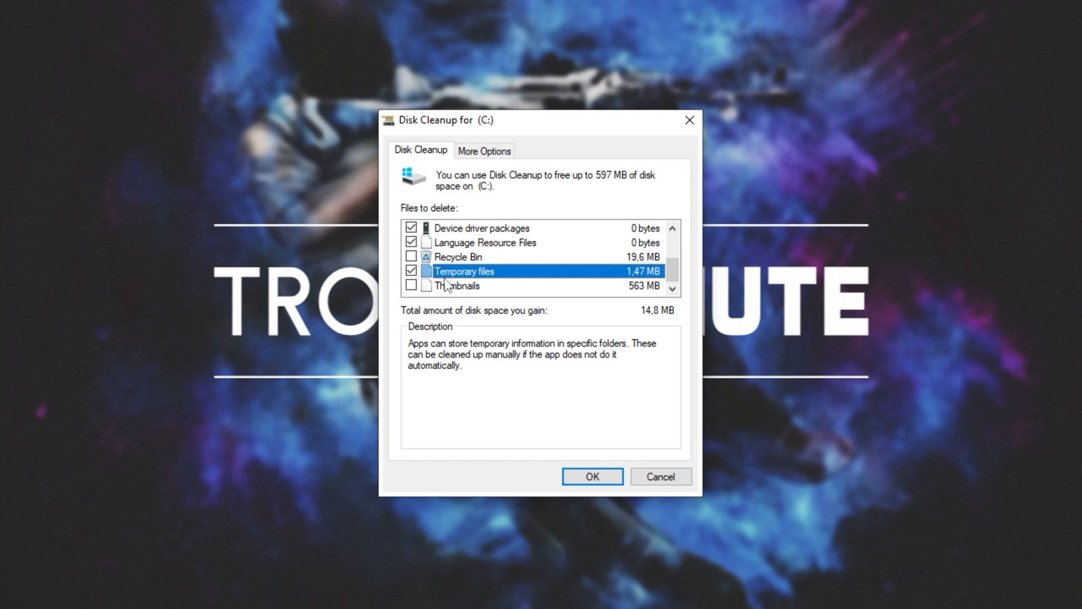
click(591, 475)
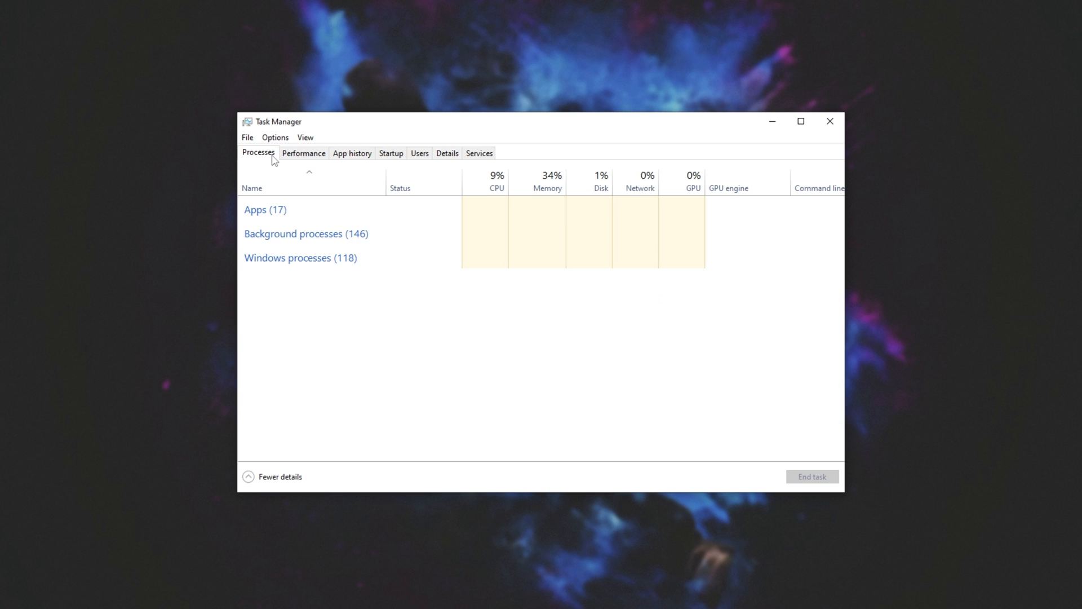
Expand Task Manager's details and review Startup programs, including KeePassXC's options
click(265, 209)
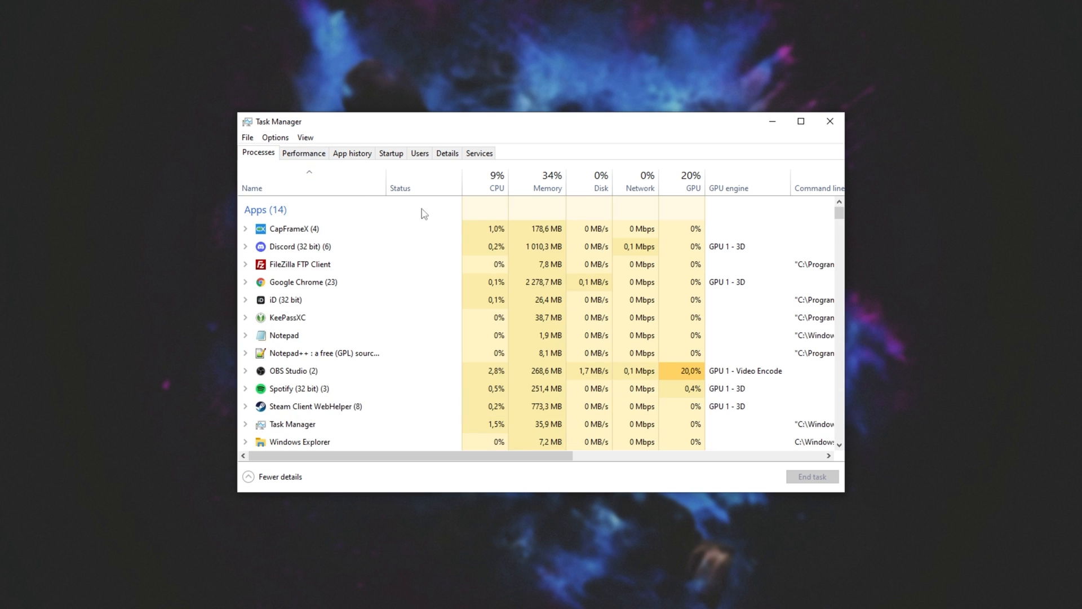
mouse_move(550, 180)
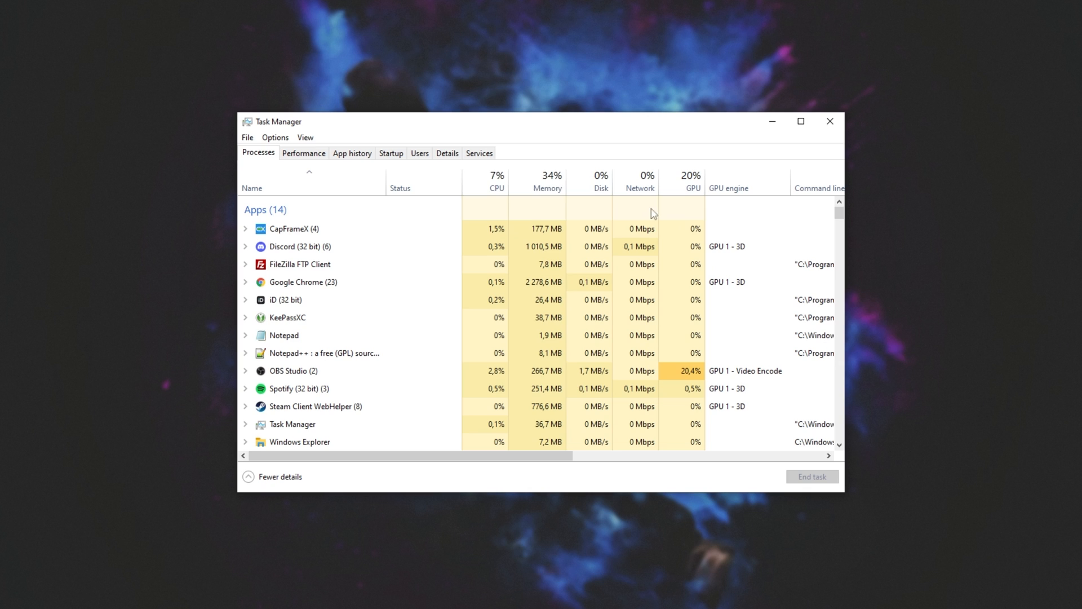
click(391, 152)
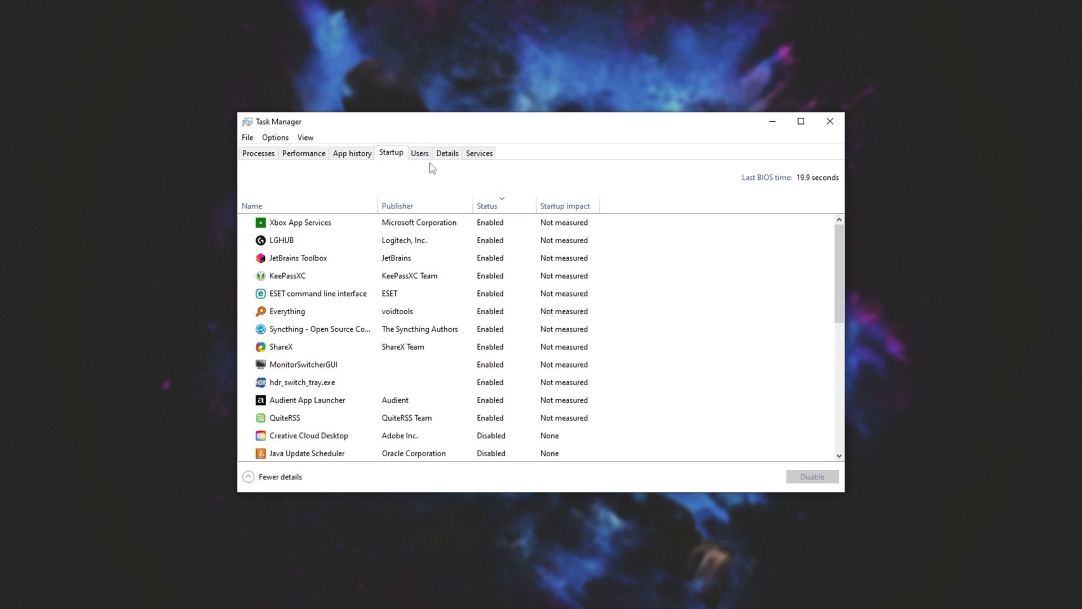
click(300, 222)
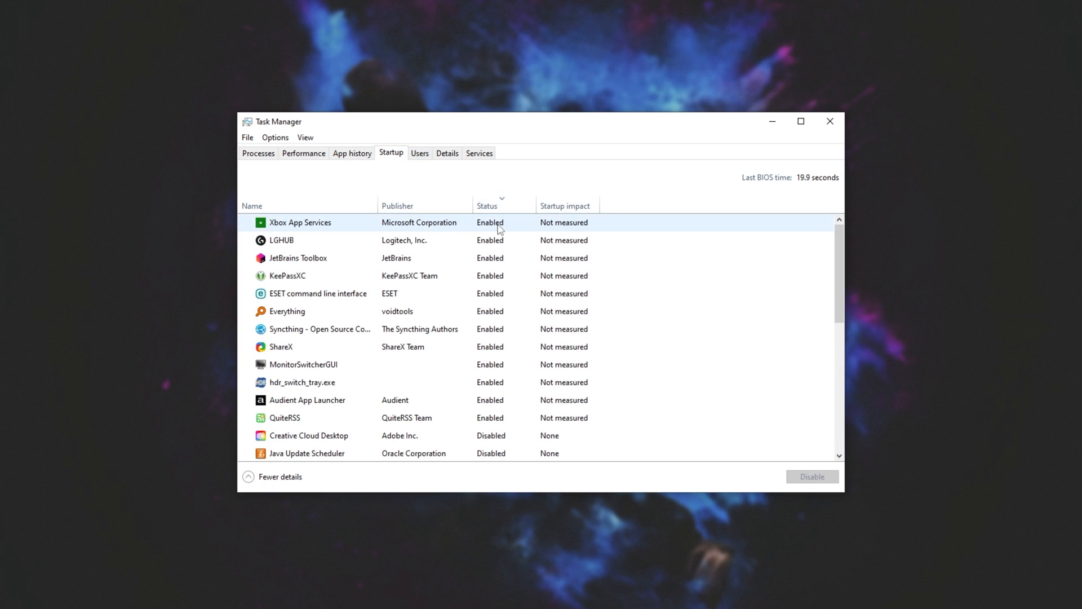
click(287, 275)
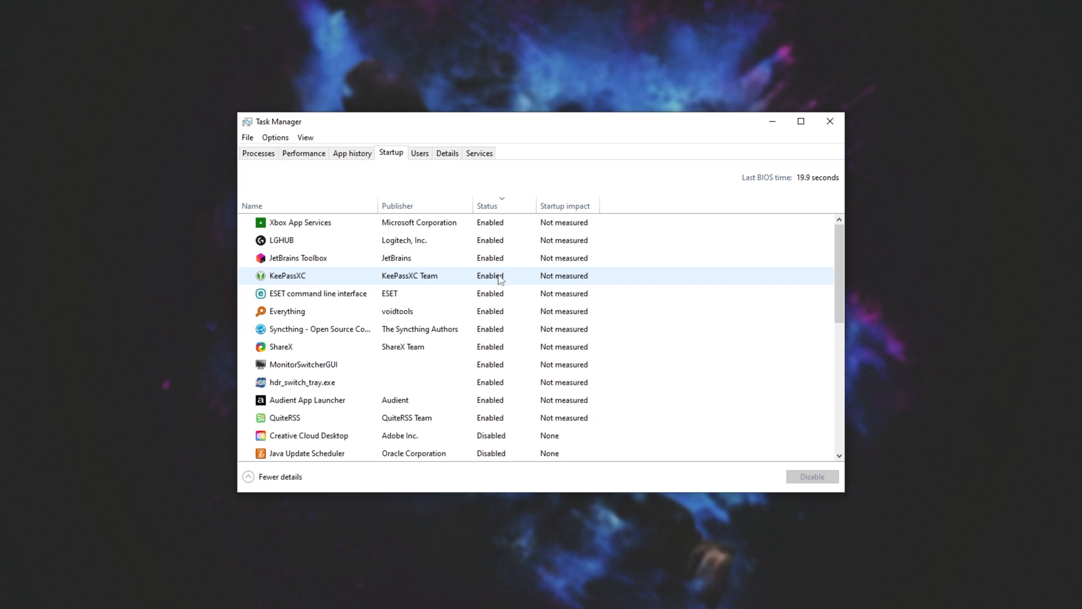
right_click(454, 275)
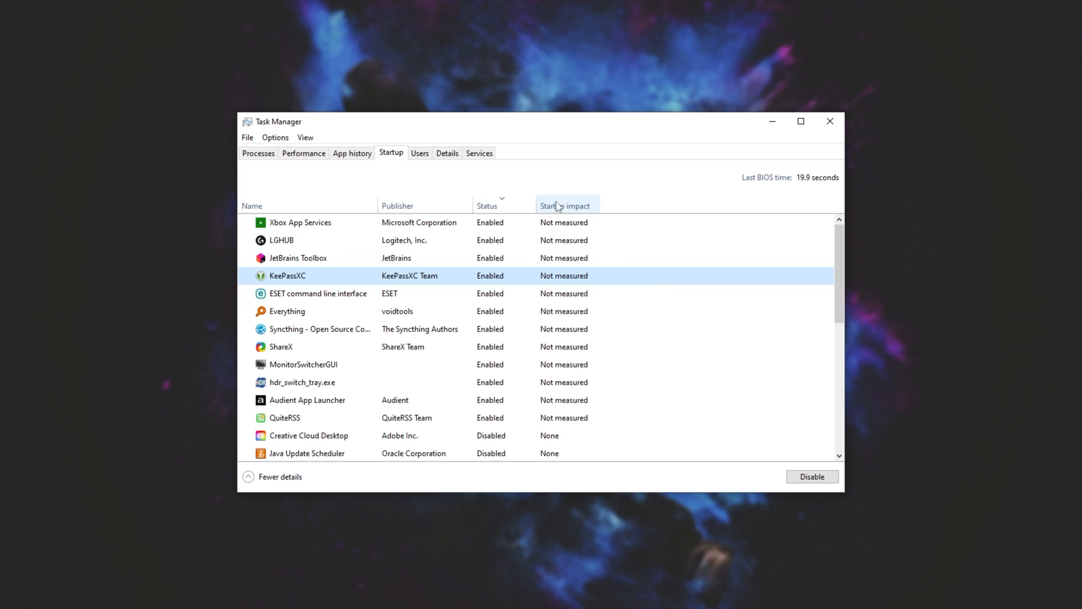
Show the Services list in Task Manager
click(479, 152)
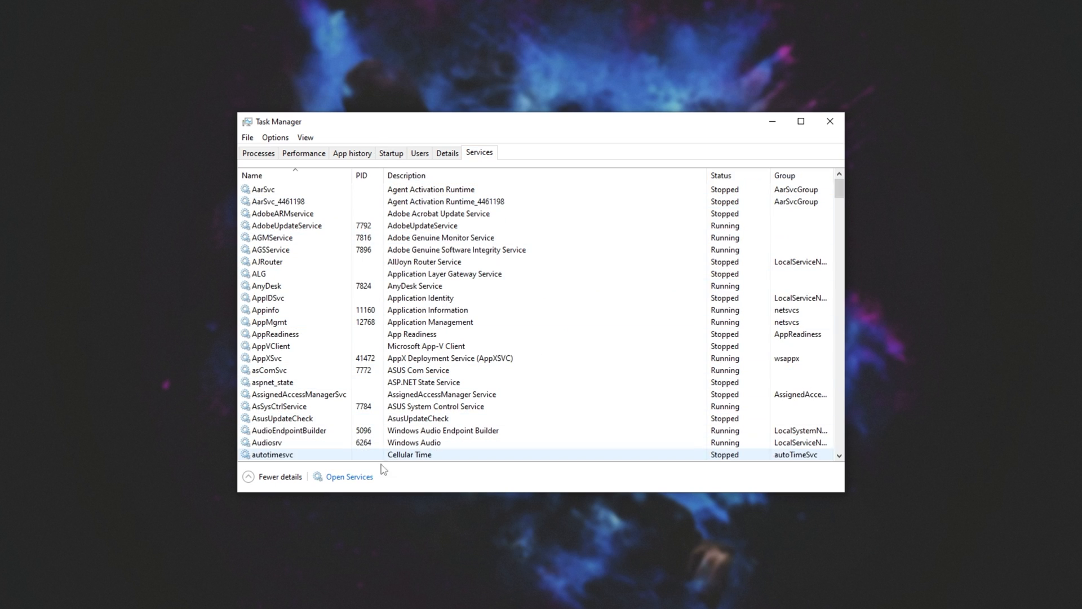
In the Services console, review TCNO Spigot Feed's properties and leave its startup type Automatic
click(348, 477)
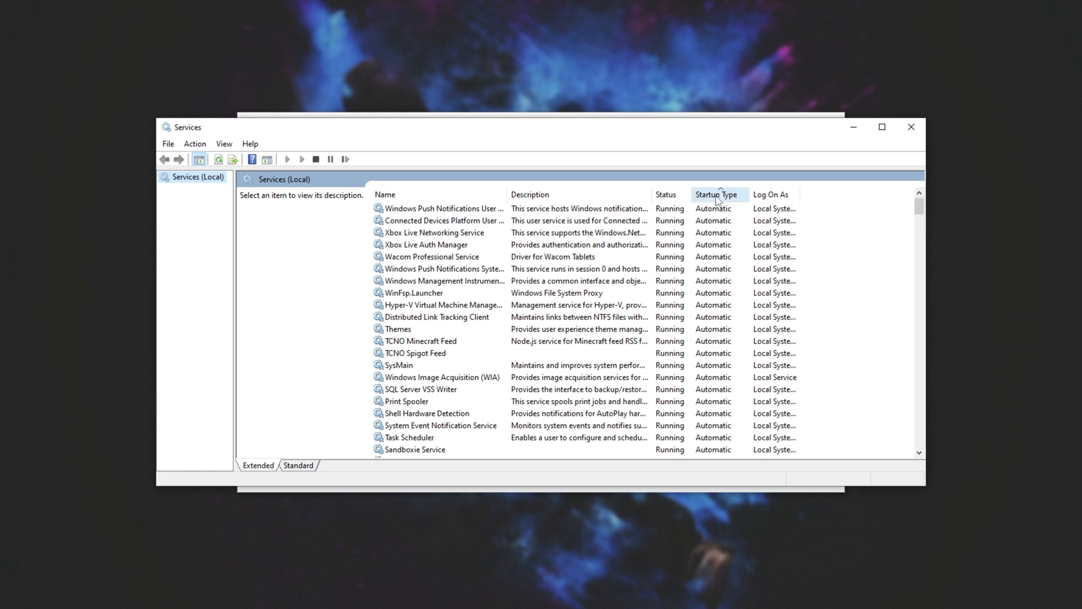
mouse_move(717, 281)
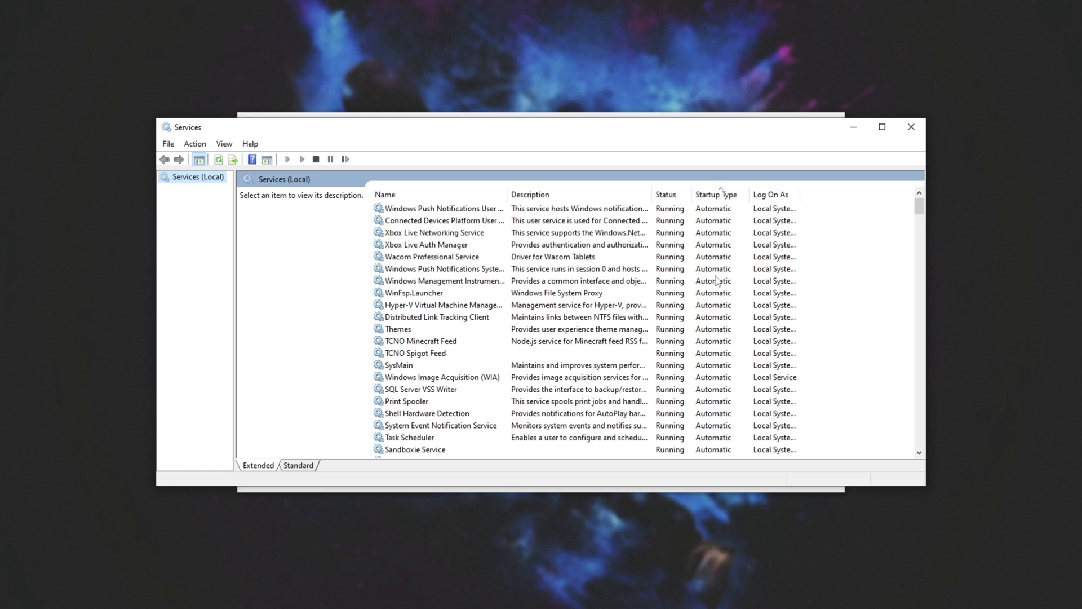
mouse_move(709, 378)
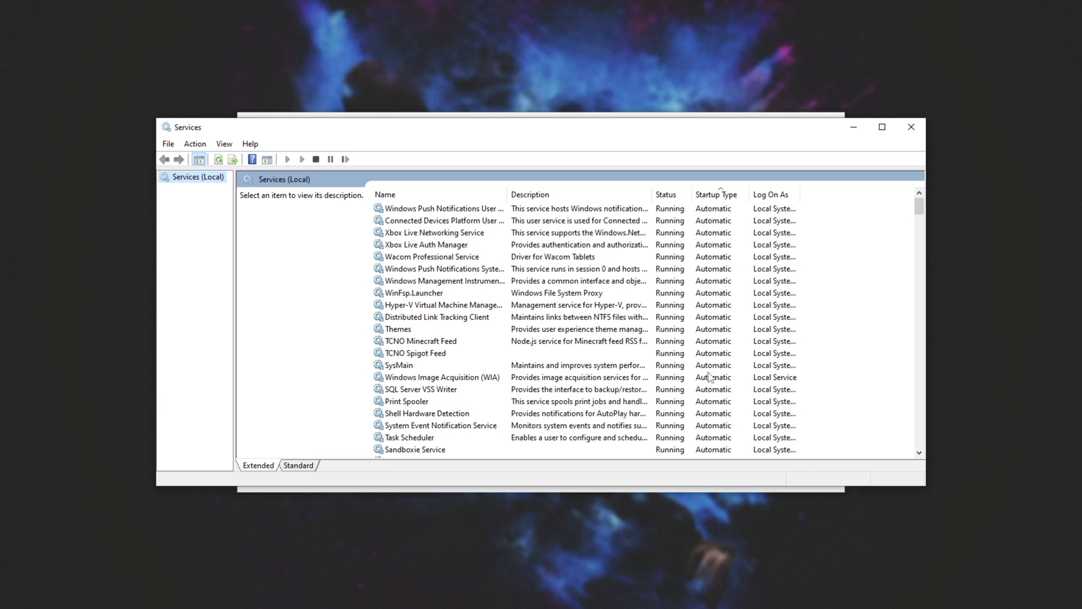
click(414, 353)
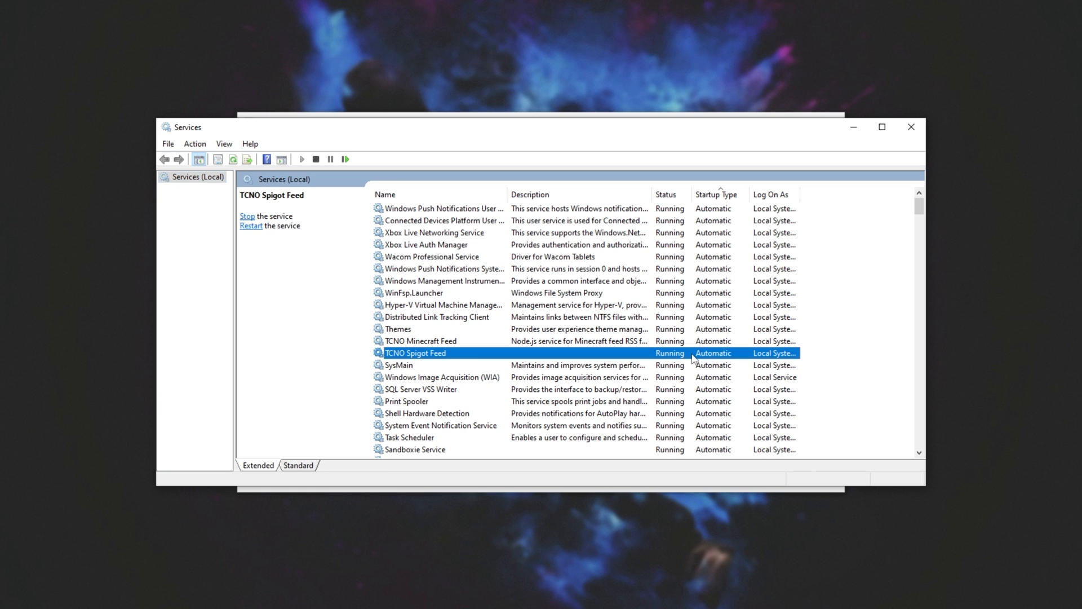
right_click(415, 353)
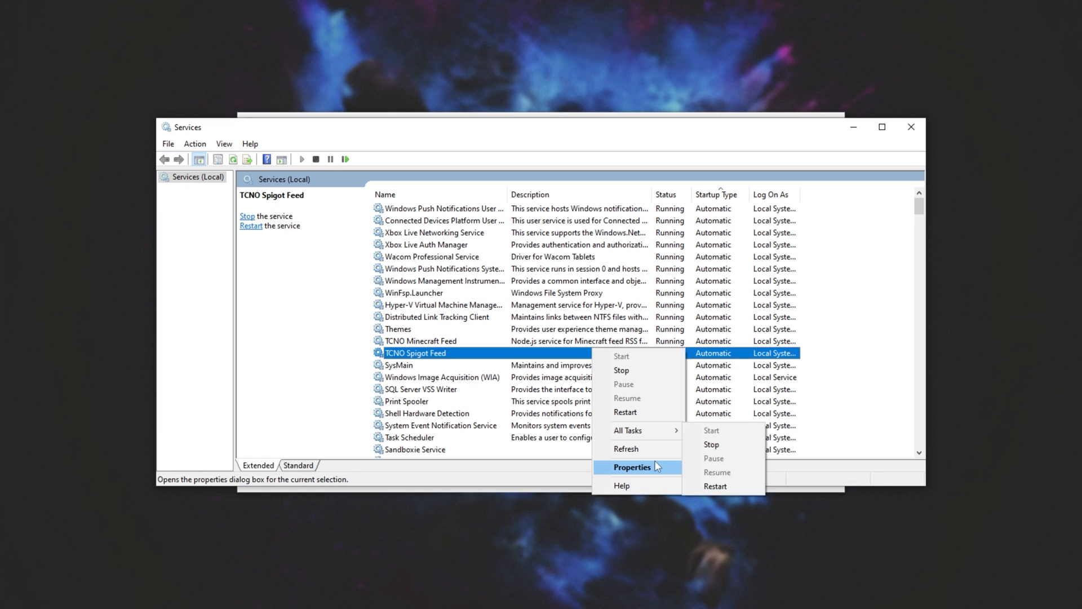
click(631, 467)
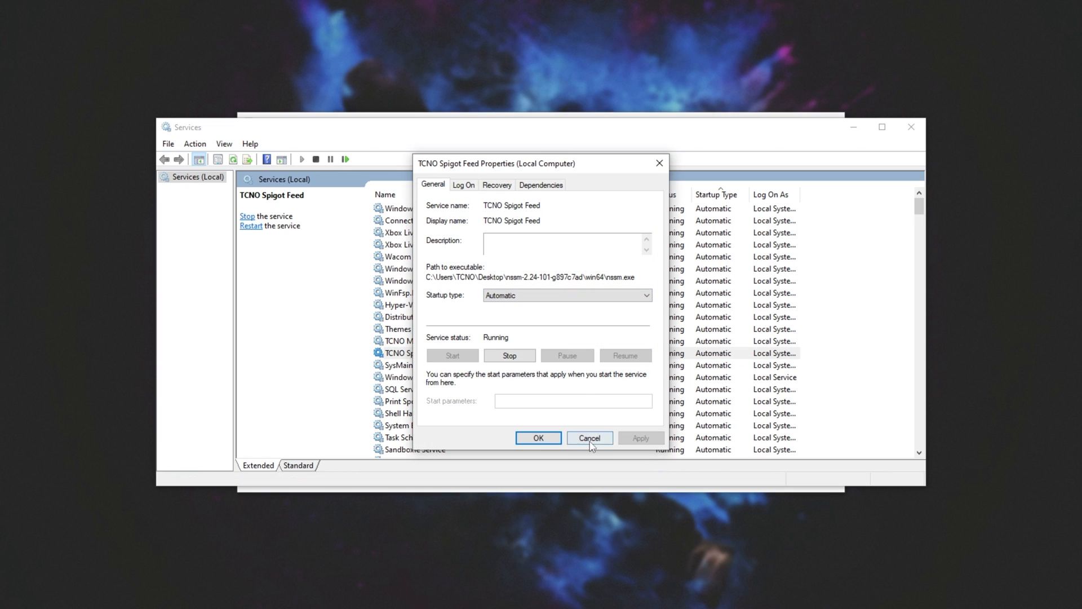
click(588, 438)
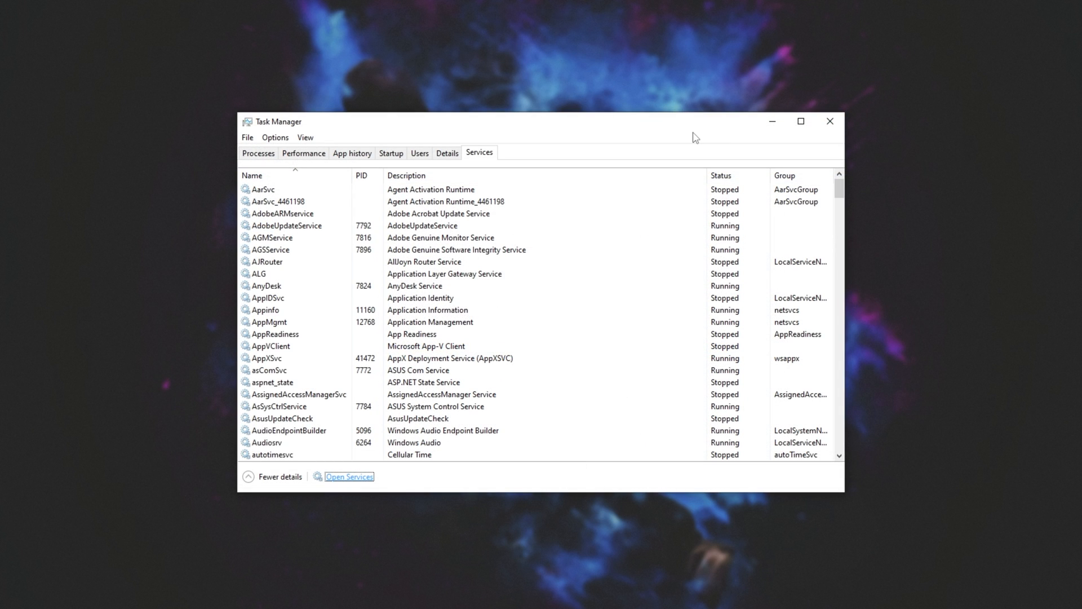
Return to the Processes list and close Task Manager
click(258, 152)
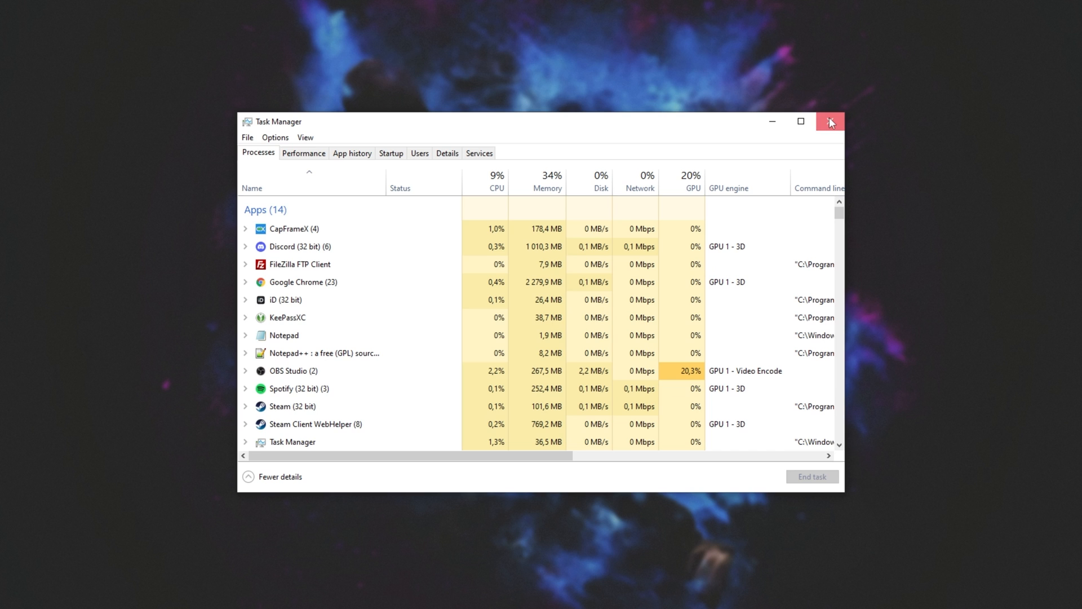
click(832, 121)
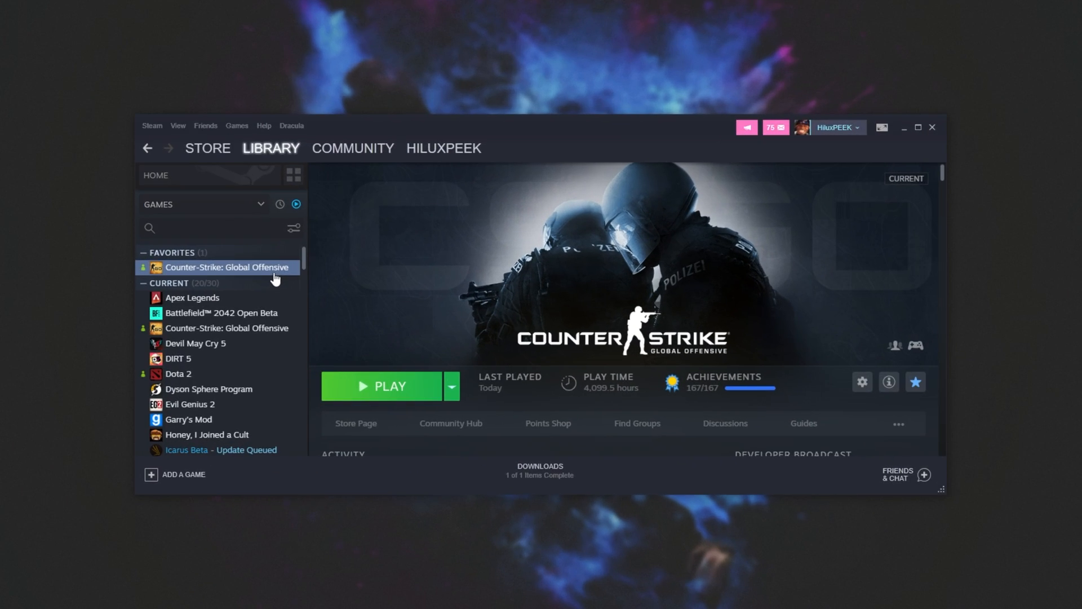
Choose Properties for Counter-Strike: Global Offensive in the Steam library
right_click(226, 267)
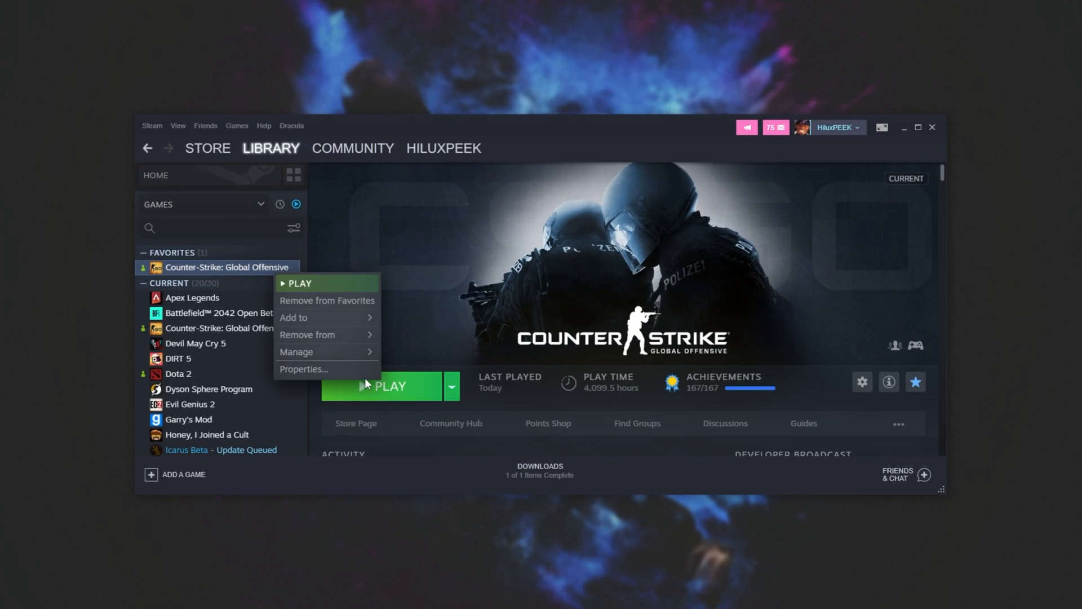
click(304, 369)
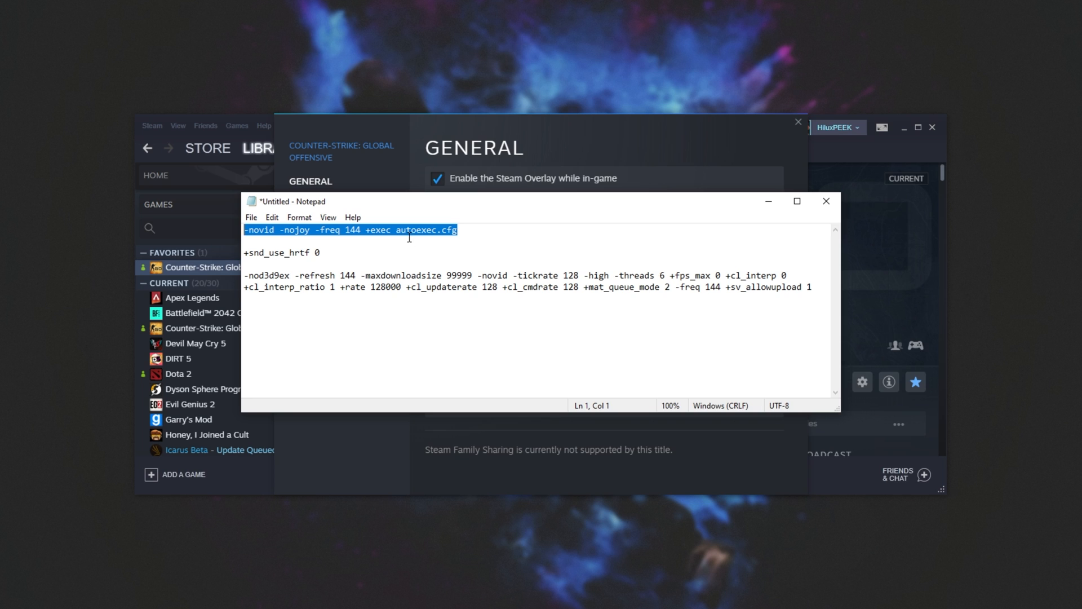
mouse_move(140, 205)
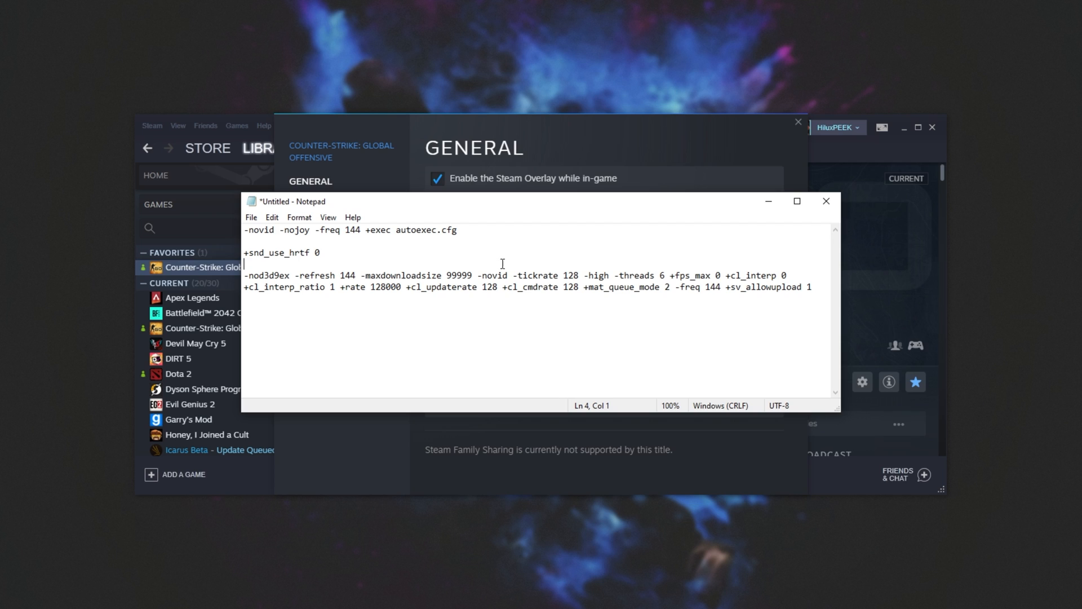
Retype the -freq value as 144 beside -novid and -nojoy, then select the +snd_use_hrtf 0 line
double_click(259, 230)
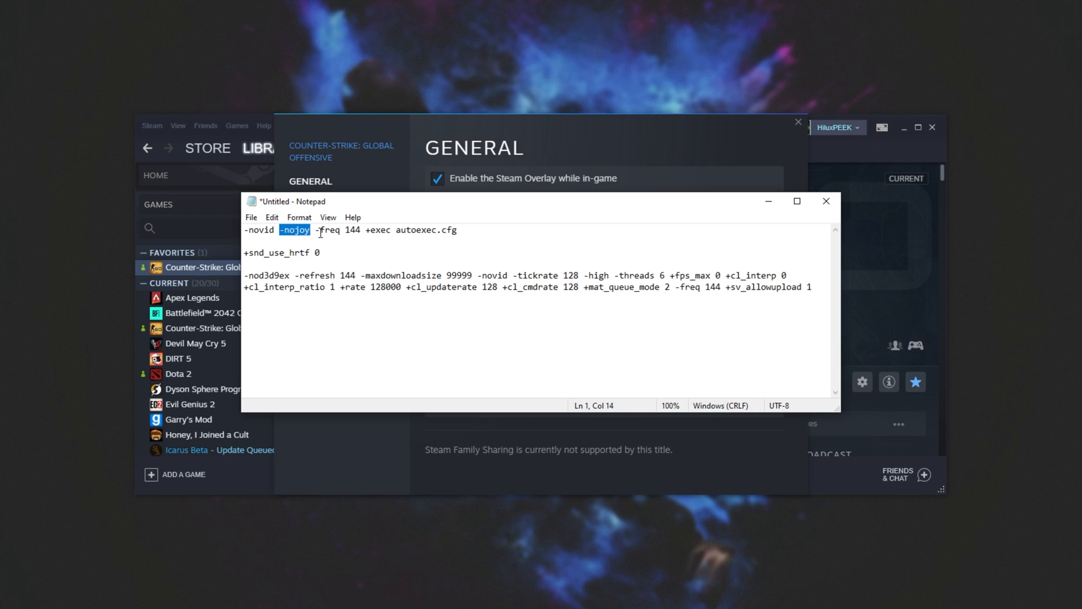
mouse_move(317, 230)
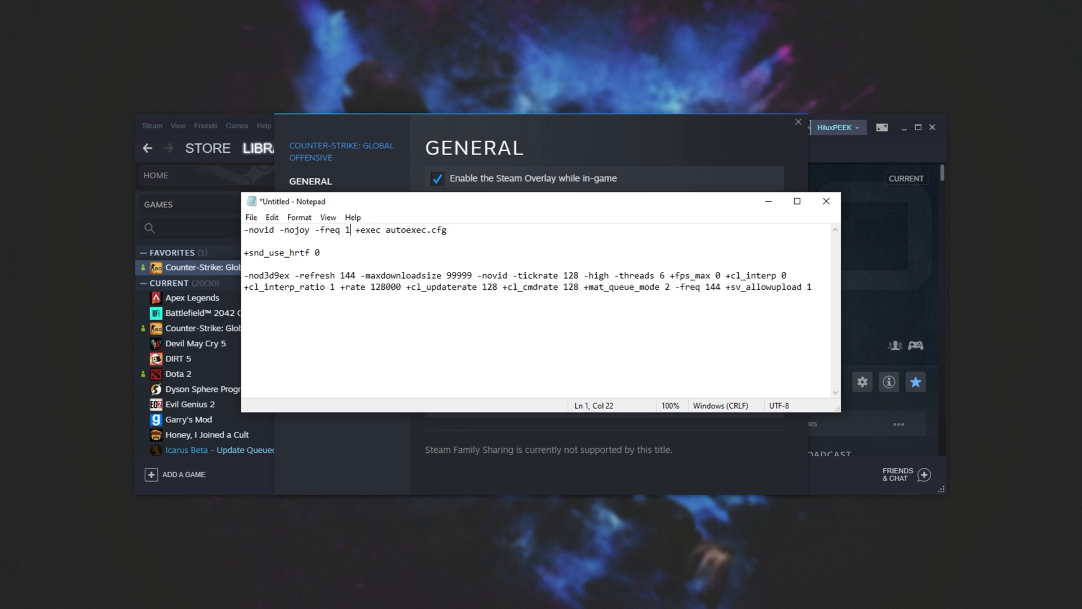
text(44)
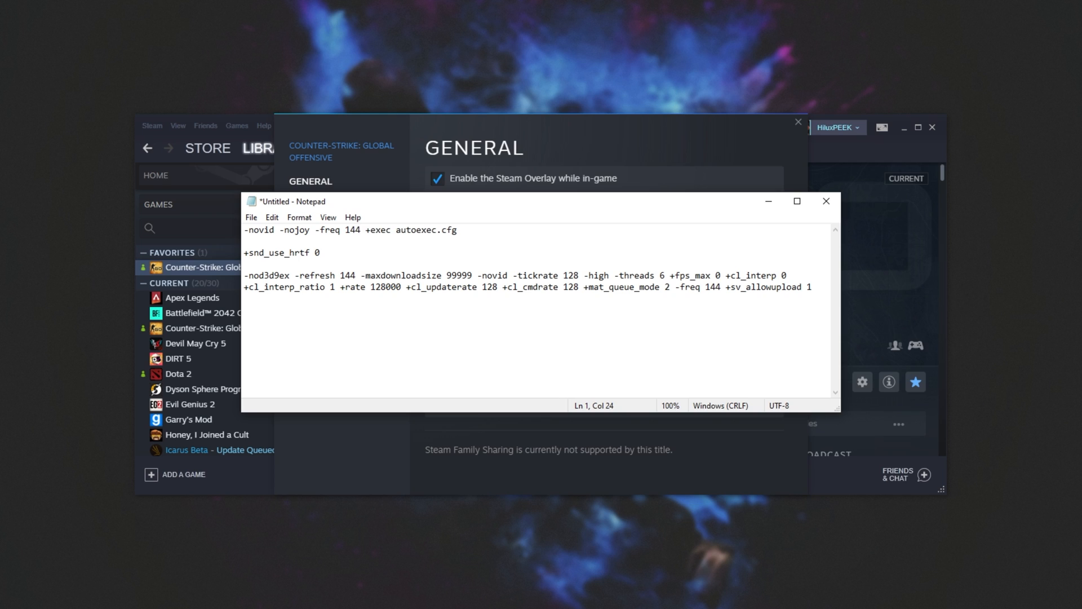
drag(360, 230, 458, 230)
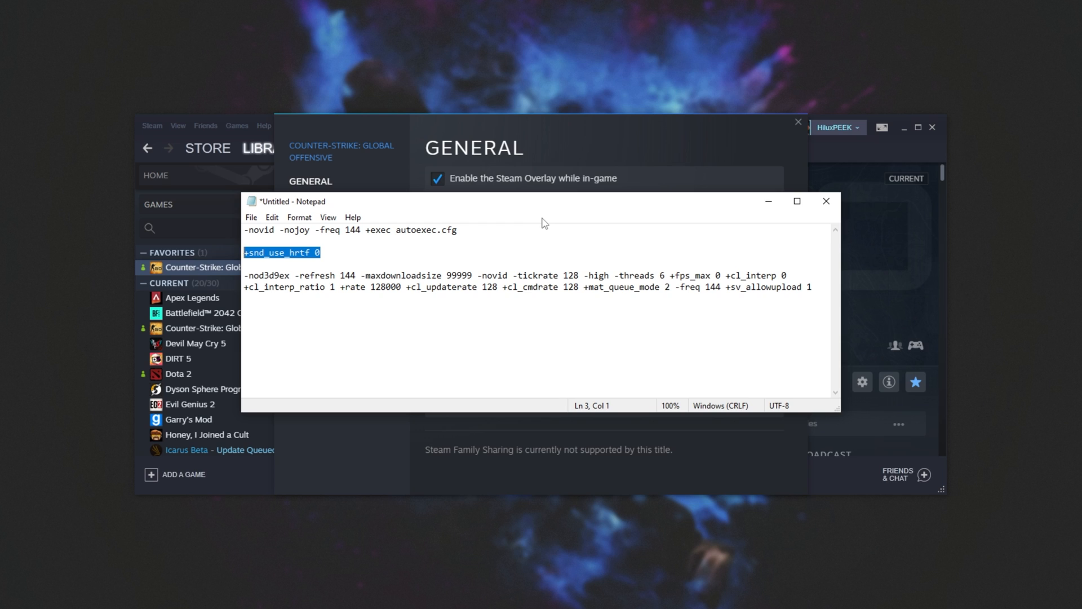
Remove -novid and -threads 6 from the launch-option line, reviewing -refresh 144 and -high
click(322, 249)
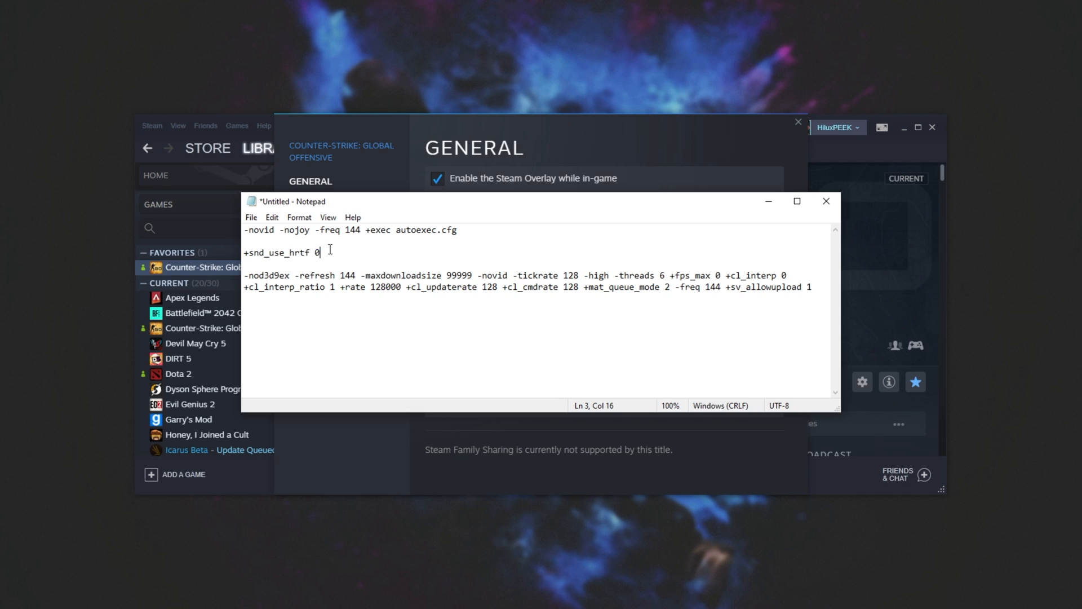
double_click(299, 251)
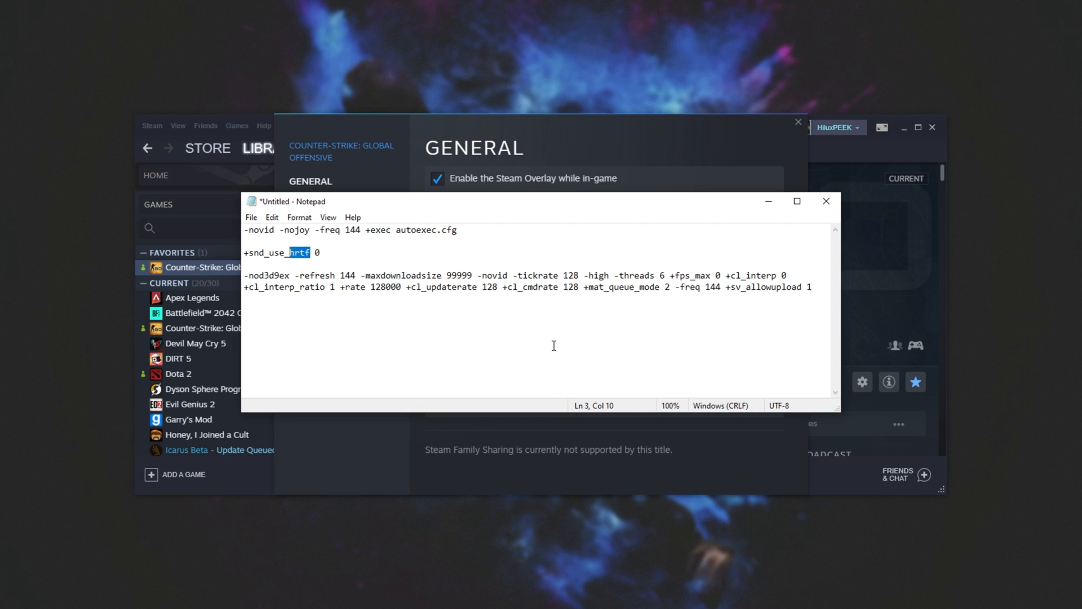
mouse_move(291, 275)
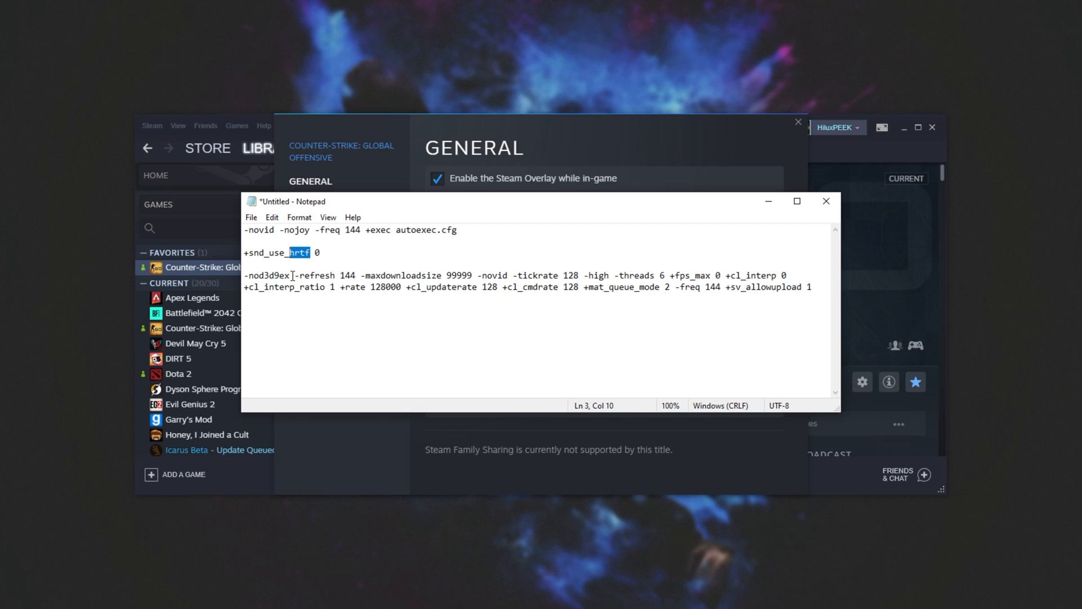
double_click(266, 275)
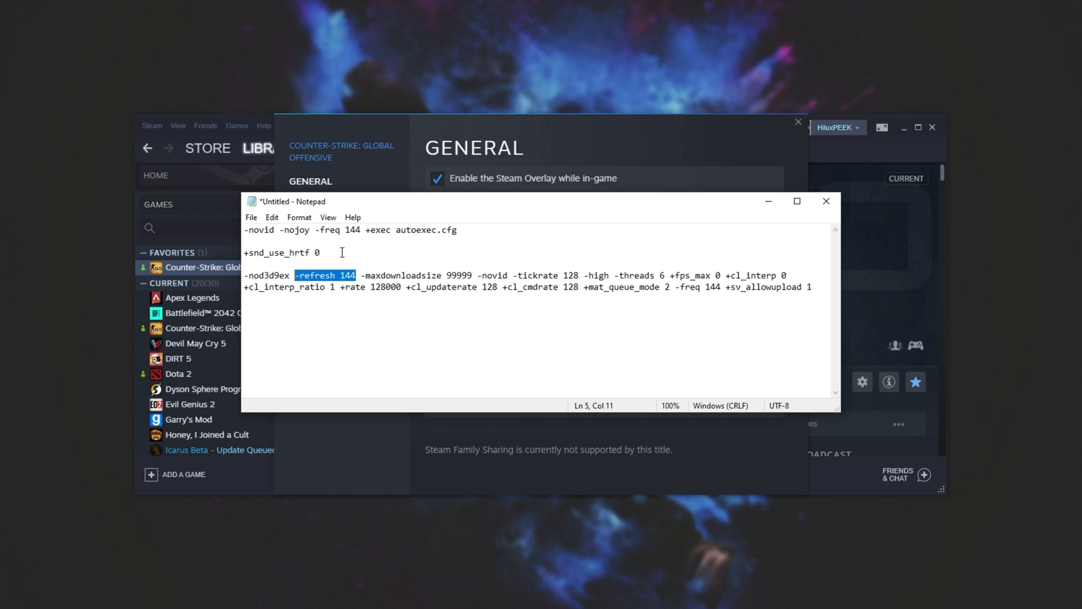
mouse_move(458, 275)
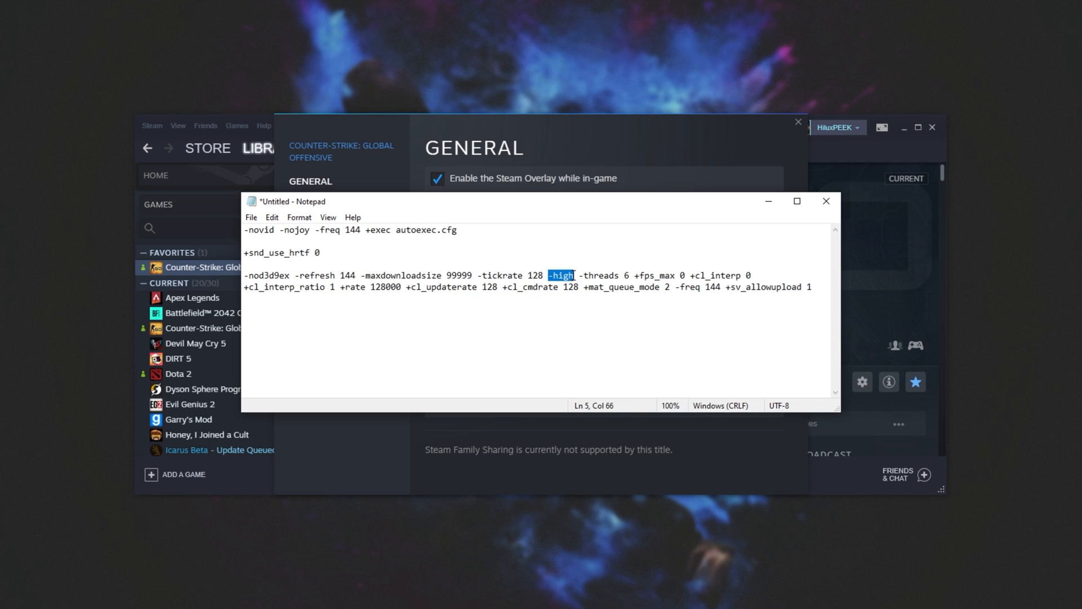
drag(575, 275, 629, 275)
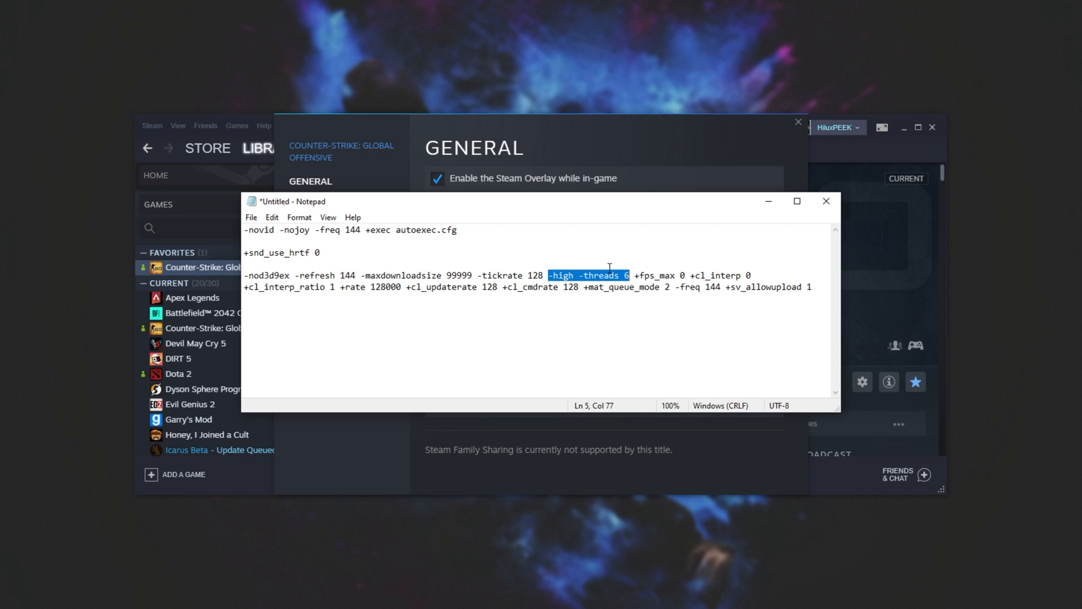
double_click(563, 275)
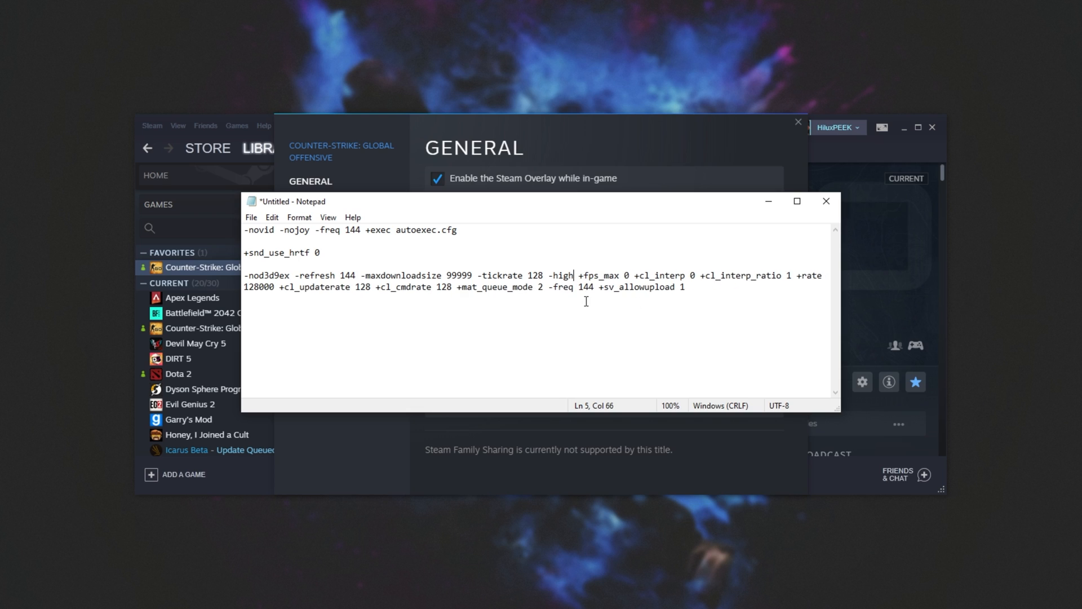
Raise fps_max from 0 to 144 and tidy the network options at the line's end
double_click(601, 275)
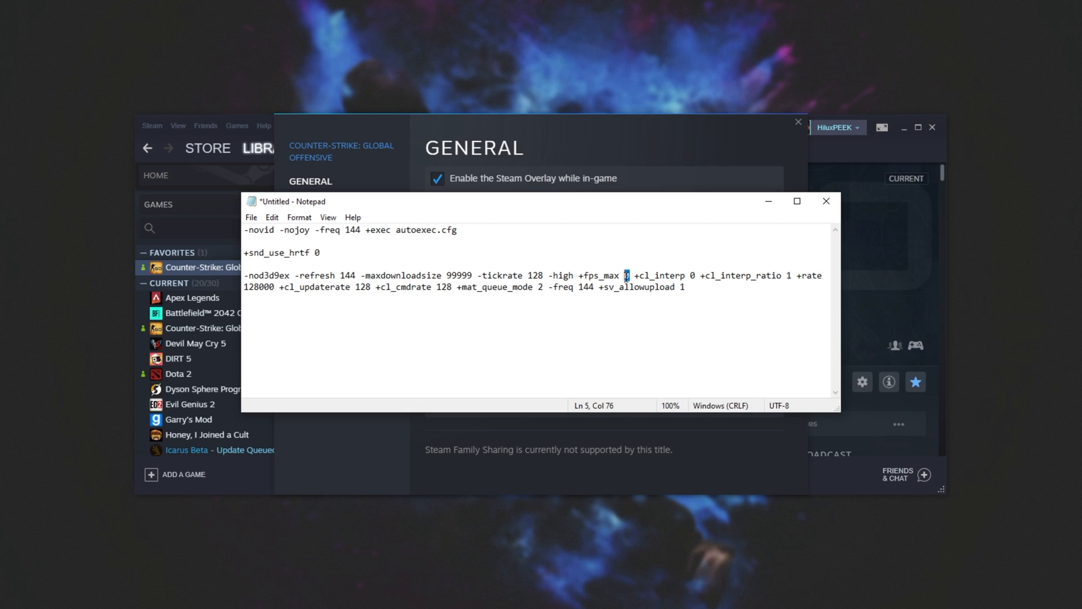
text(144)
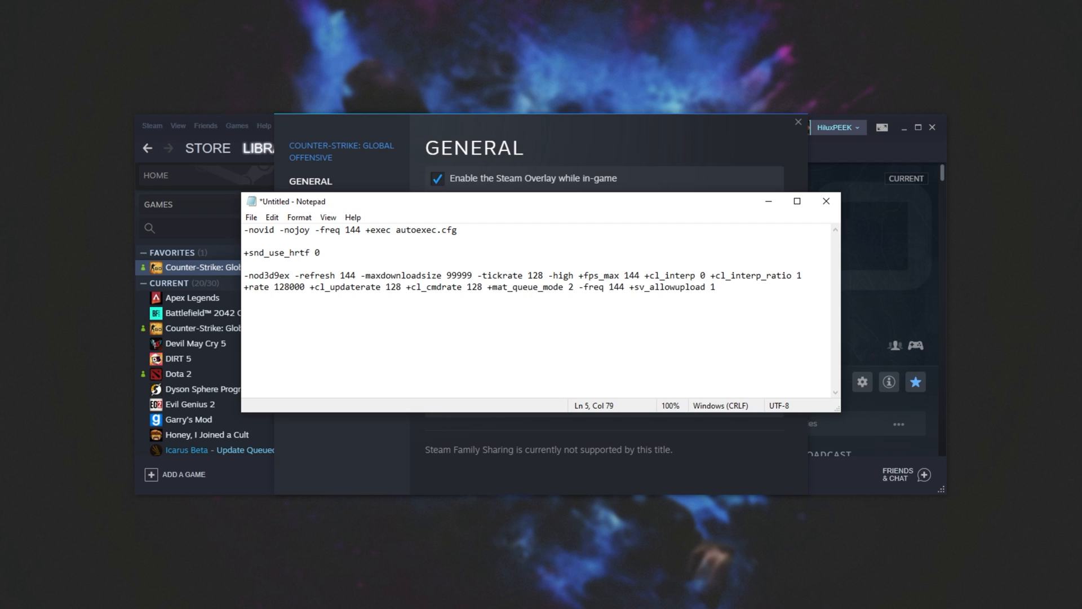
click(640, 275)
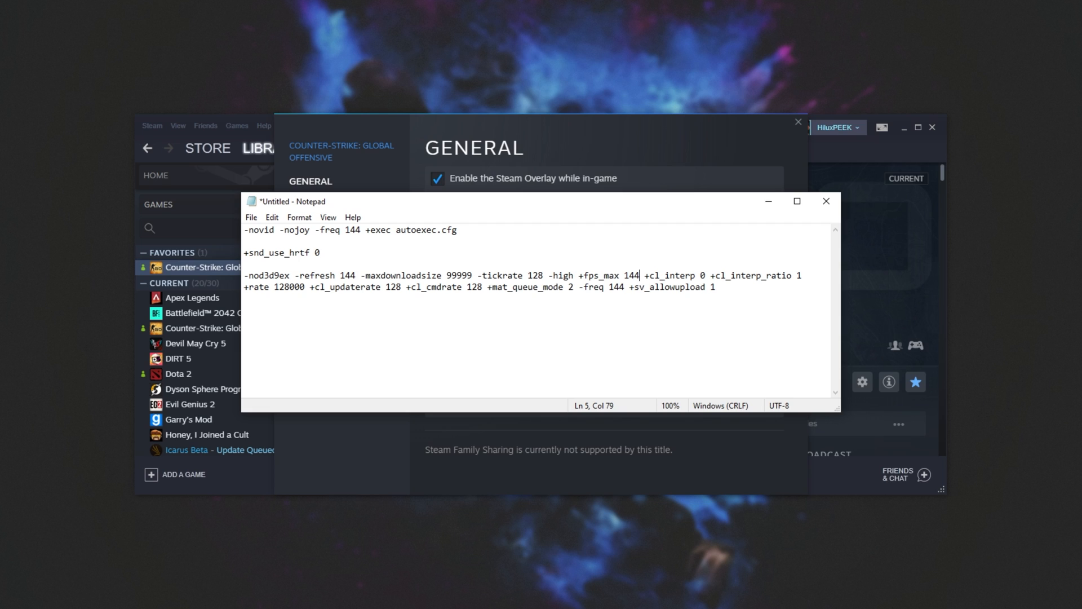
double_click(673, 275)
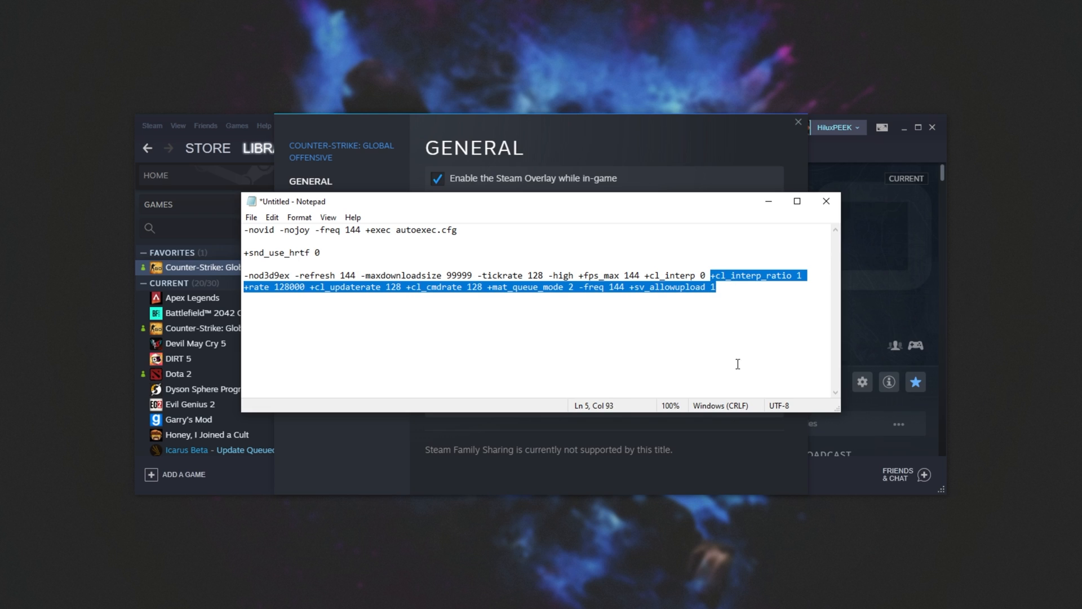
click(623, 287)
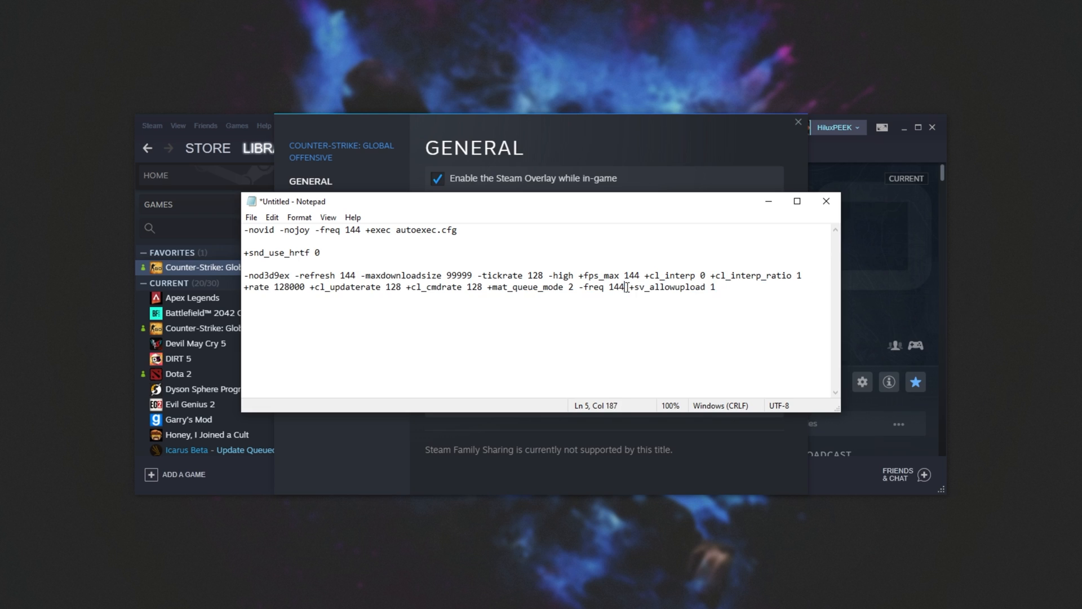
key(Backspace)
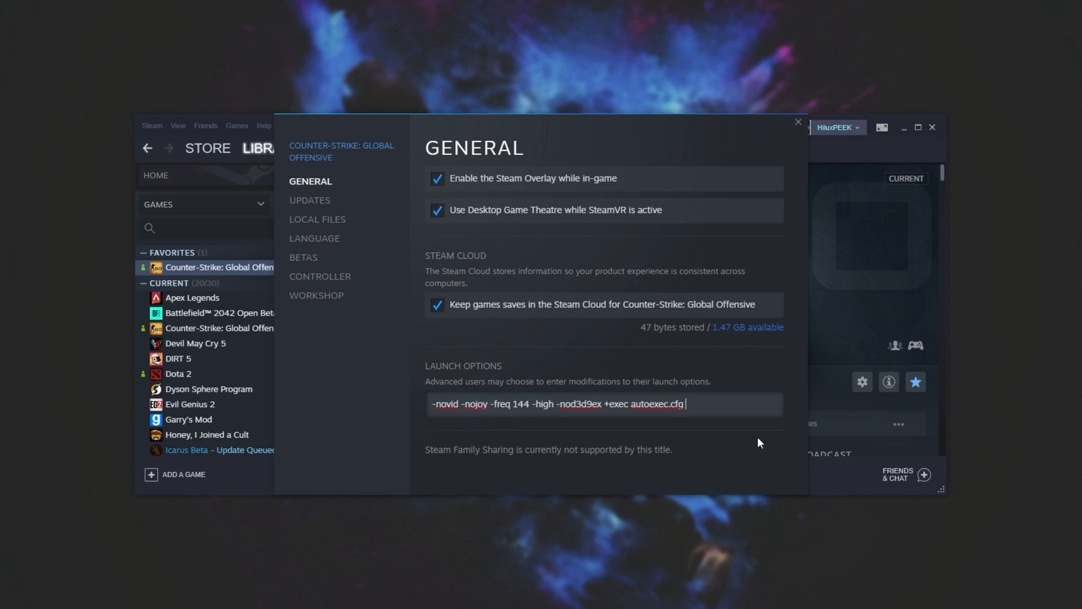
Append -maxdownloadsize 99999 to CS:GO's launch options and close its Properties window
text(-maxdownloadsize 99)
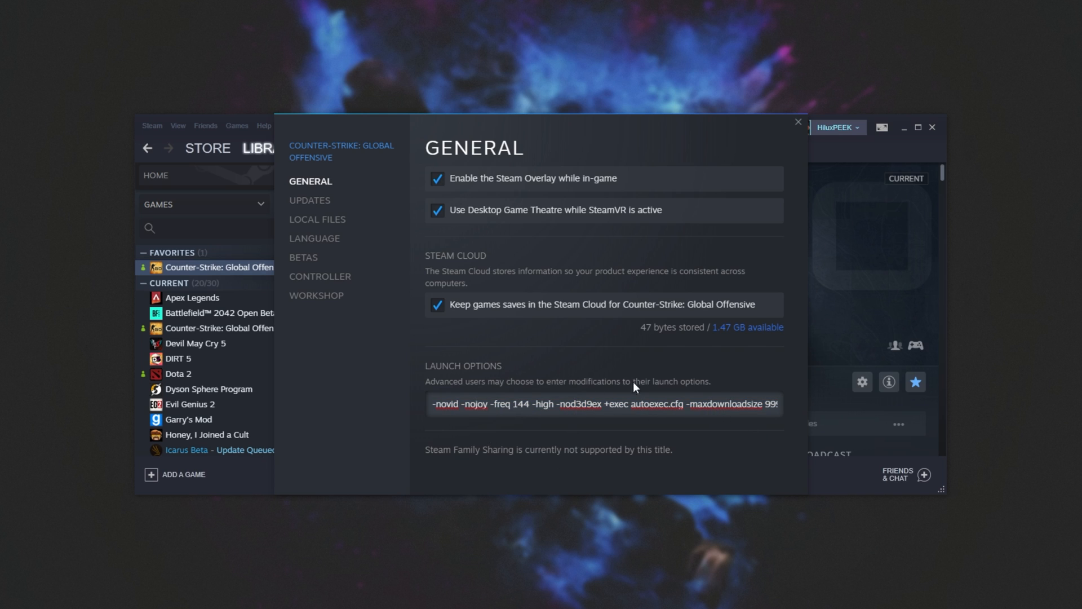
click(797, 122)
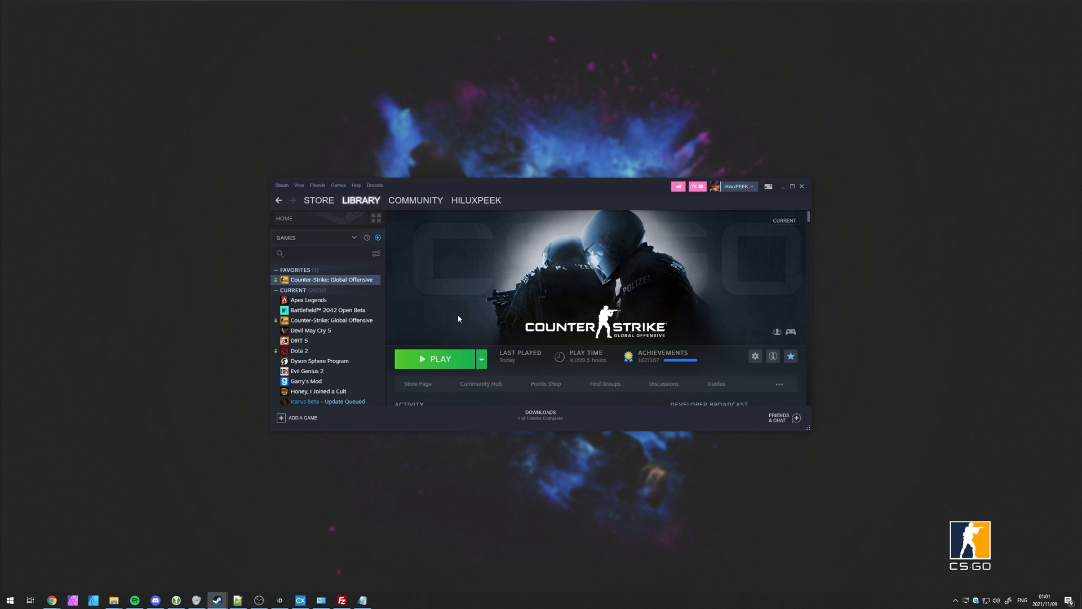
Launch CS:GO from Steam and bring up Game Settings on the Video tab
click(439, 359)
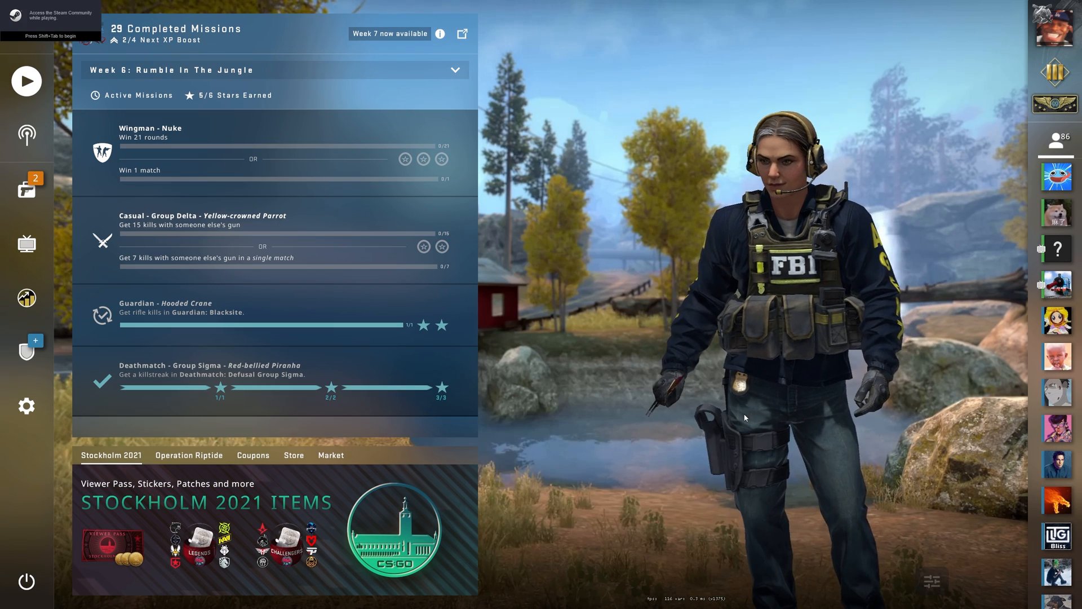
click(26, 406)
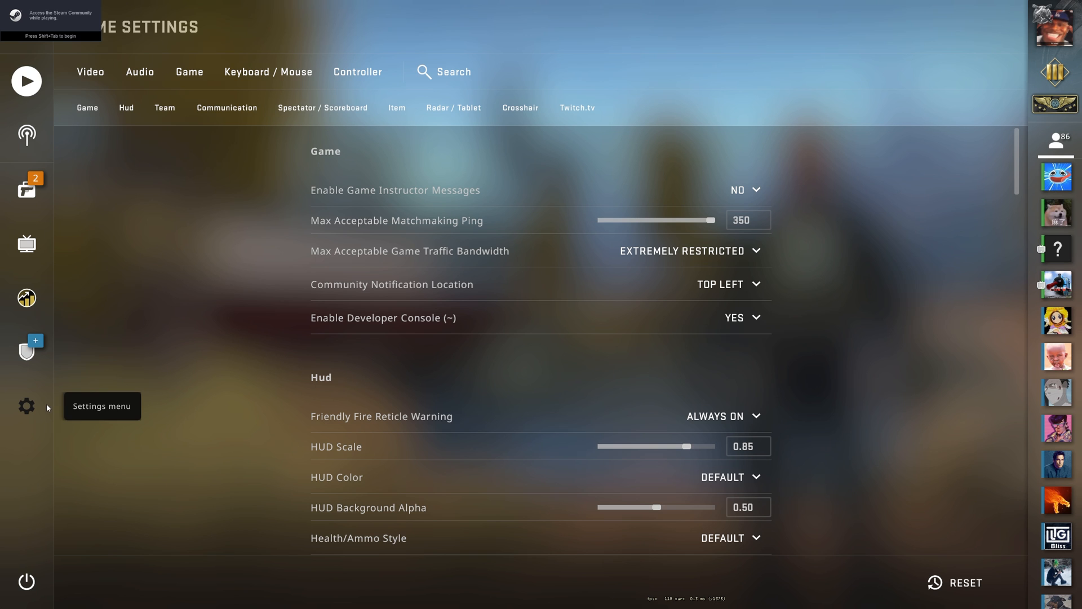
click(90, 72)
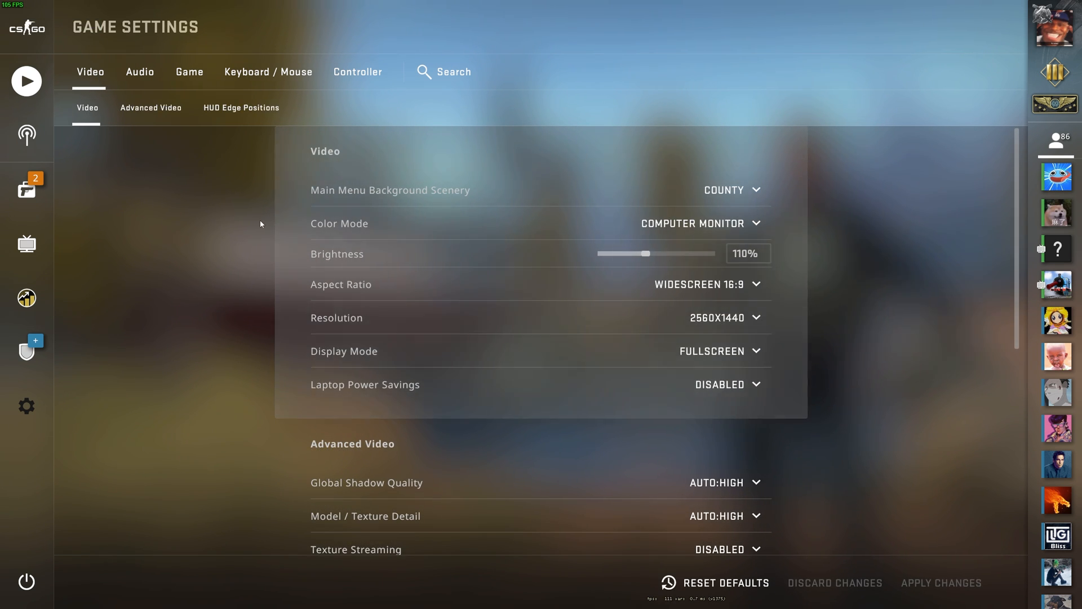
mouse_move(725, 198)
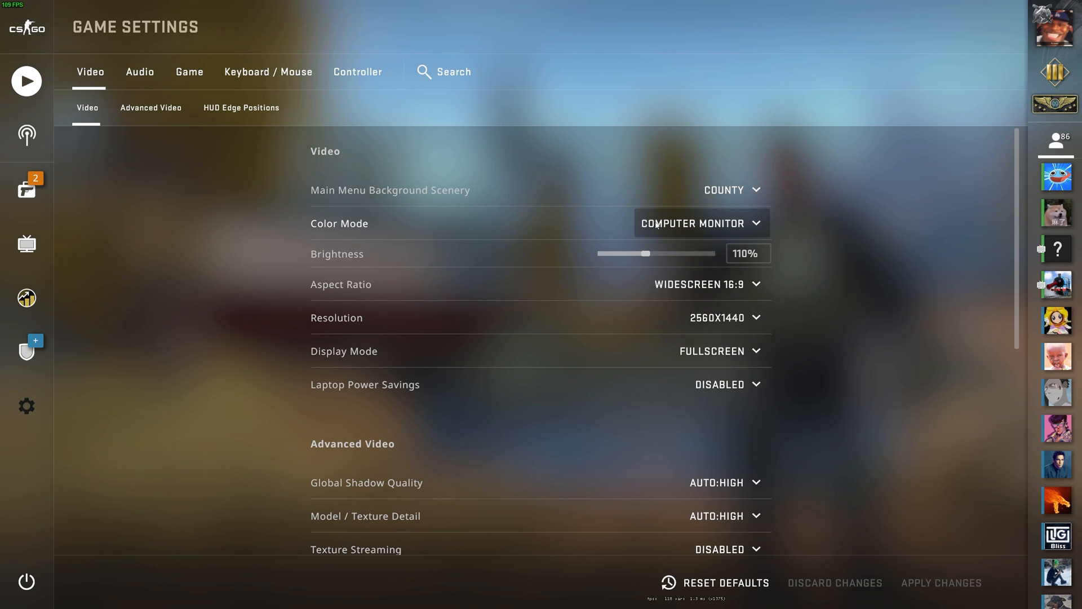
click(699, 223)
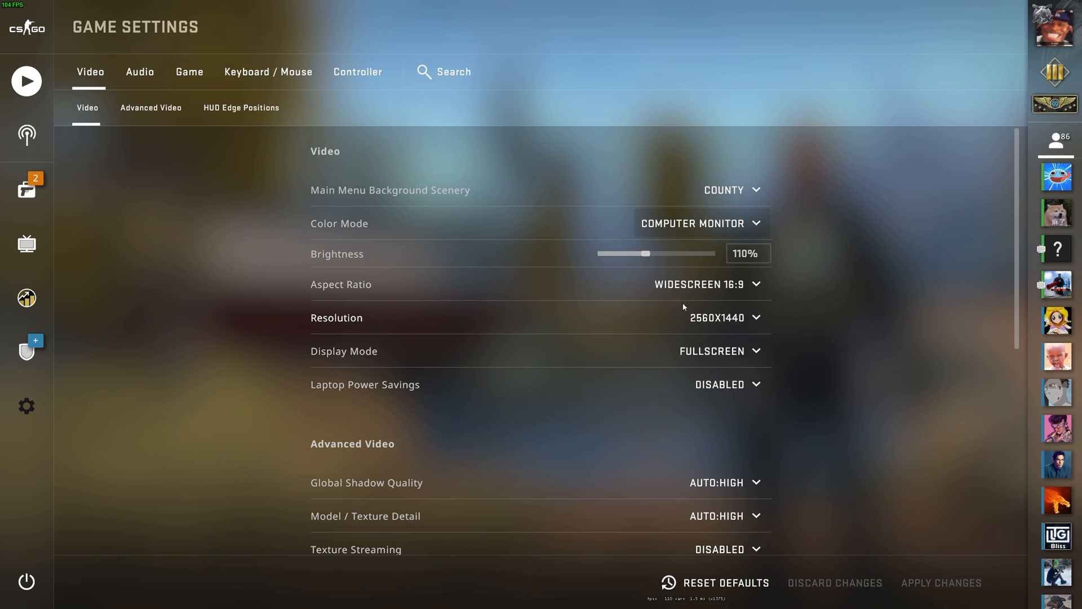
mouse_move(707, 300)
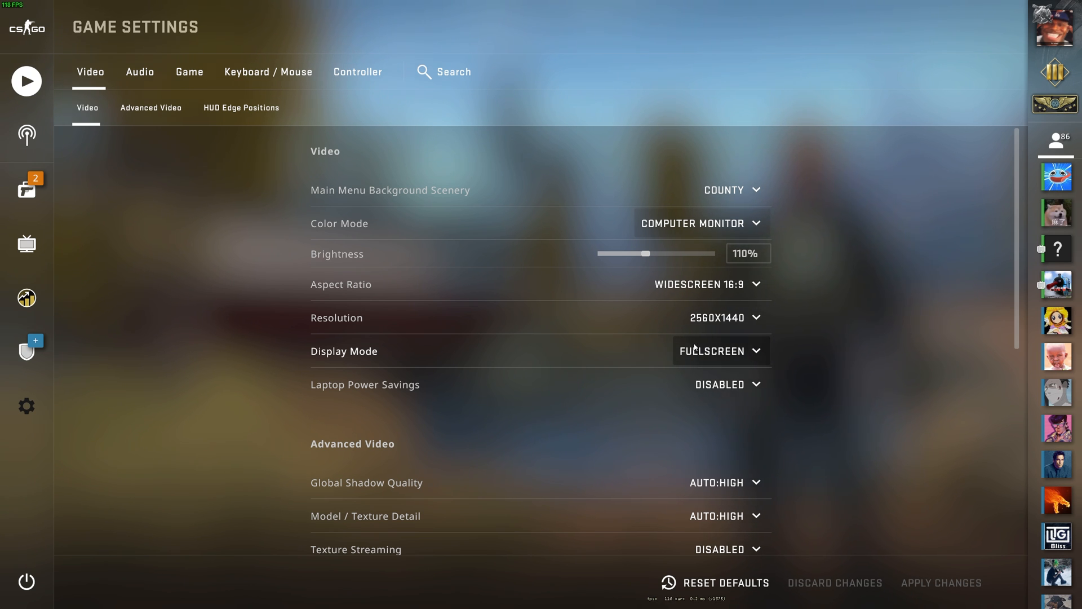
mouse_move(690, 388)
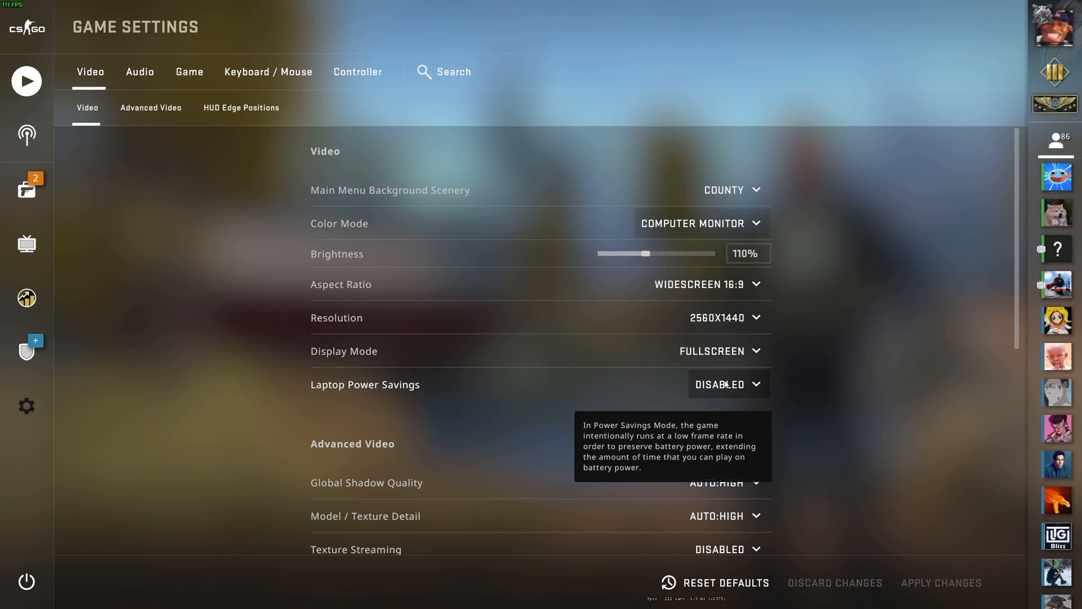
scroll(down, 3)
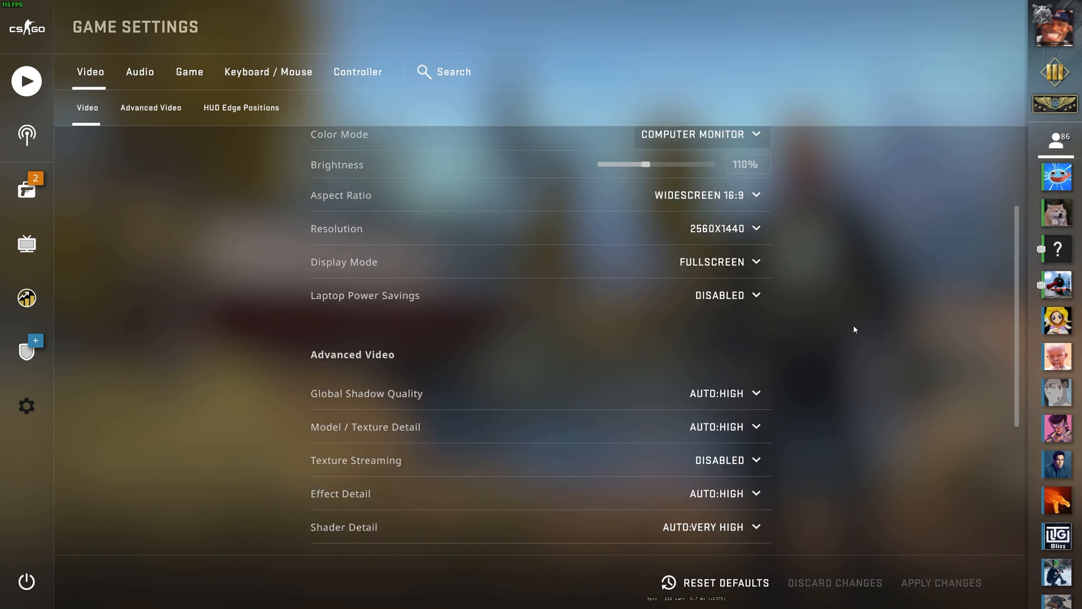
scroll(down, 3)
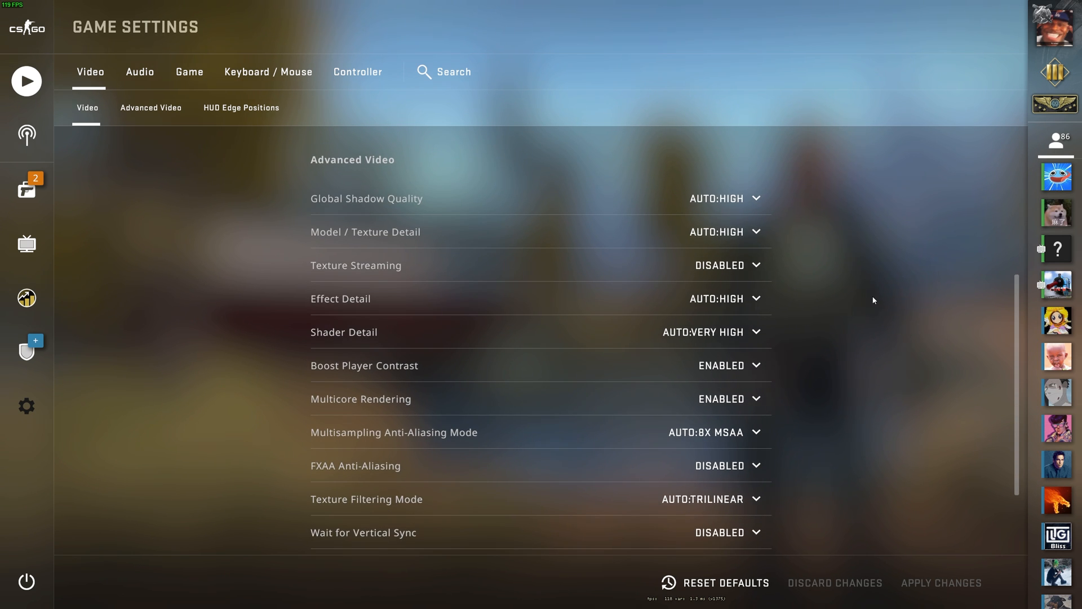
mouse_move(856, 287)
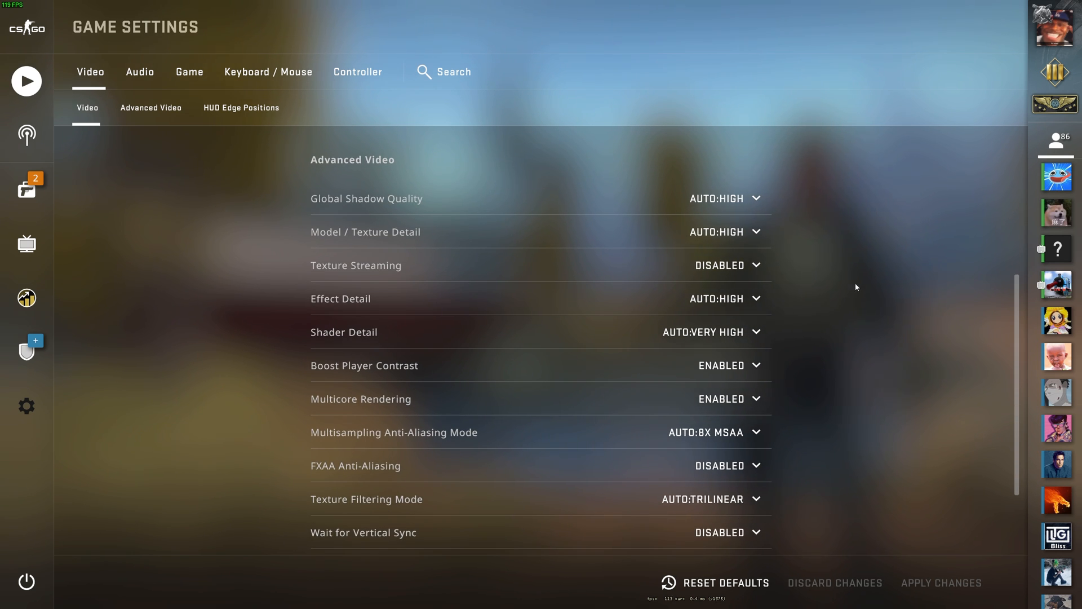
mouse_move(796, 238)
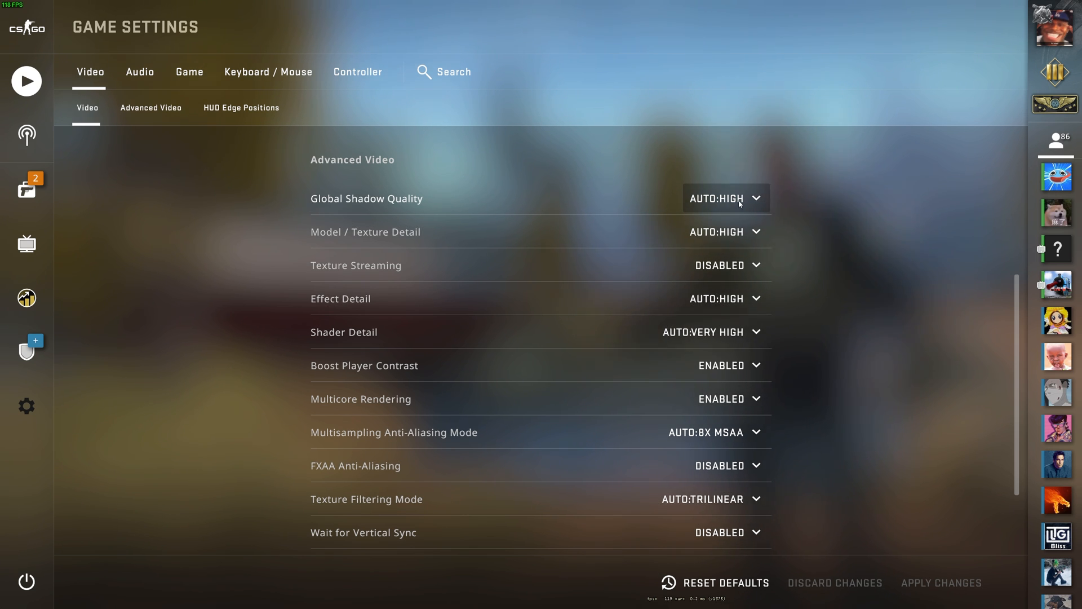
scroll(down, 3)
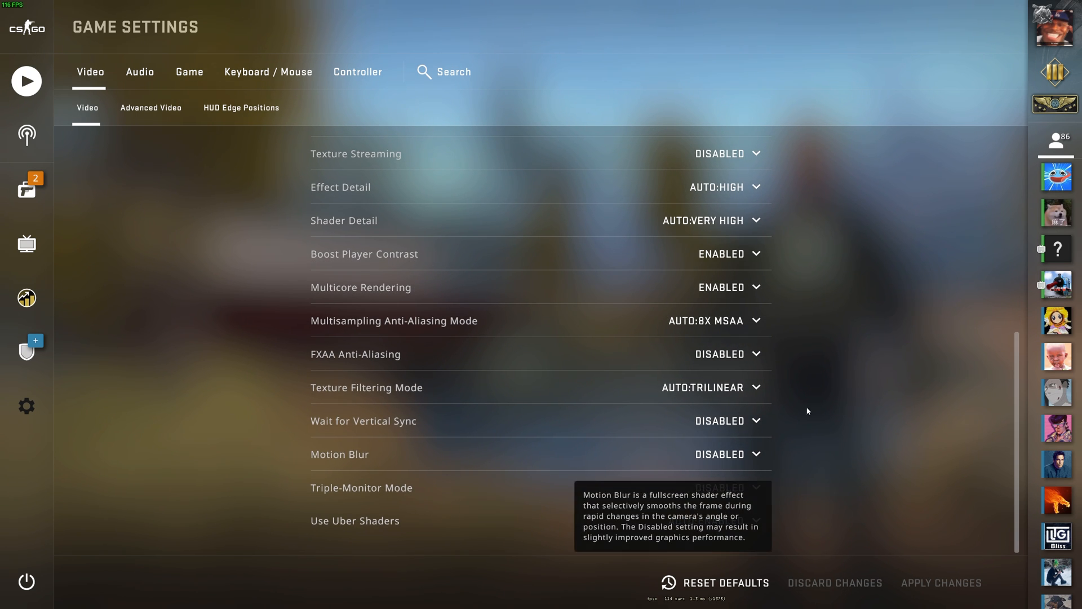
Set Global Shadow Quality and Model/Texture Detail to Low
click(720, 168)
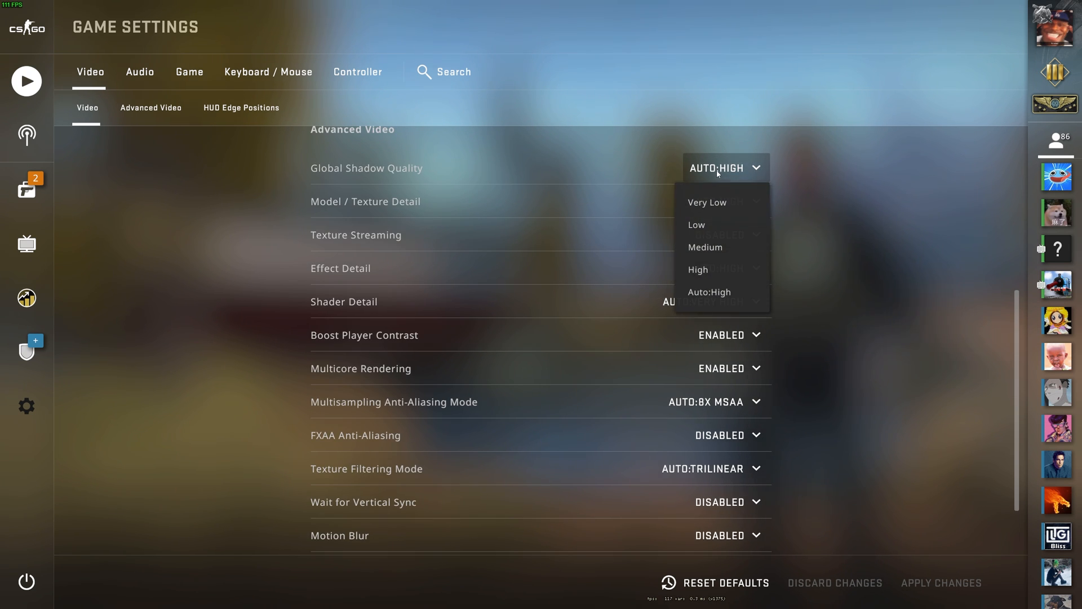
click(695, 224)
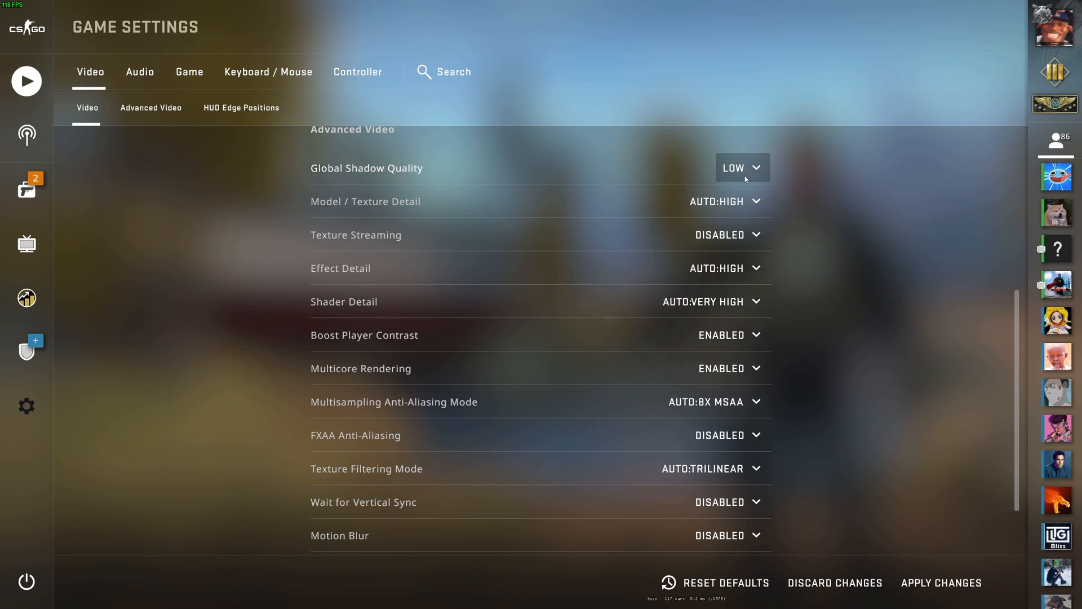
click(724, 200)
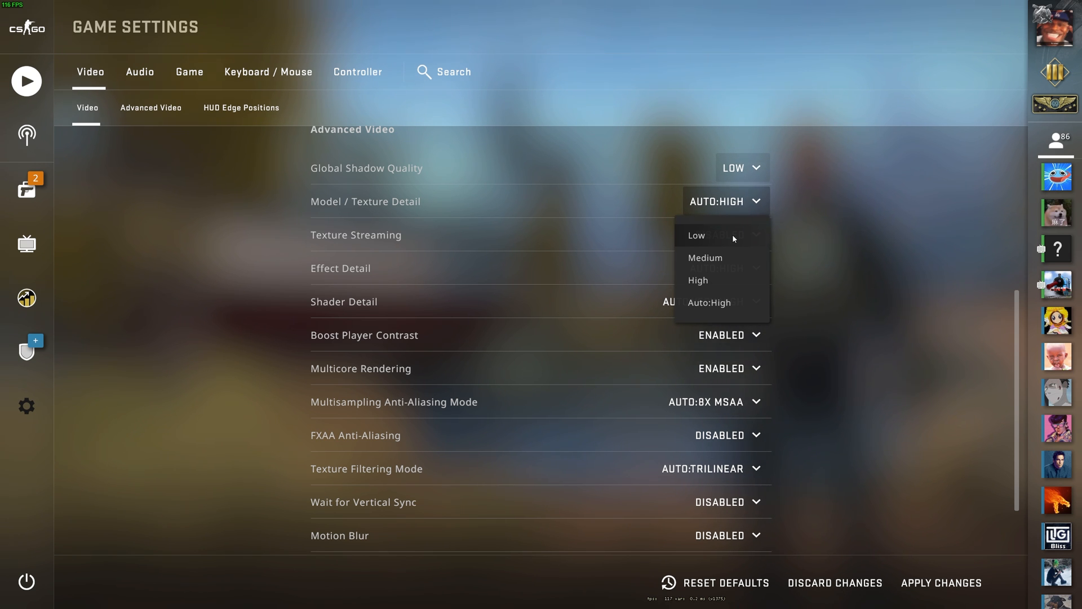
click(697, 235)
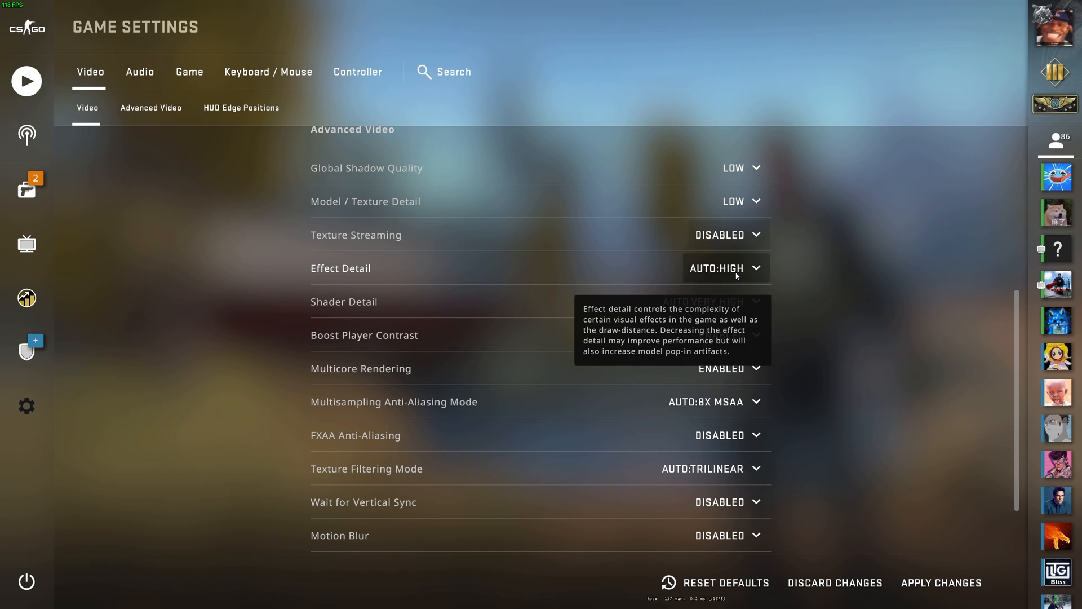
Set Effect Detail and Shader Detail to Low, keeping Boost Player Contrast enabled
click(725, 268)
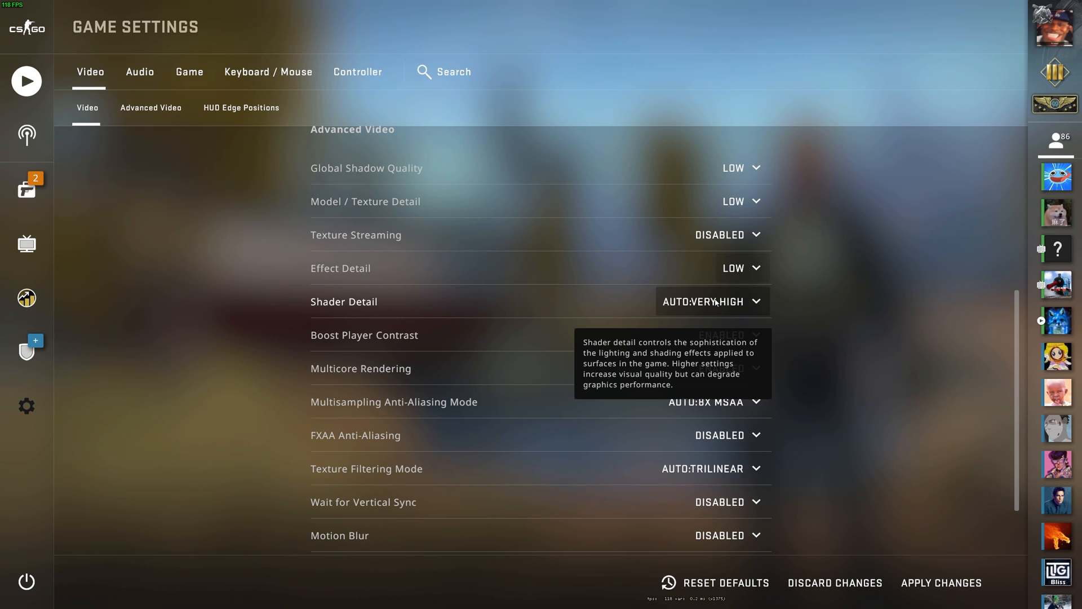
click(711, 301)
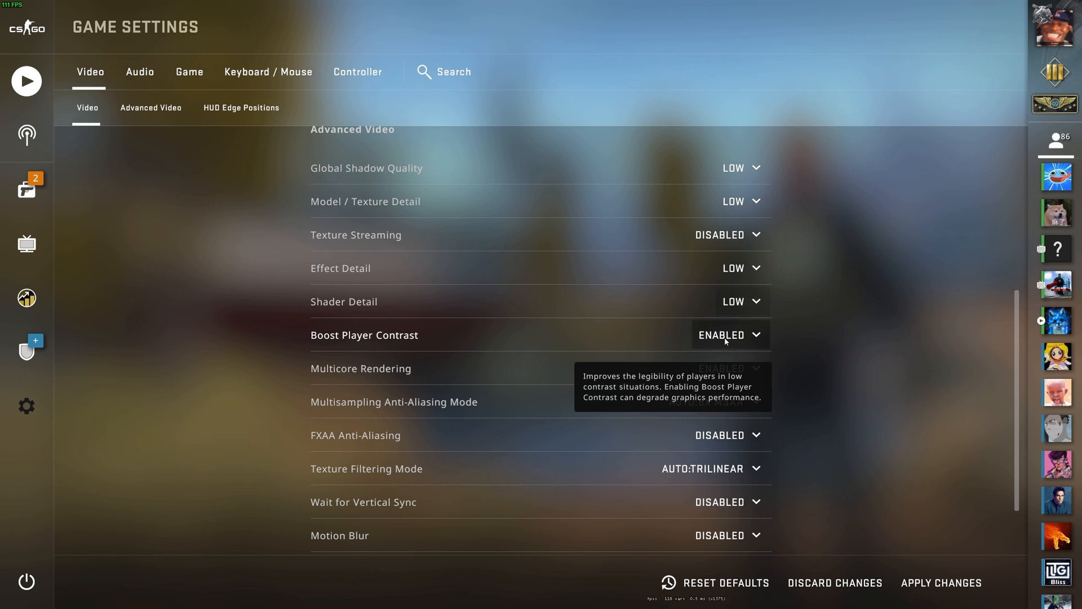
click(729, 335)
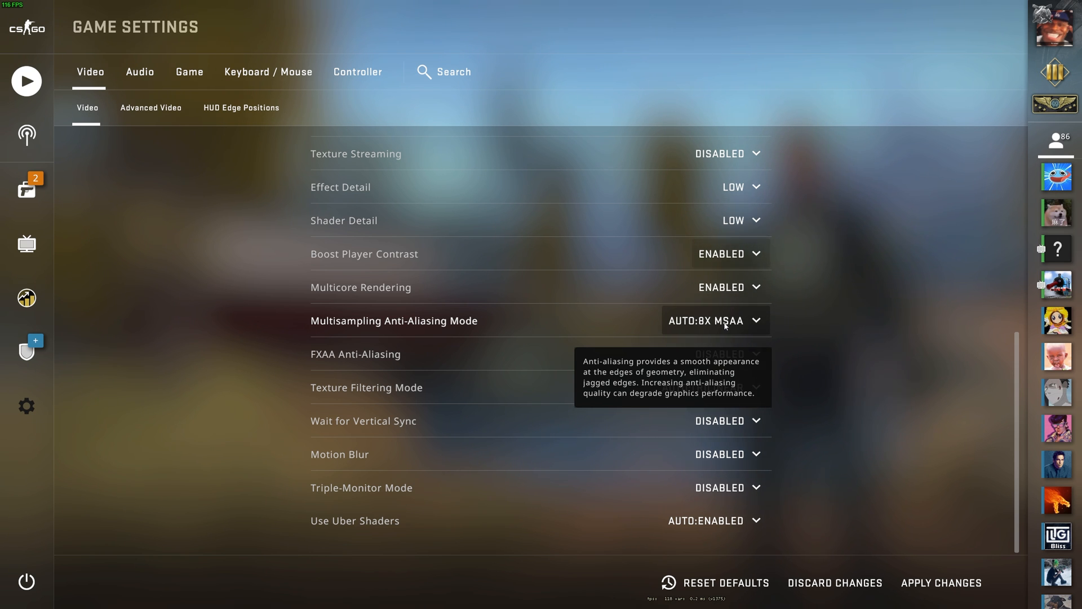
Set Multisampling Anti-Aliasing to None, keep FXAA disabled, and choose Anisotropic 16X texture filtering
click(715, 320)
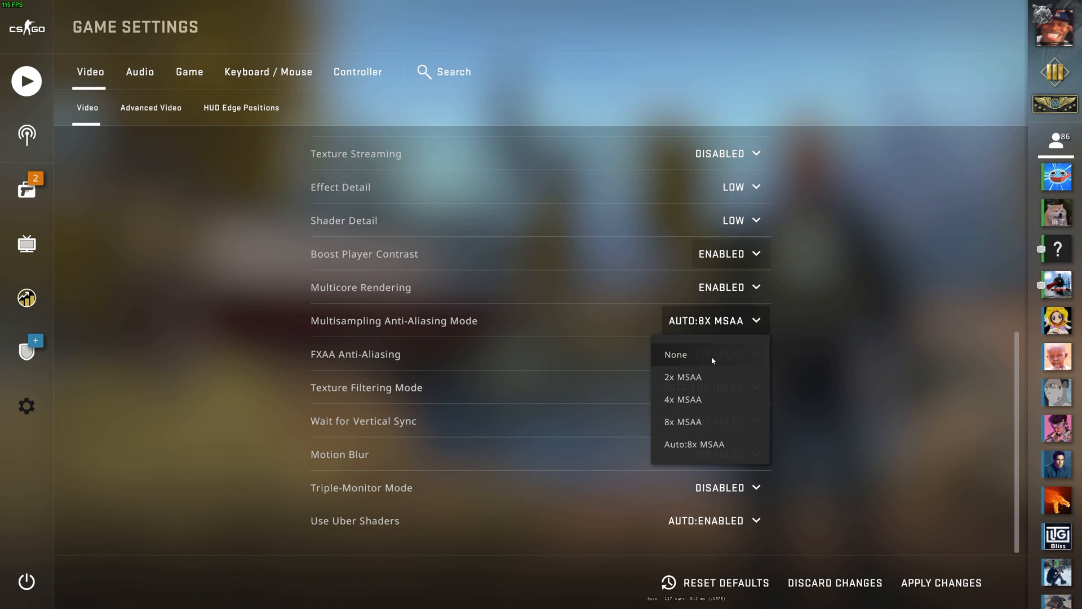
click(675, 354)
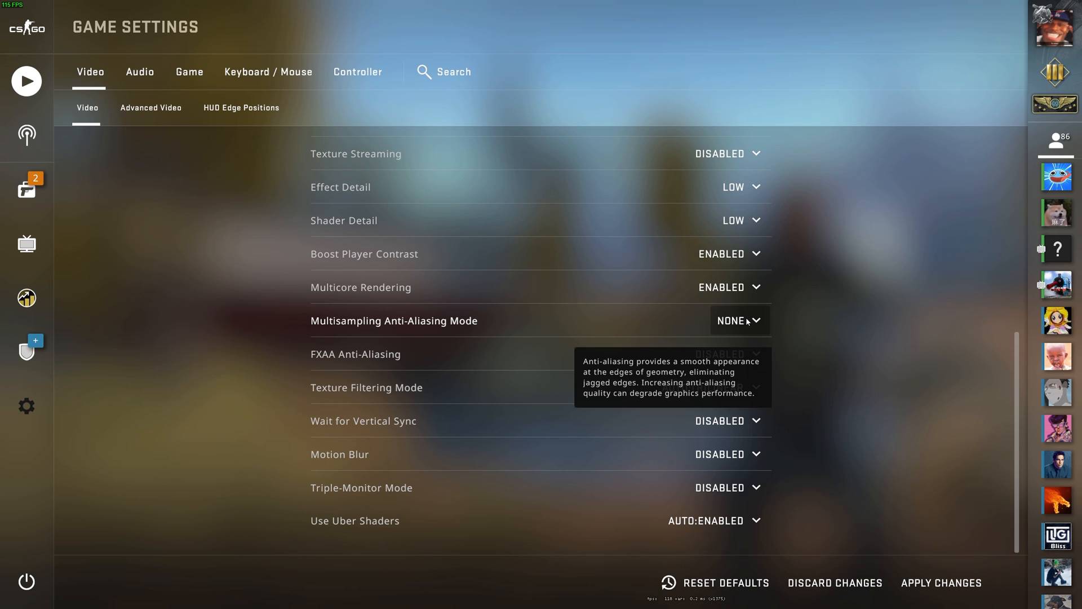
click(737, 320)
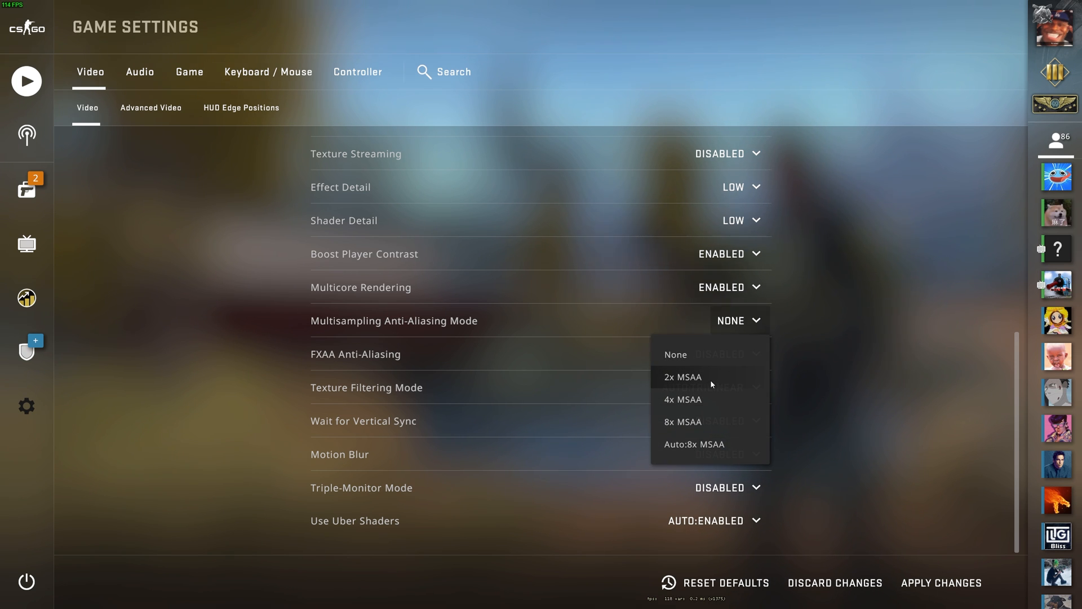
click(682, 376)
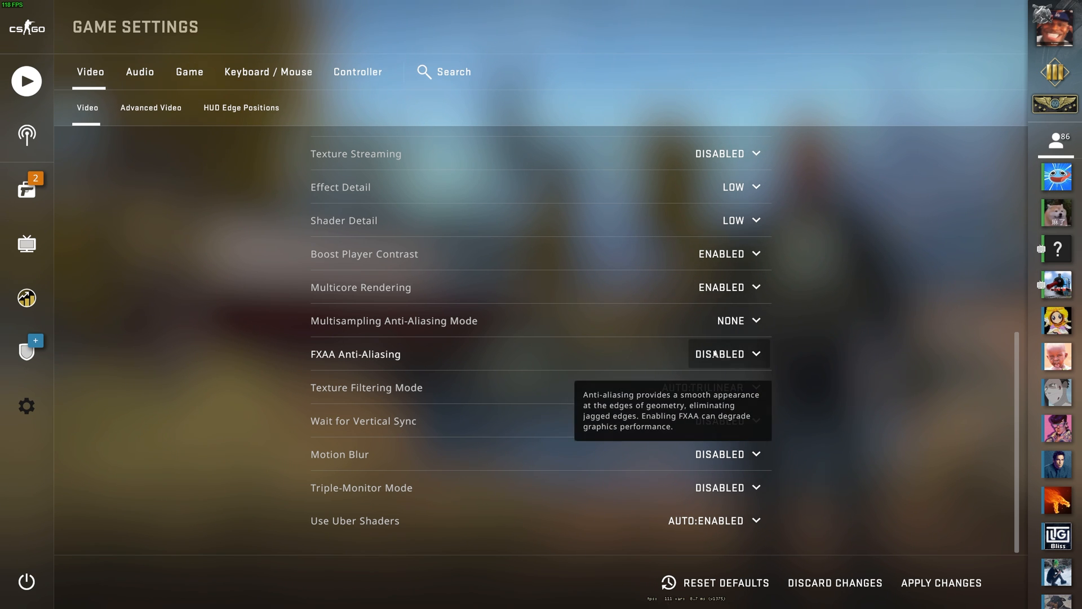
click(711, 387)
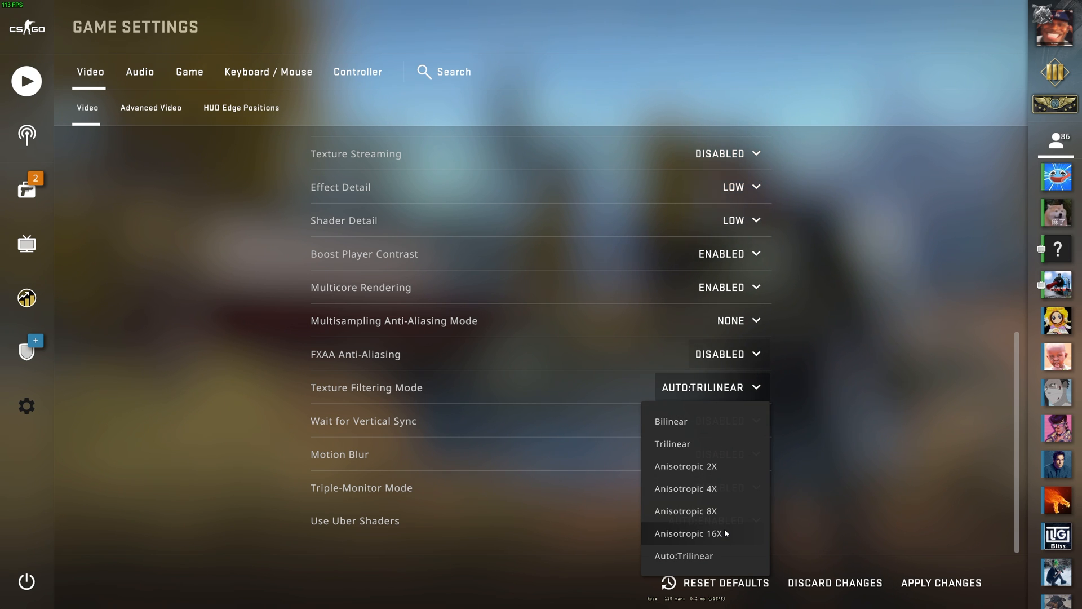
click(689, 533)
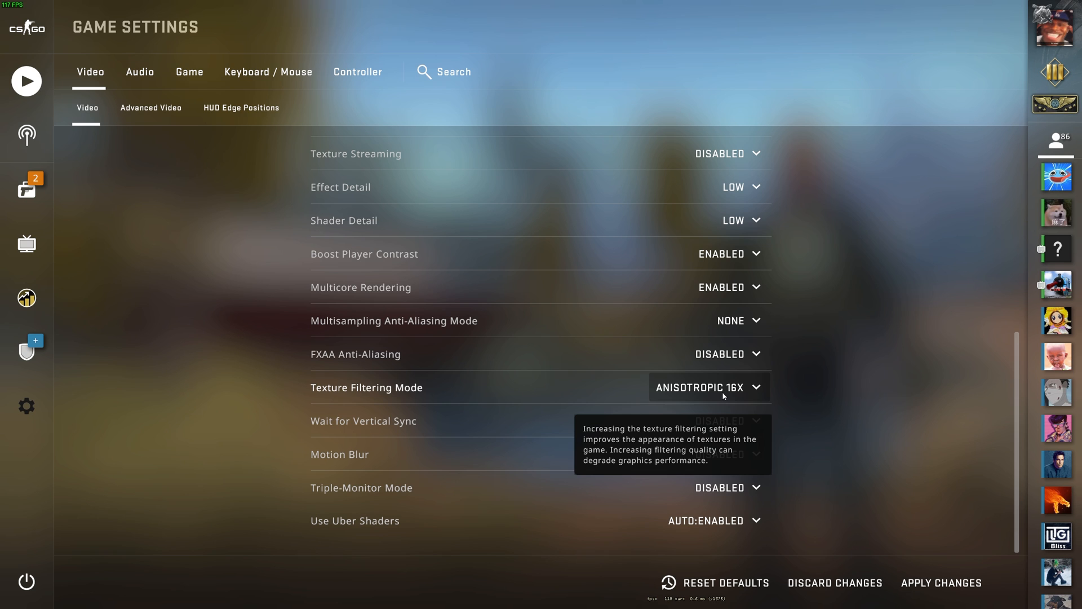
click(707, 387)
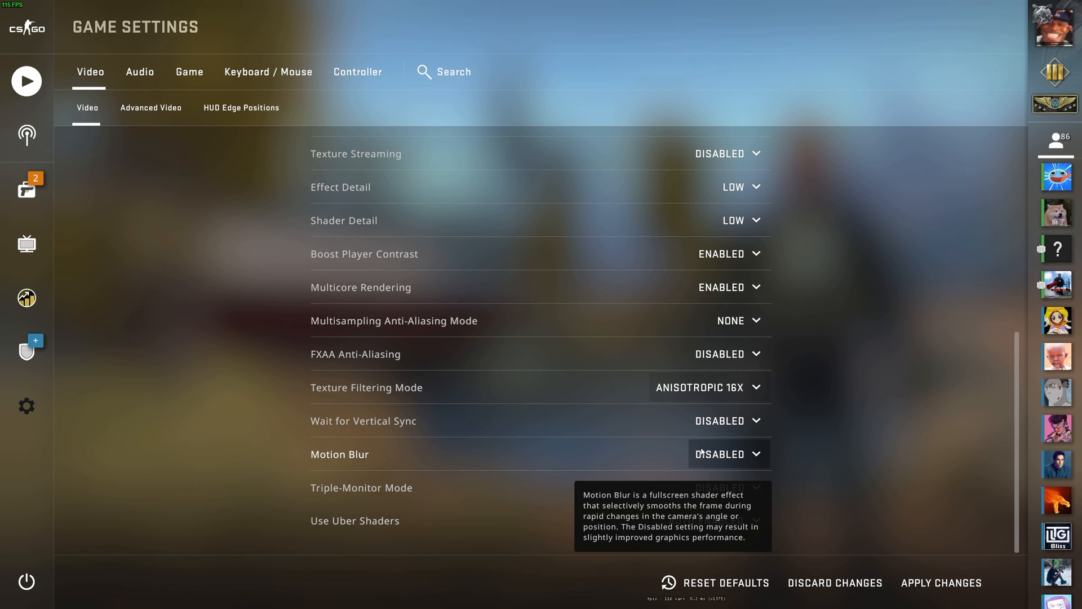
mouse_move(713, 484)
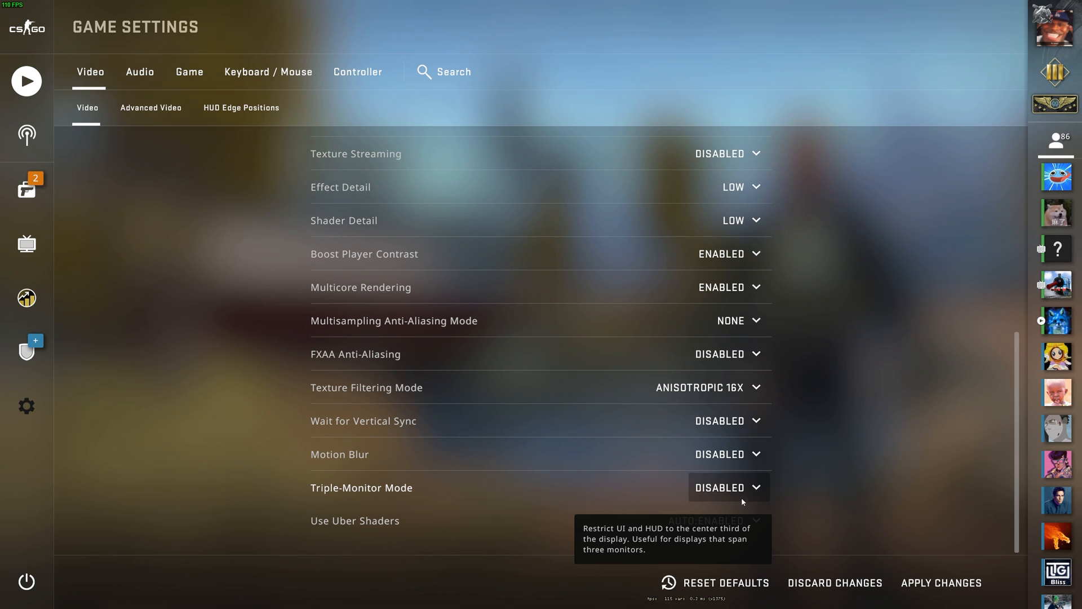
mouse_move(627, 516)
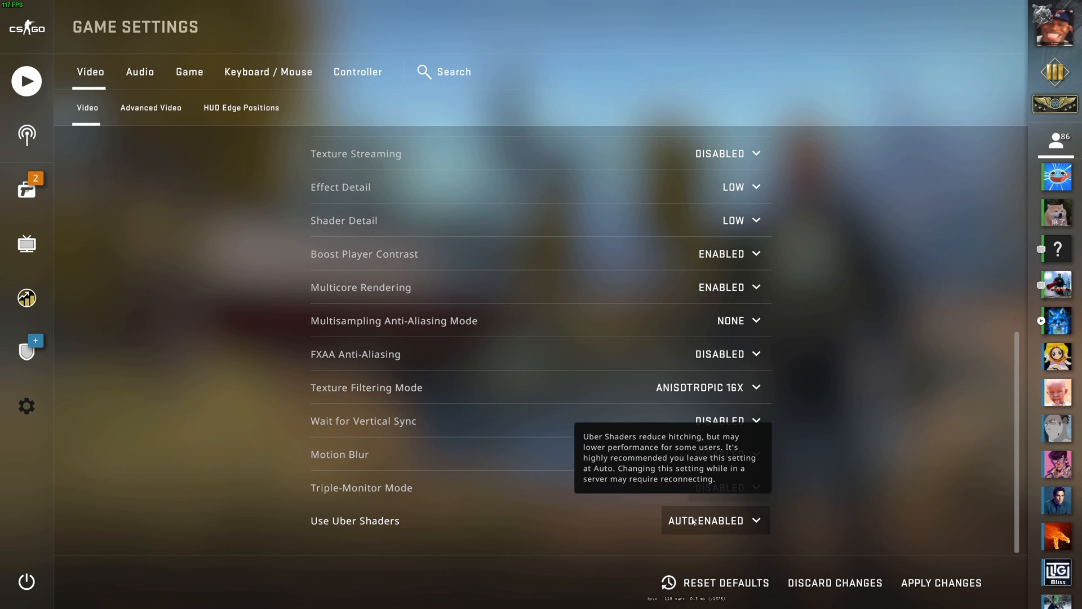
mouse_move(690, 524)
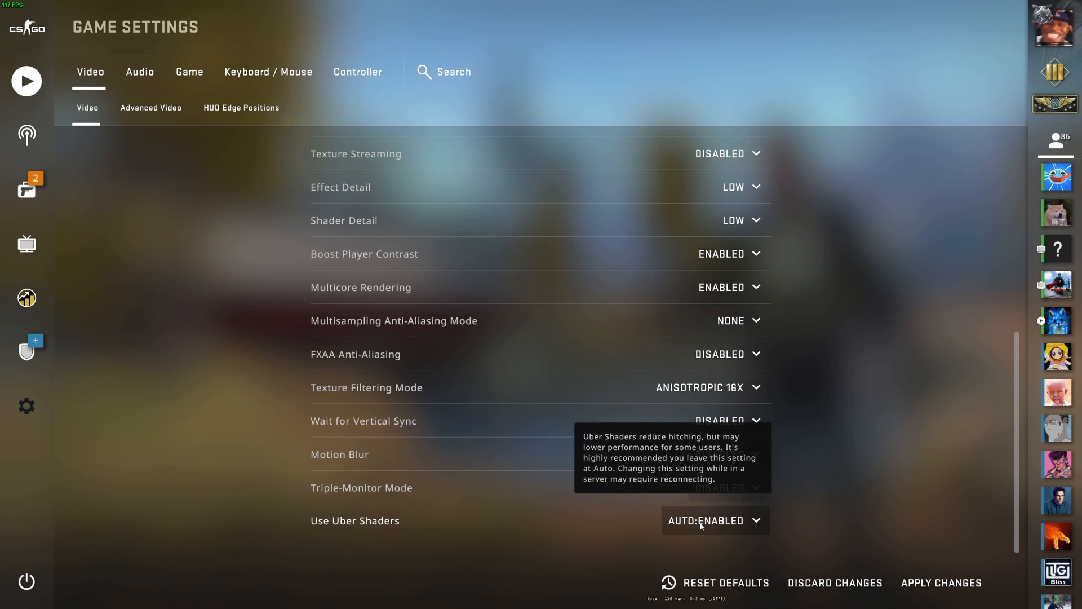
click(714, 520)
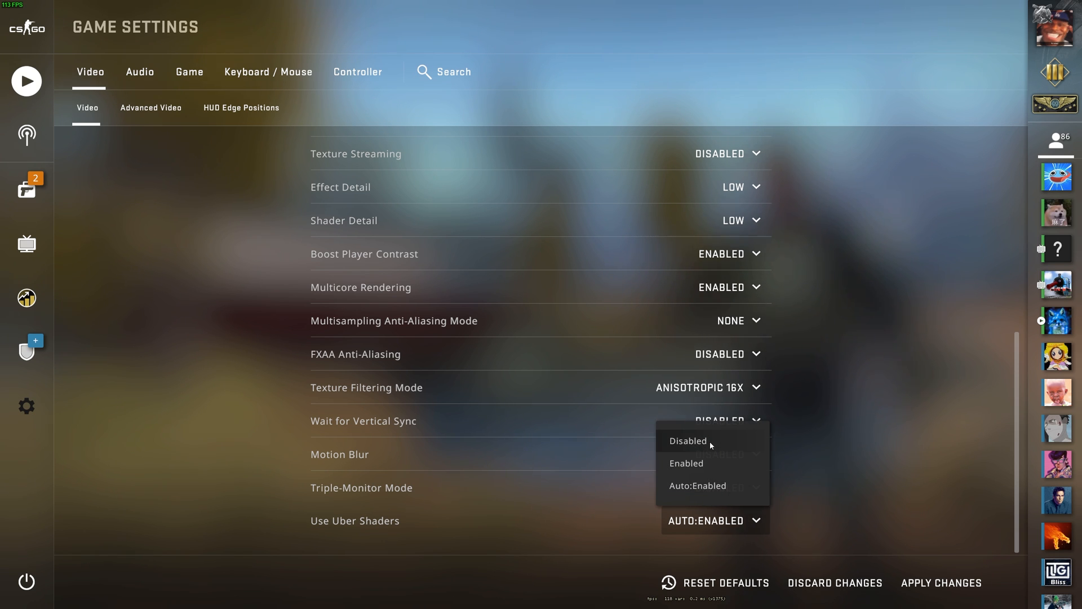
click(687, 441)
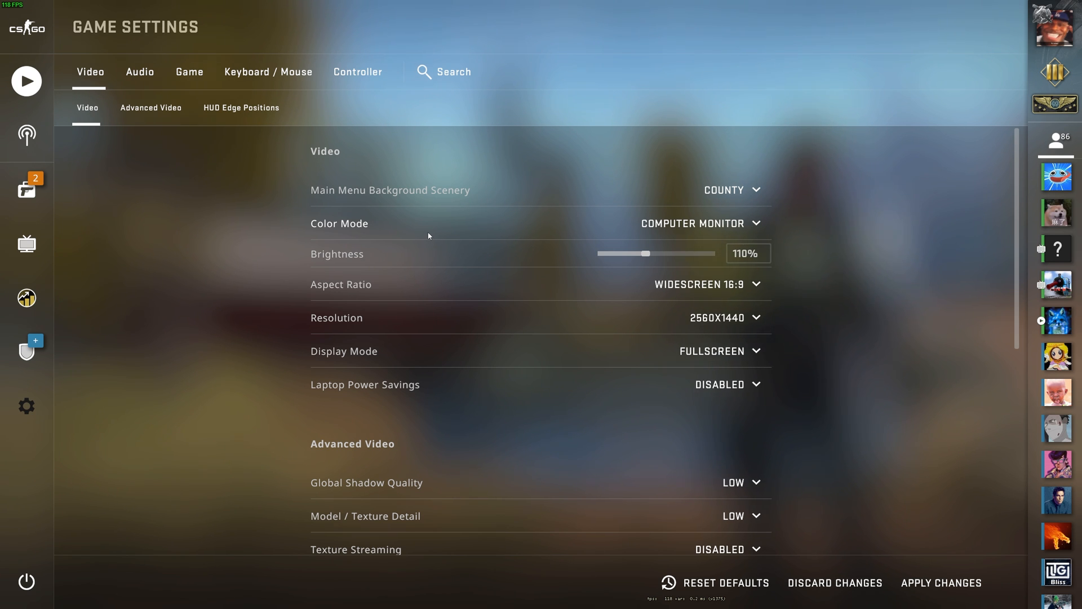
Review the Audio and Game settings sections, then leave the game for the TcNo_CS_2022 folder
click(139, 72)
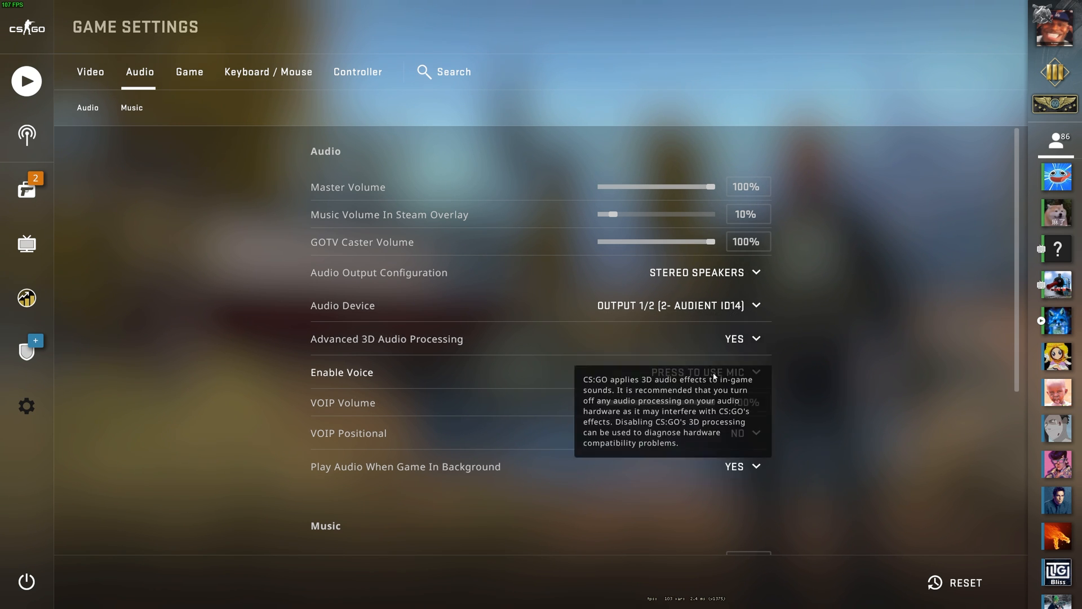
click(188, 72)
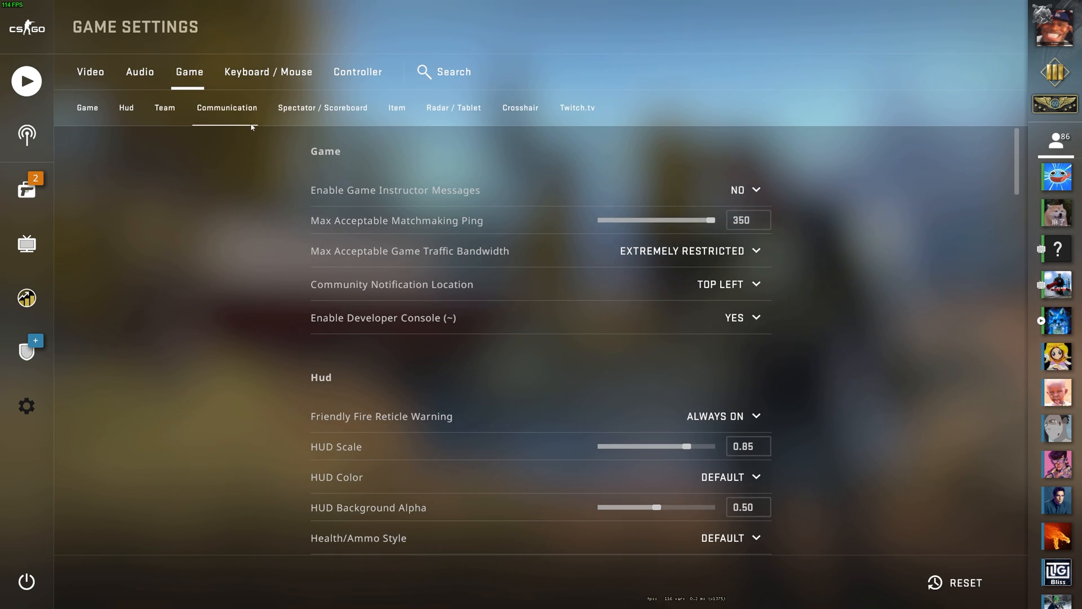
mouse_move(690, 222)
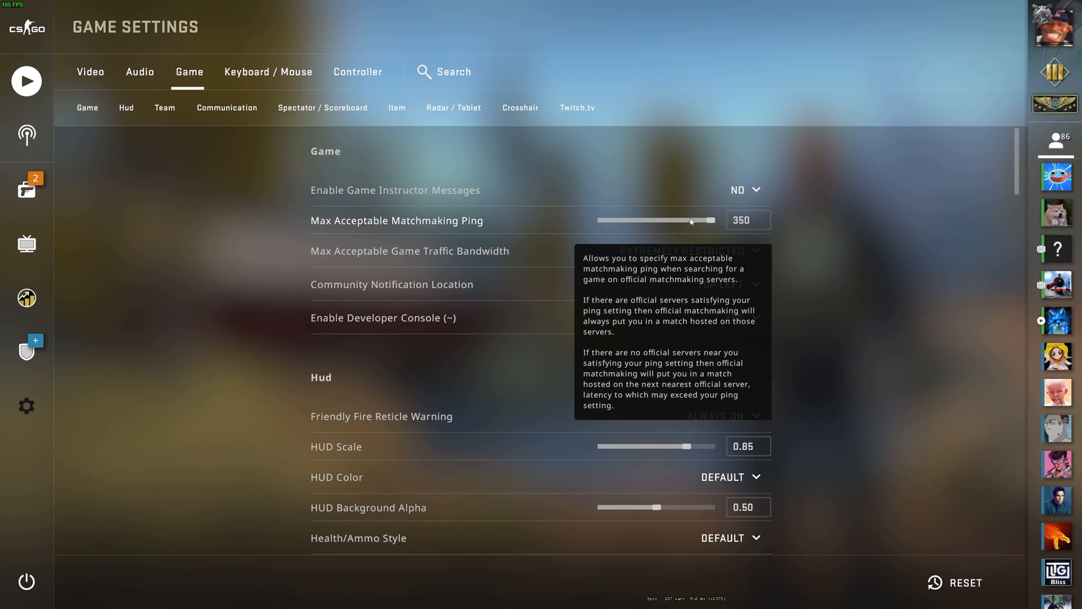
mouse_move(766, 226)
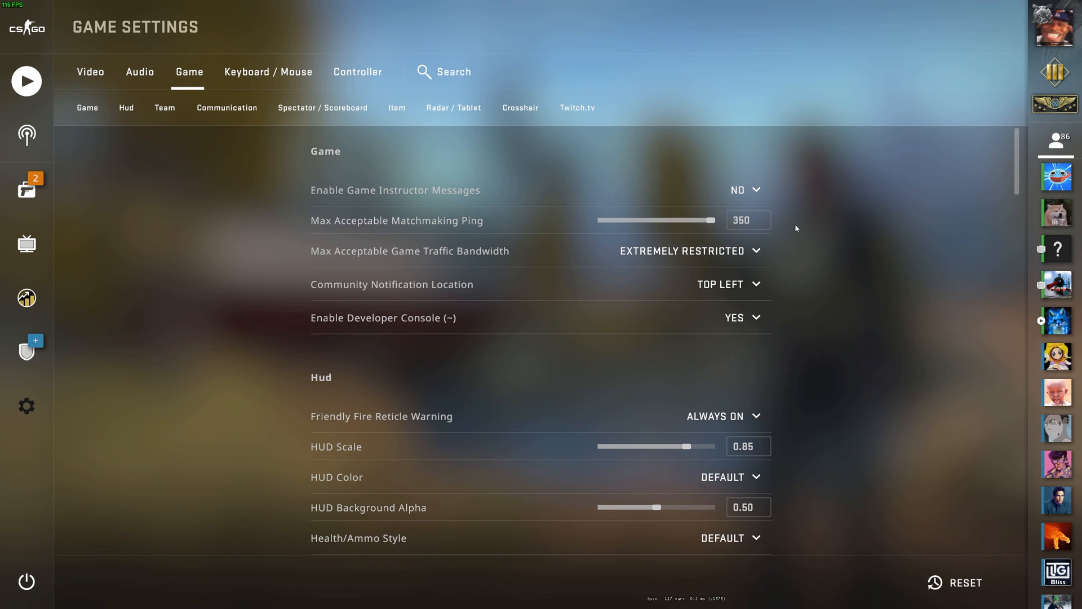
mouse_move(806, 217)
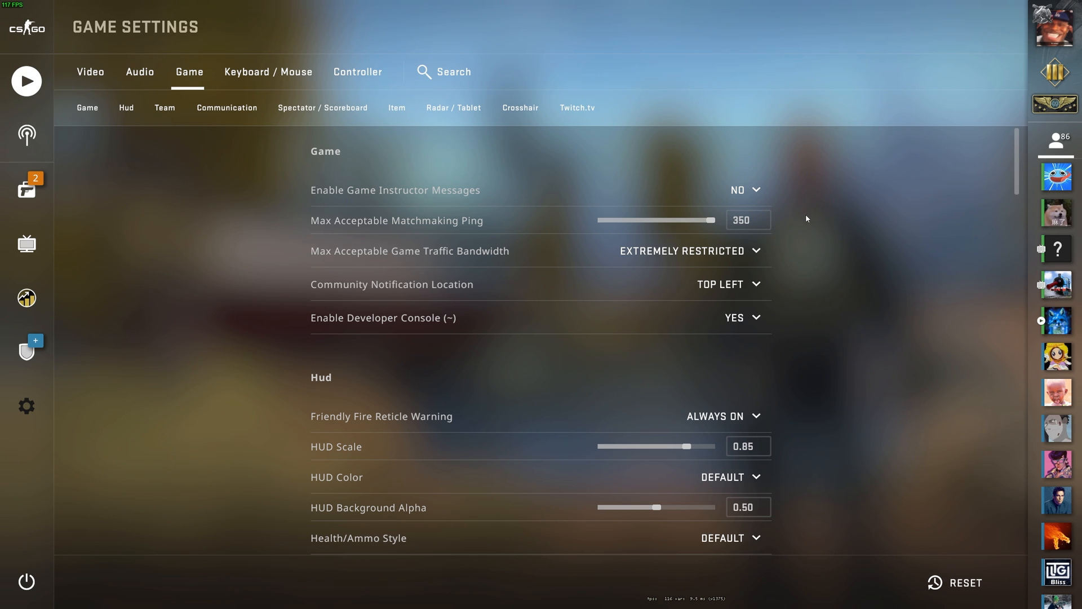
mouse_move(748, 219)
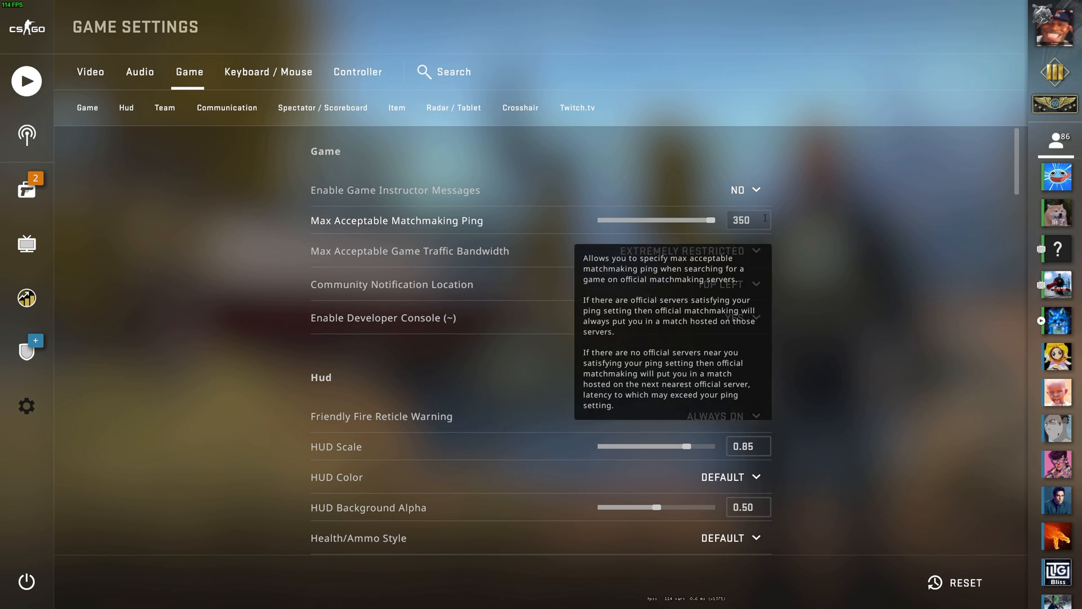
click(358, 72)
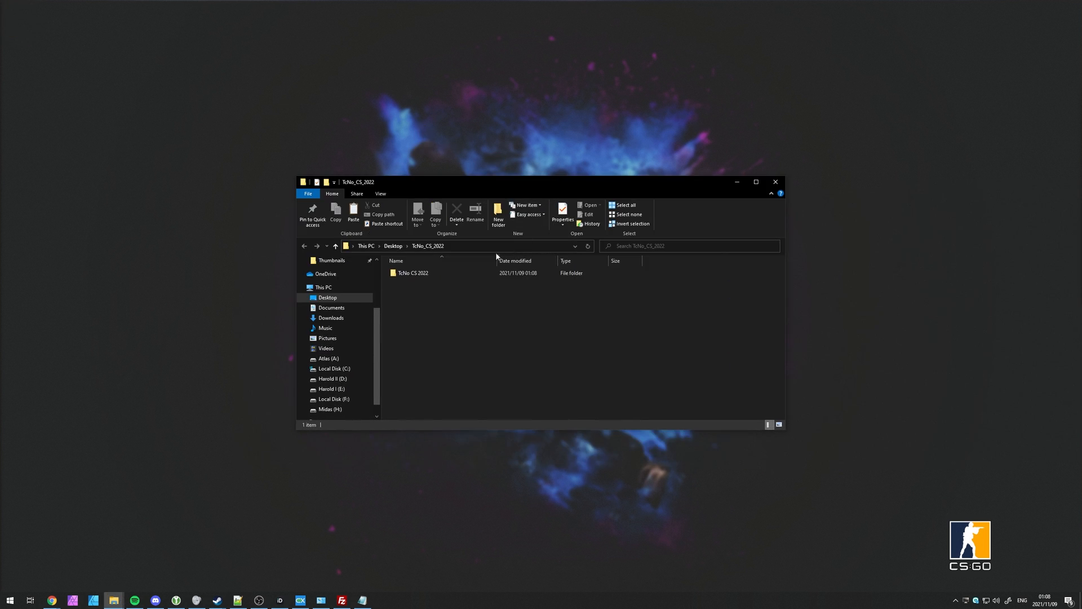
Look through CS-Priority's three .reg files inside TcNo CS 2022, then back out to its config folder
double_click(412, 273)
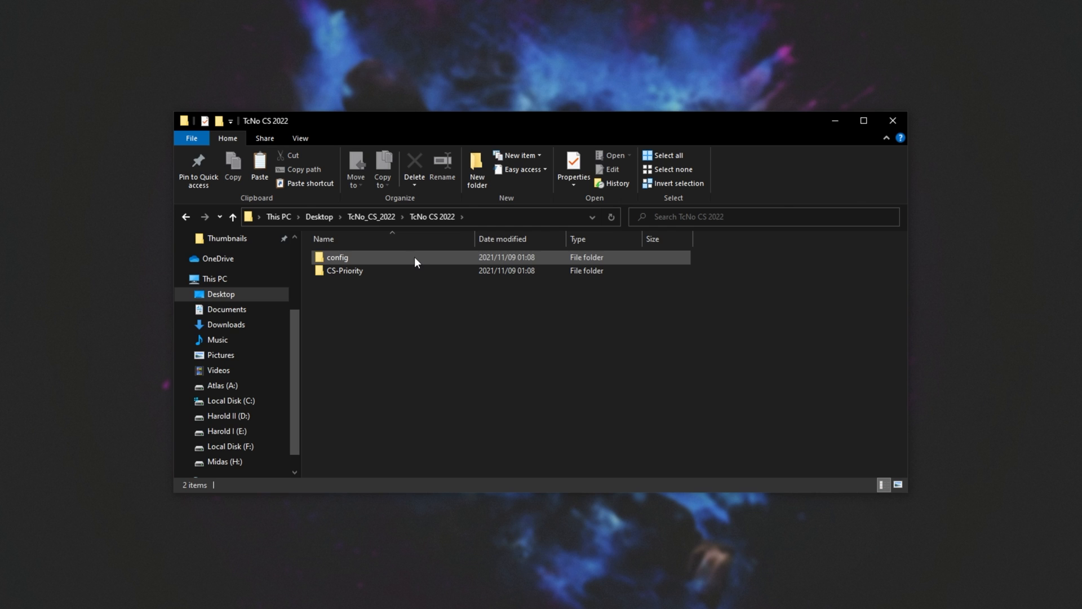
double_click(345, 269)
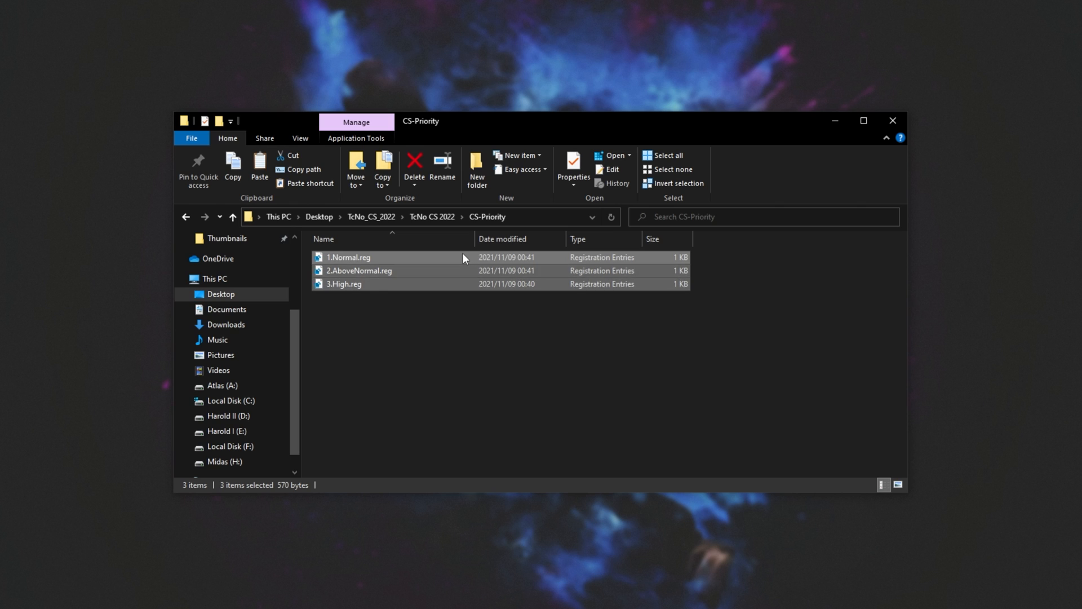
click(345, 284)
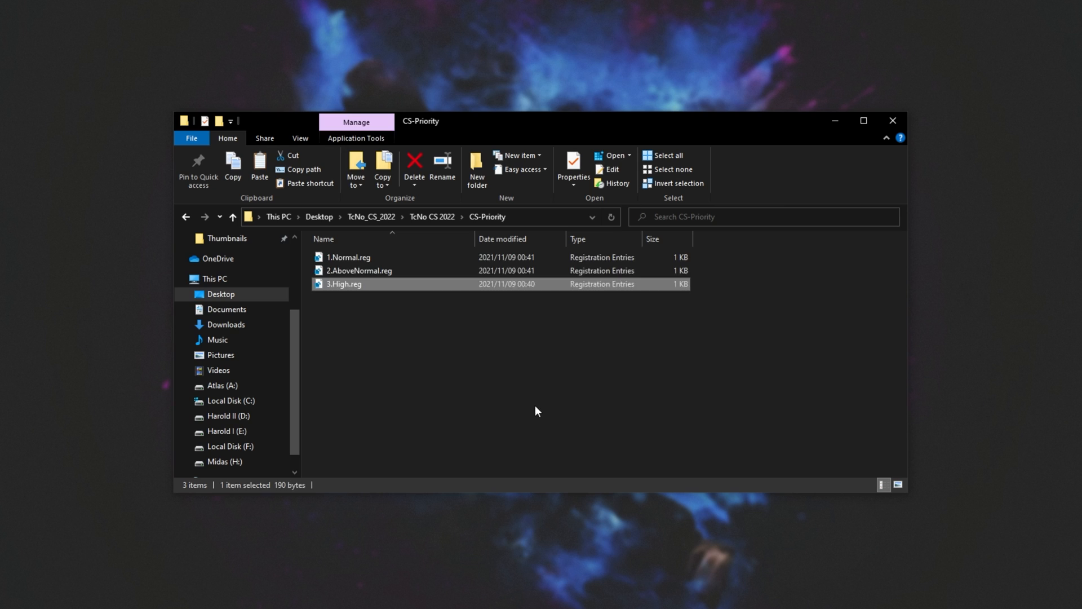
click(663, 154)
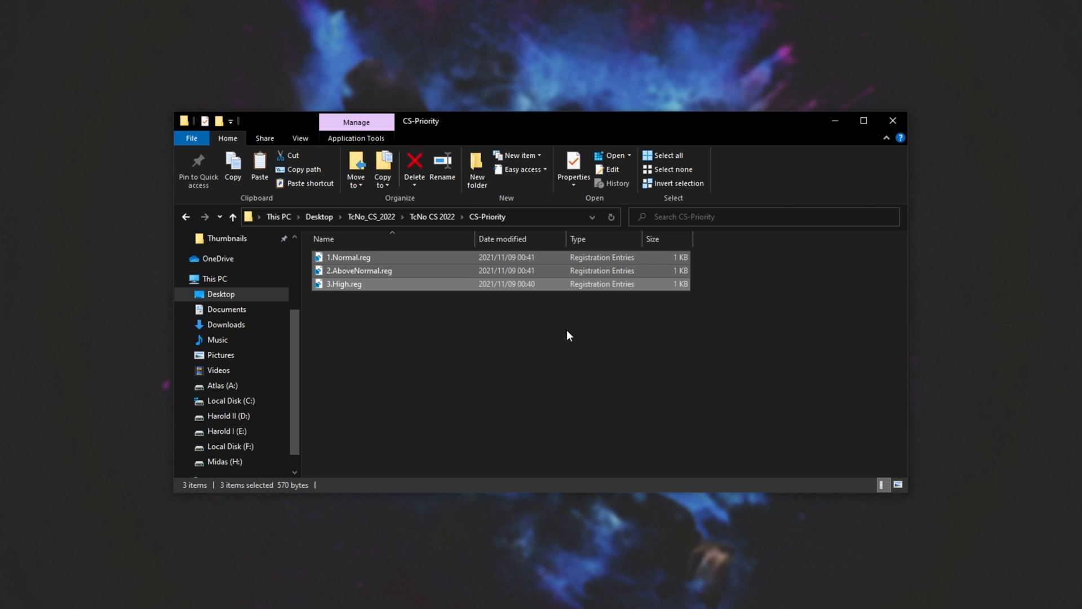
click(347, 257)
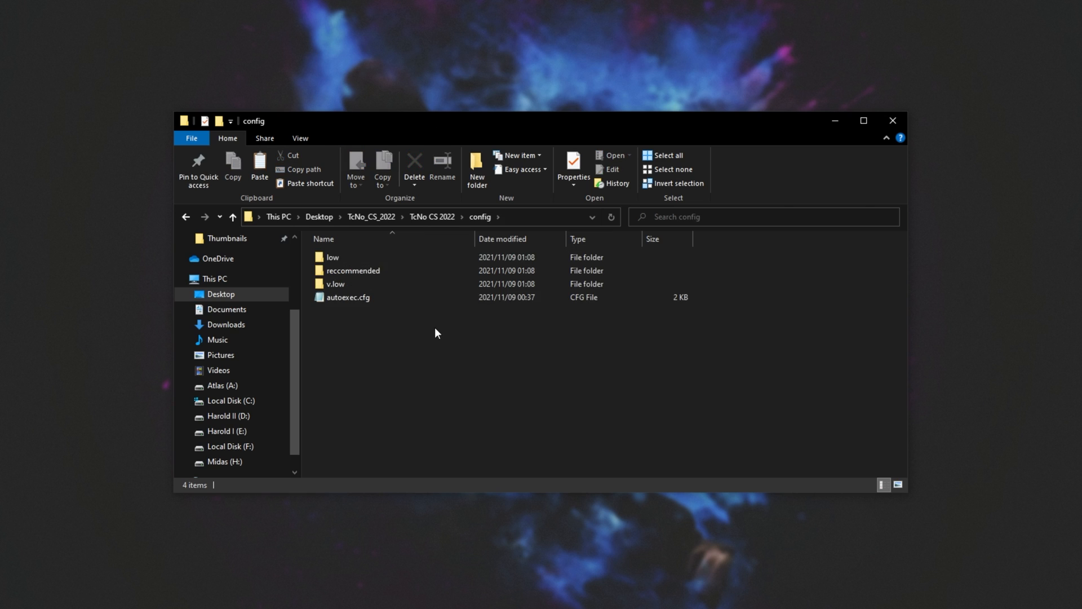
Browse the low and v.low config folders holding video.txt, then head to the CS:GO install folder
click(348, 296)
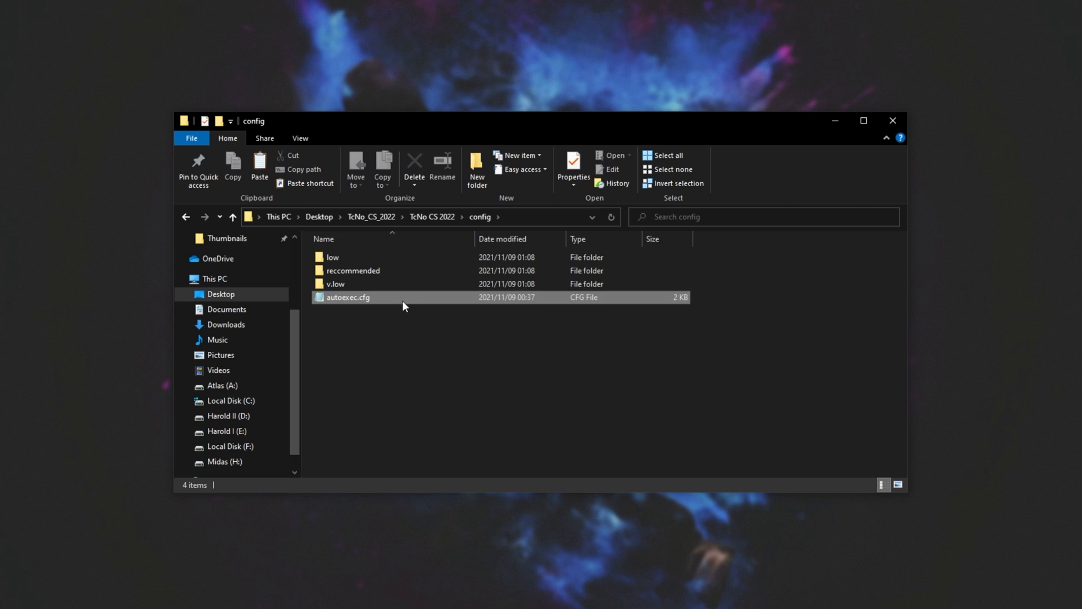
double_click(332, 257)
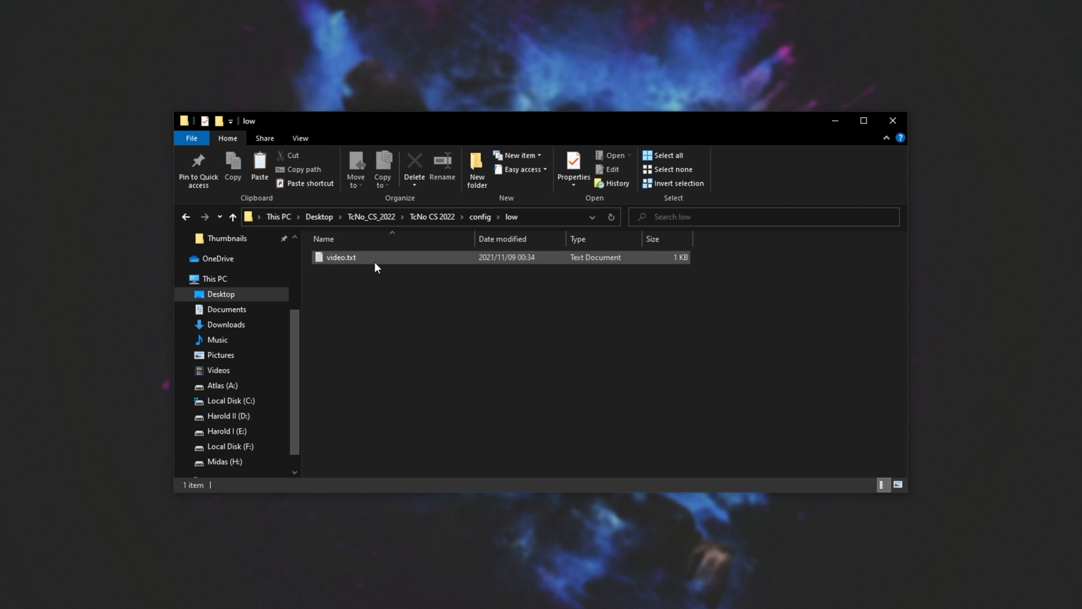
click(232, 216)
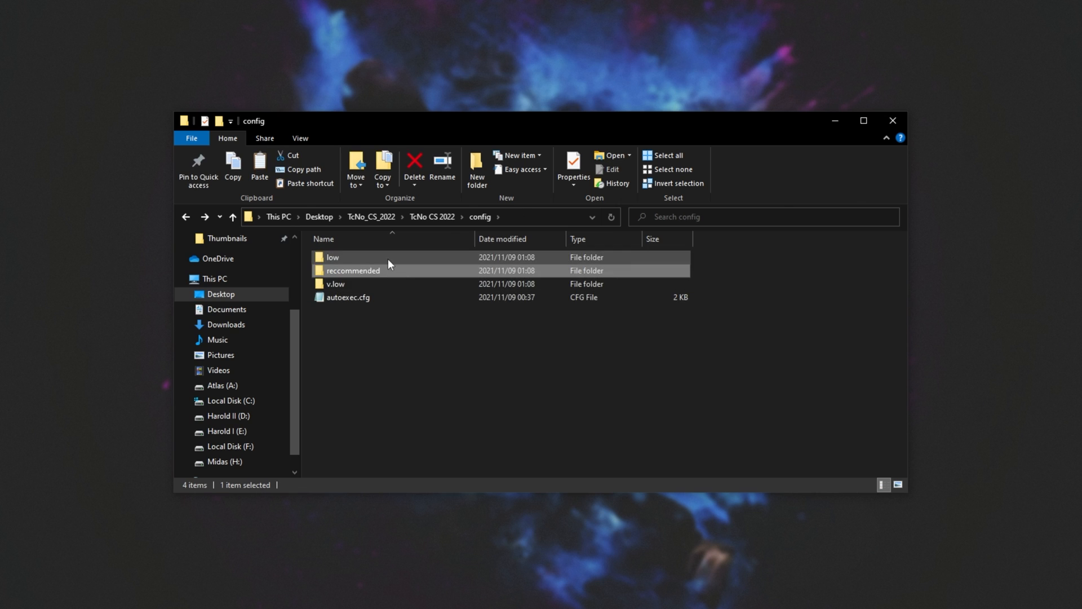
click(332, 257)
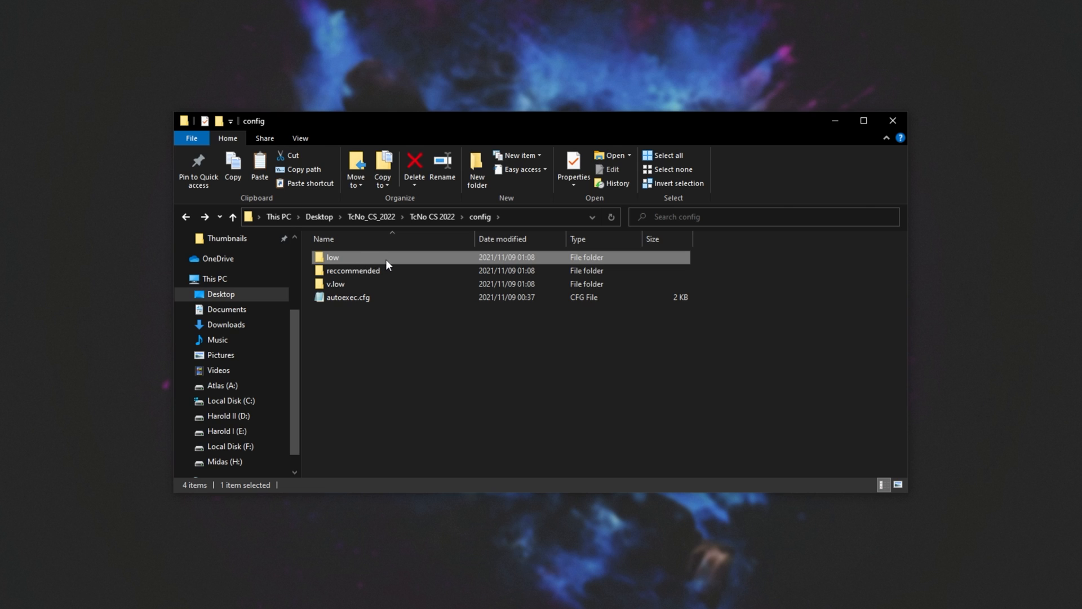
click(336, 284)
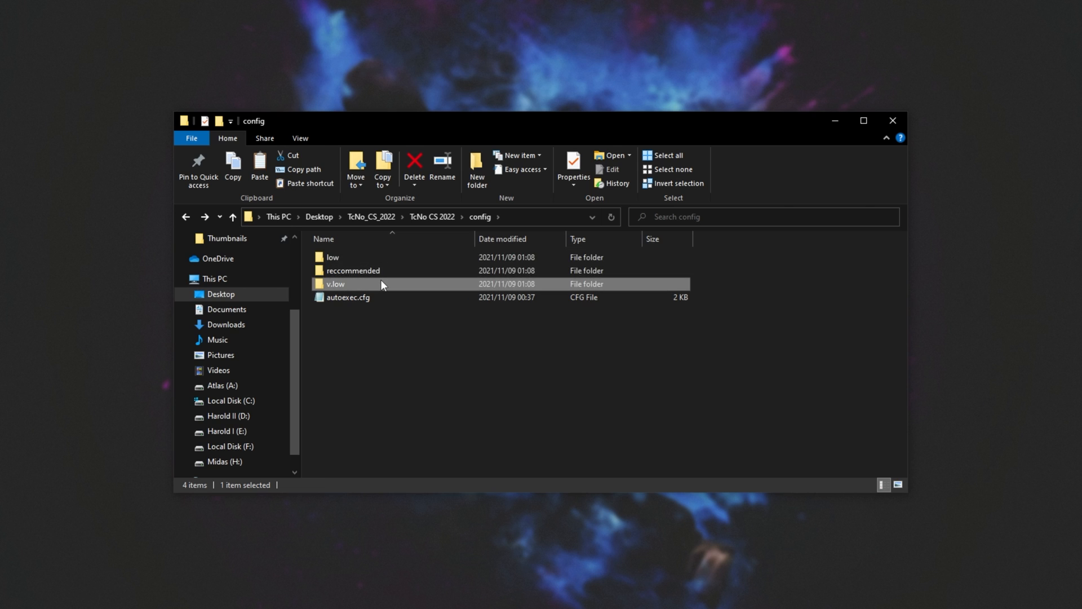
double_click(336, 284)
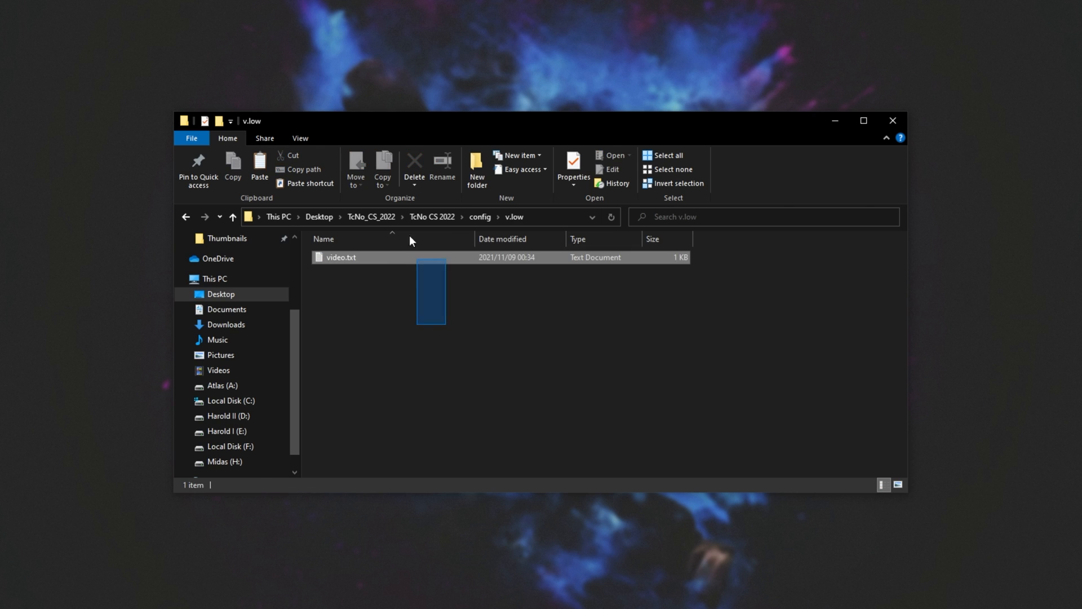
click(233, 216)
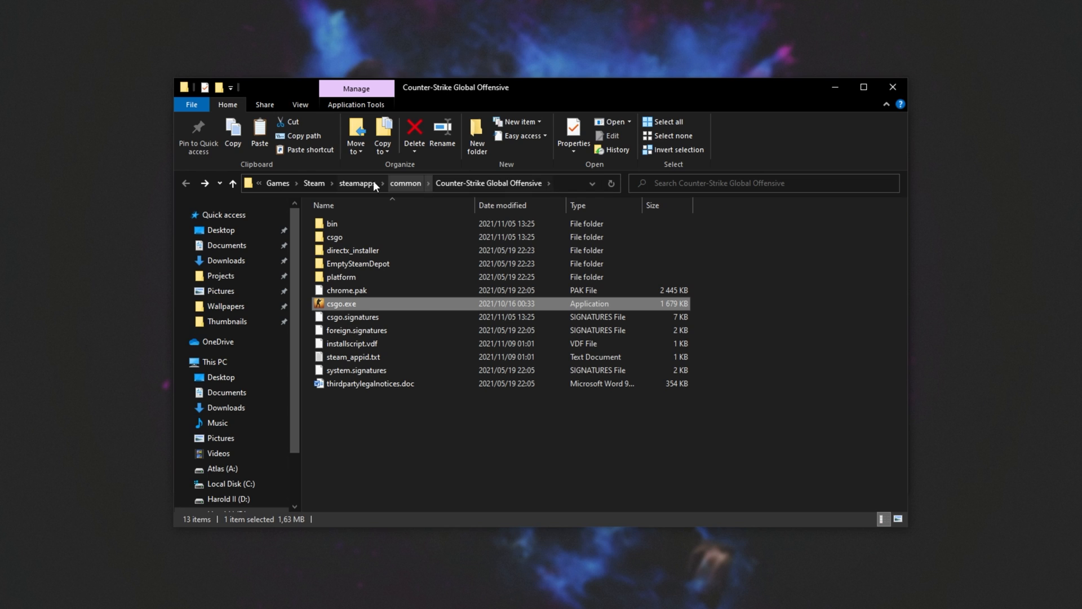
Navigate to C:\Program Files (x86)\Steam and open the userdata folder's numbered account folder
click(407, 182)
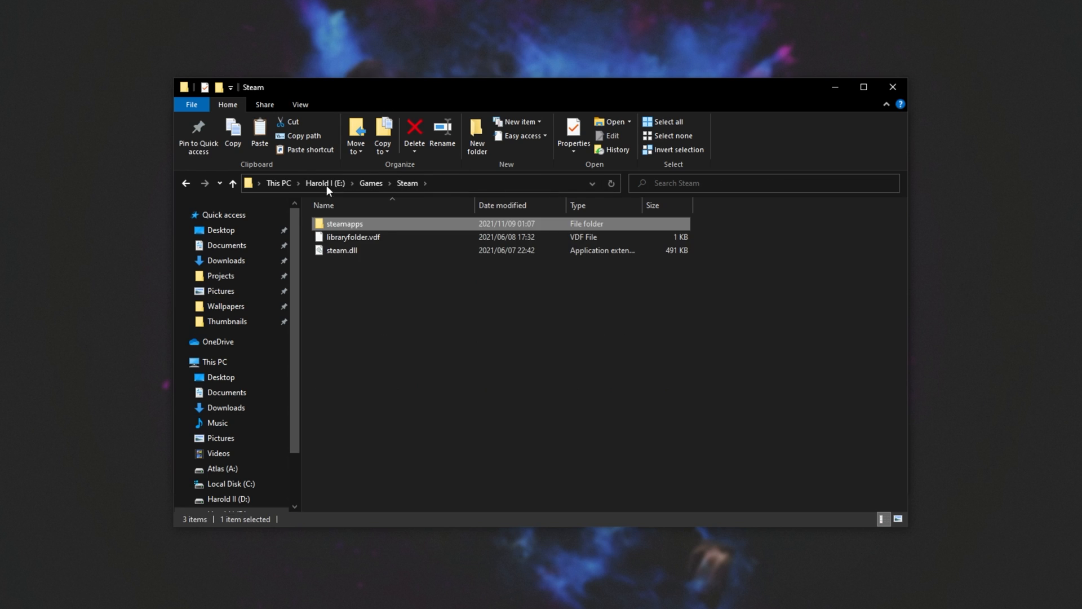
click(429, 298)
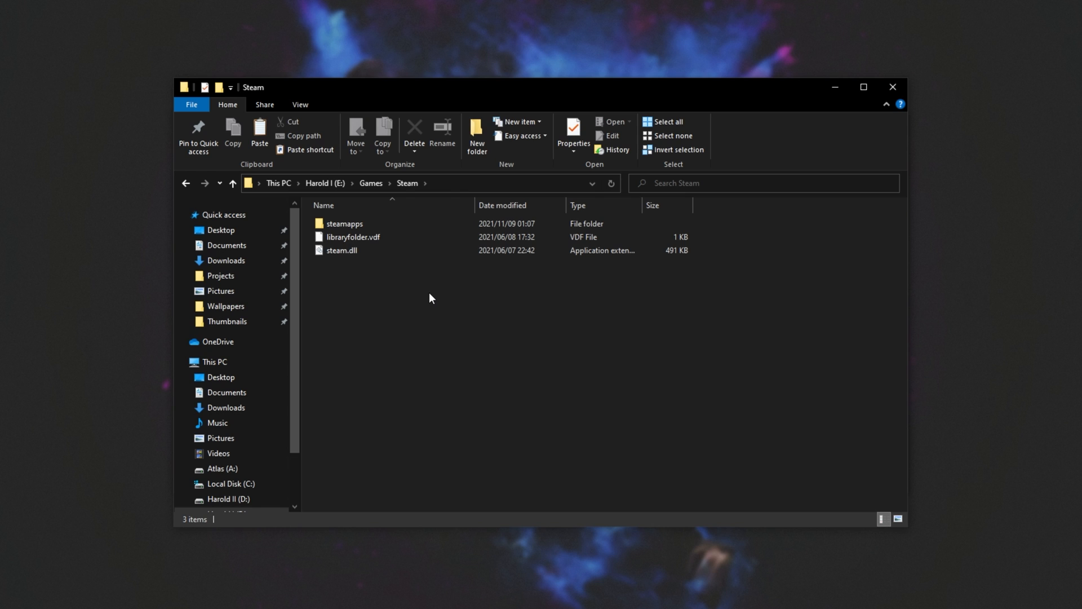
mouse_move(319, 413)
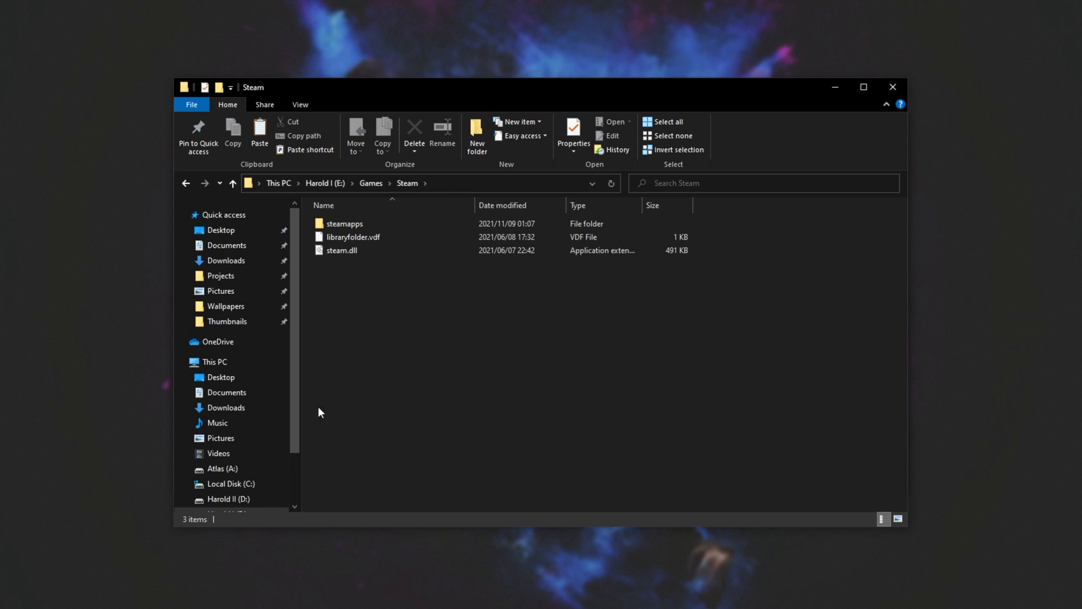
click(231, 484)
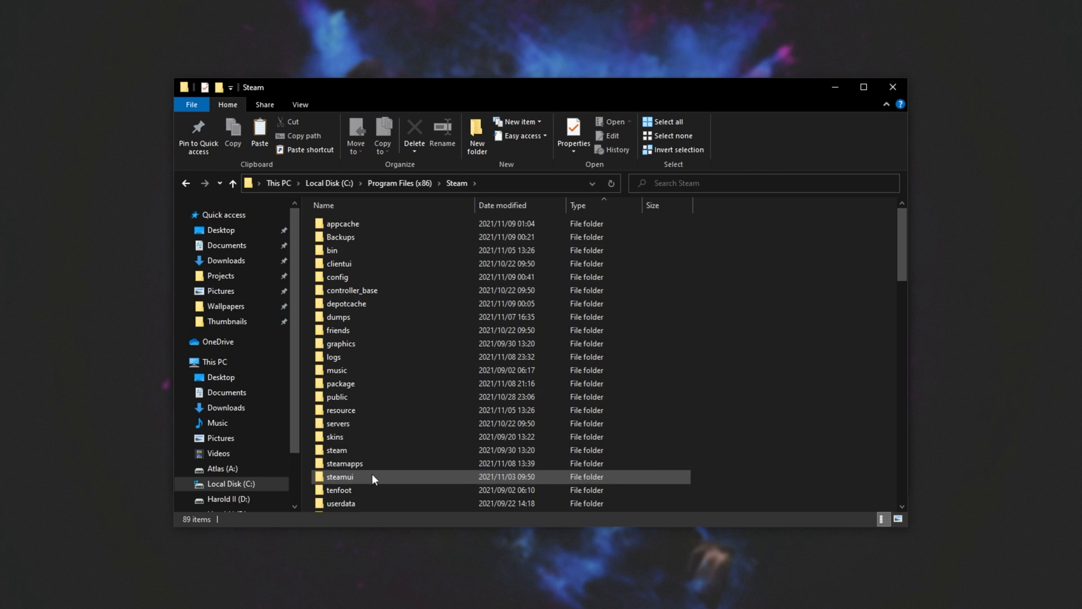
double_click(340, 502)
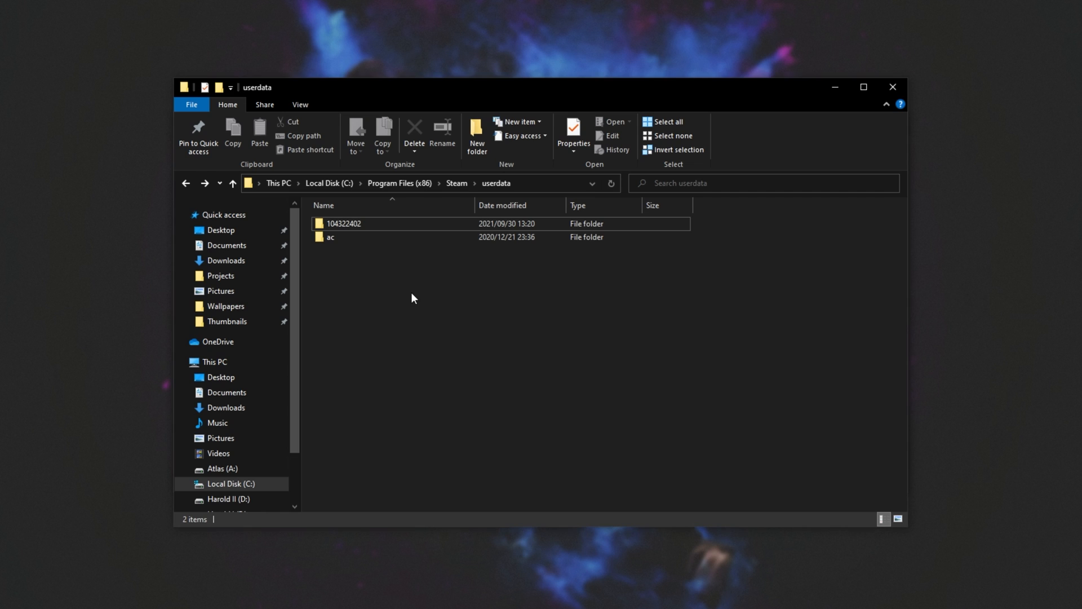
double_click(343, 223)
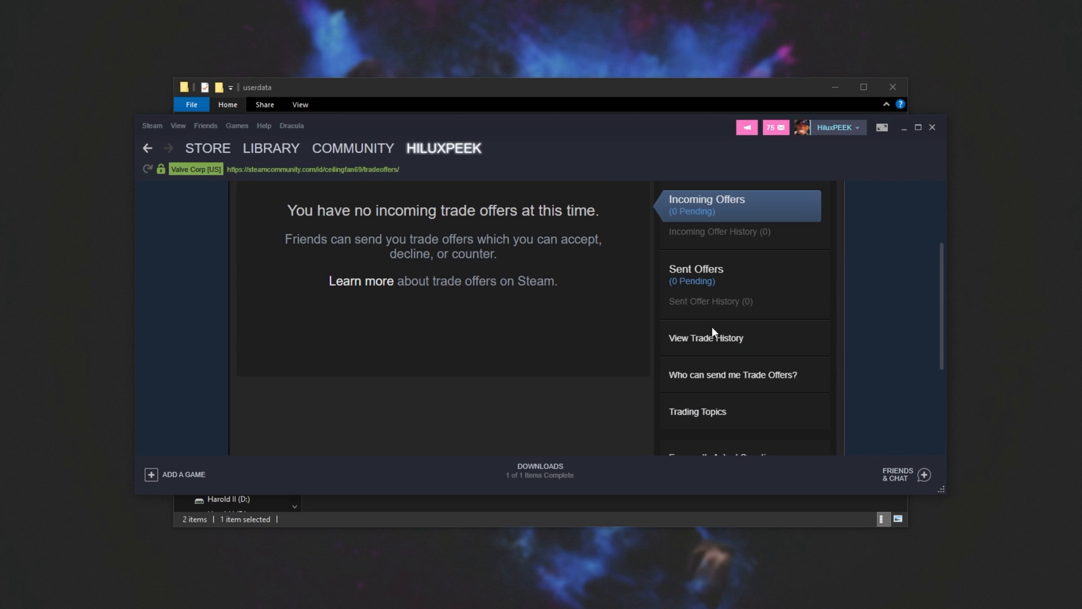
Check the partner ID in Steam's Trade URL against the numbered userdata folder
click(732, 374)
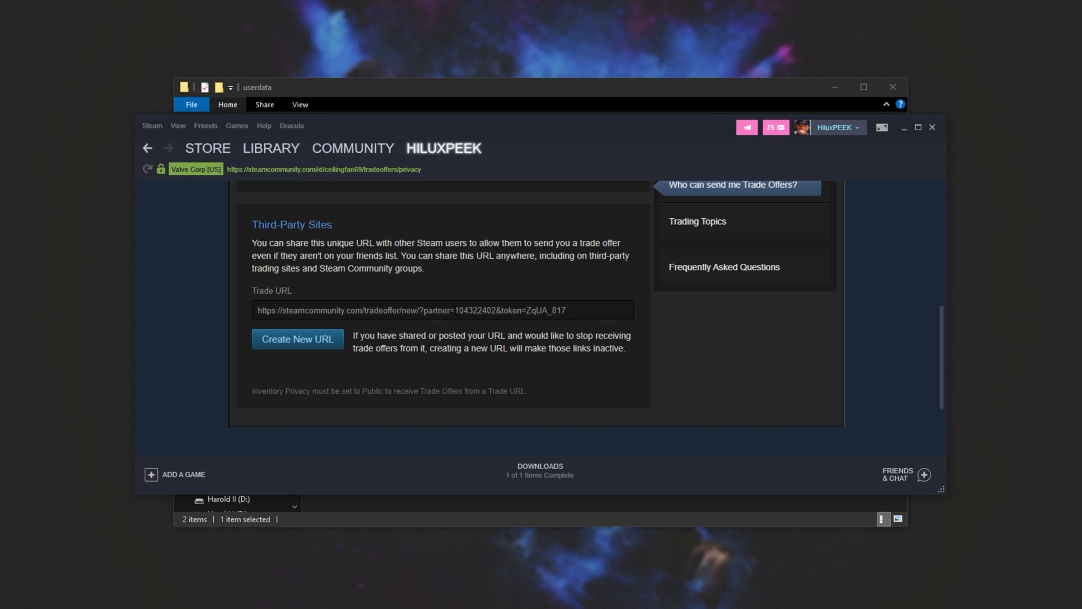
double_click(475, 310)
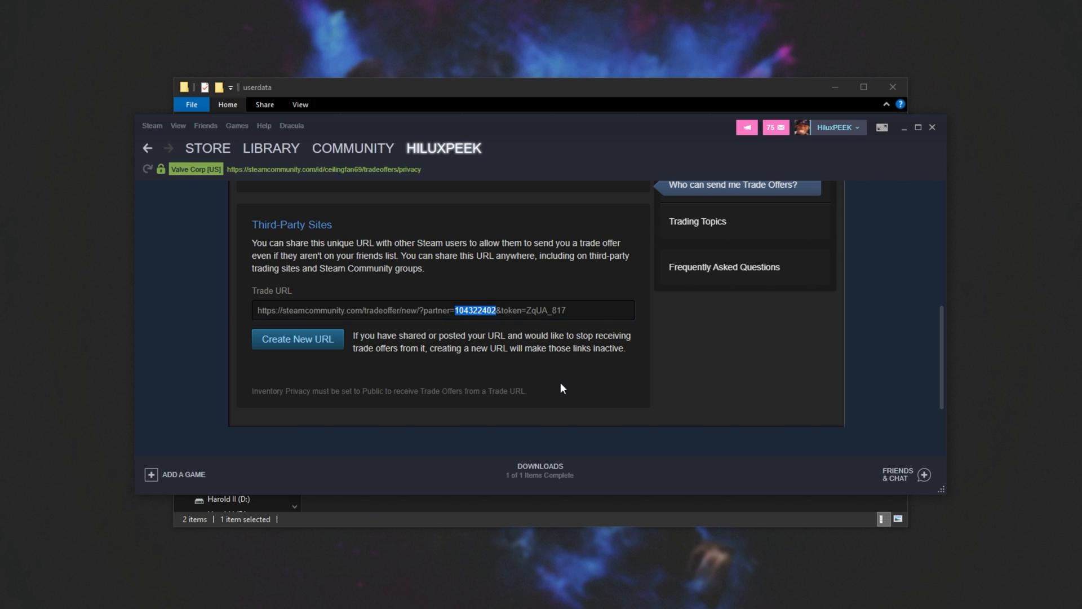
mouse_move(905, 134)
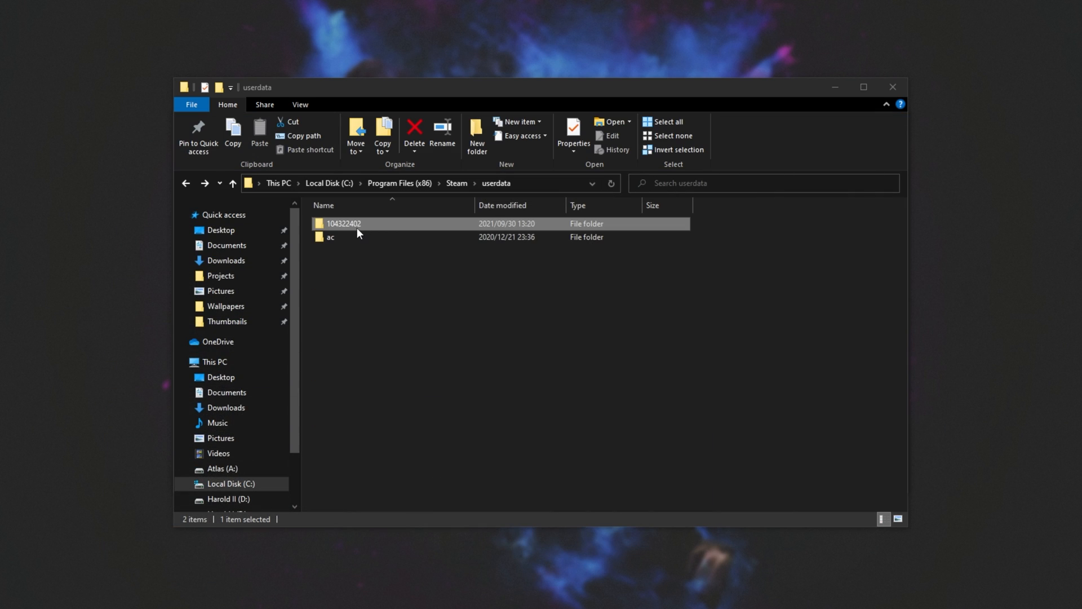
Open the account's 730 local cfg folder and, in a second window, the v.low tweak folder
double_click(344, 224)
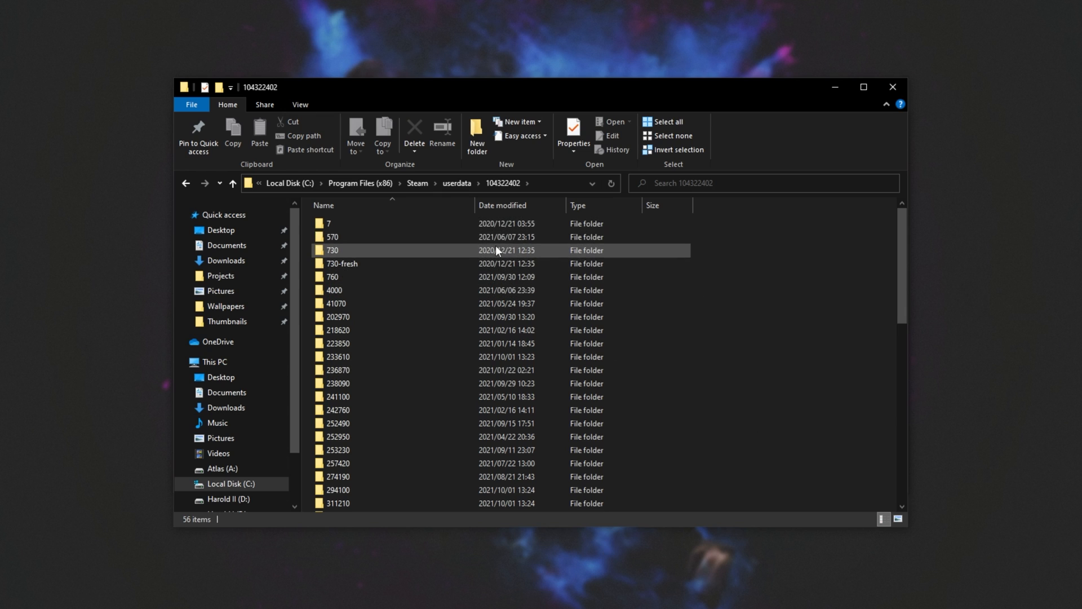
double_click(332, 251)
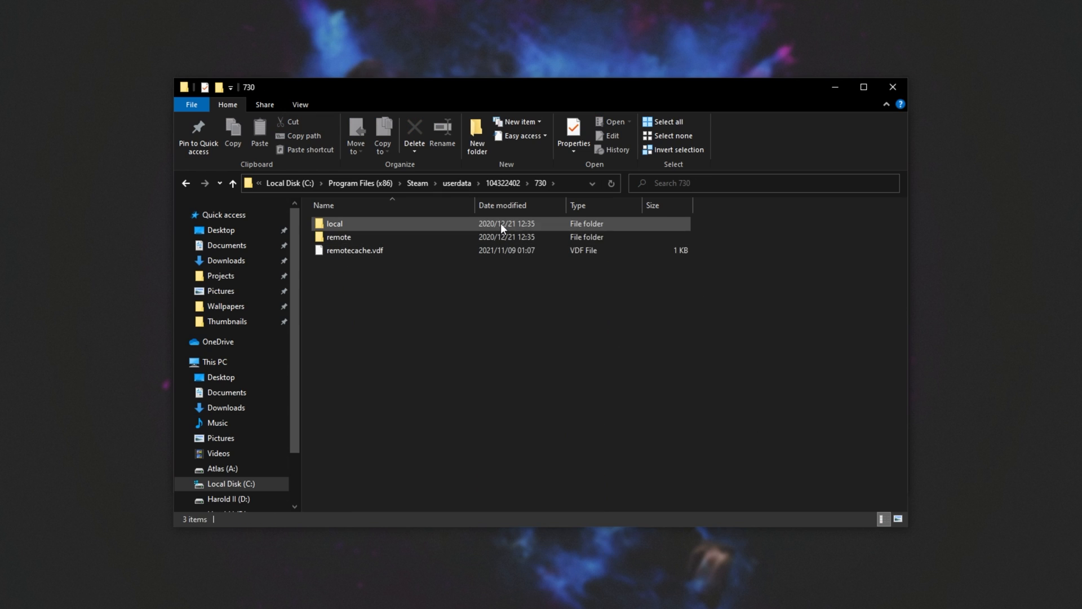
double_click(334, 223)
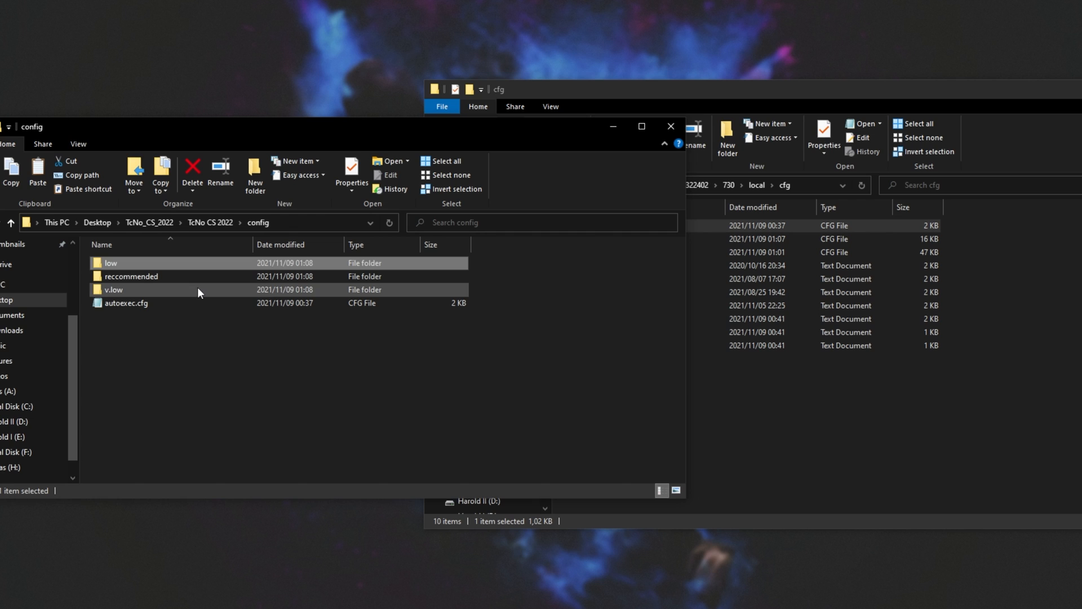
double_click(114, 290)
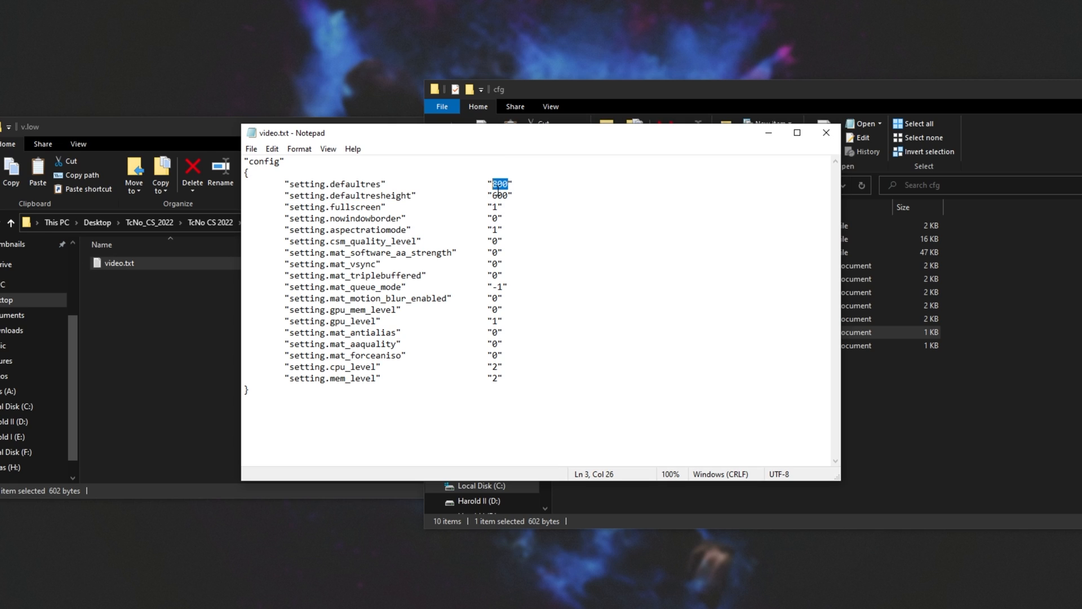
mouse_move(613, 254)
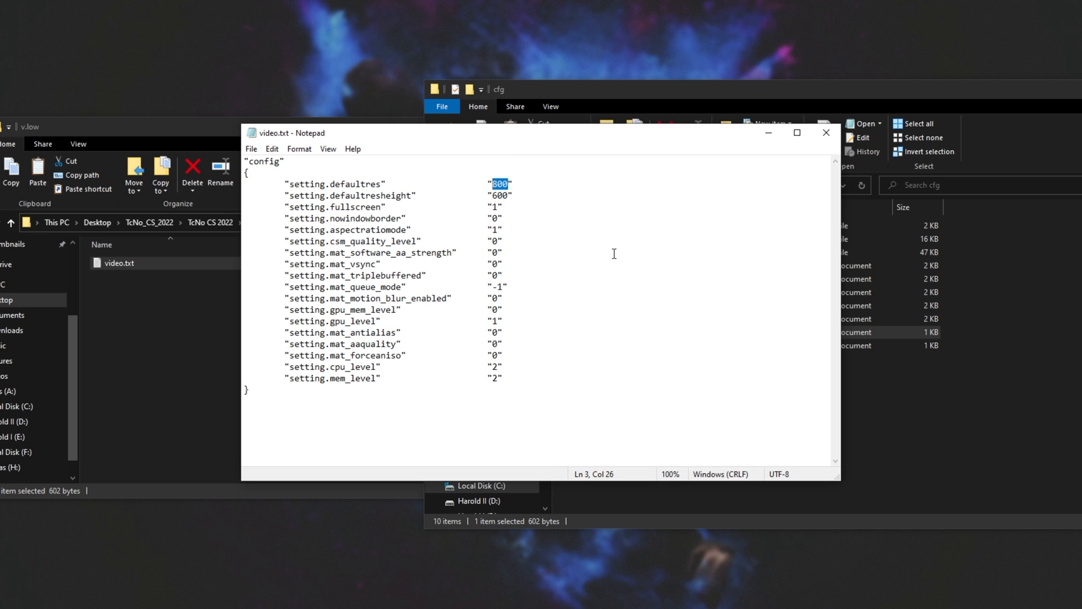
Change video.txt's default resolution from 800 by 600 to 2560 by 1440, save and close it
text(2560)
click(538, 195)
text(144)
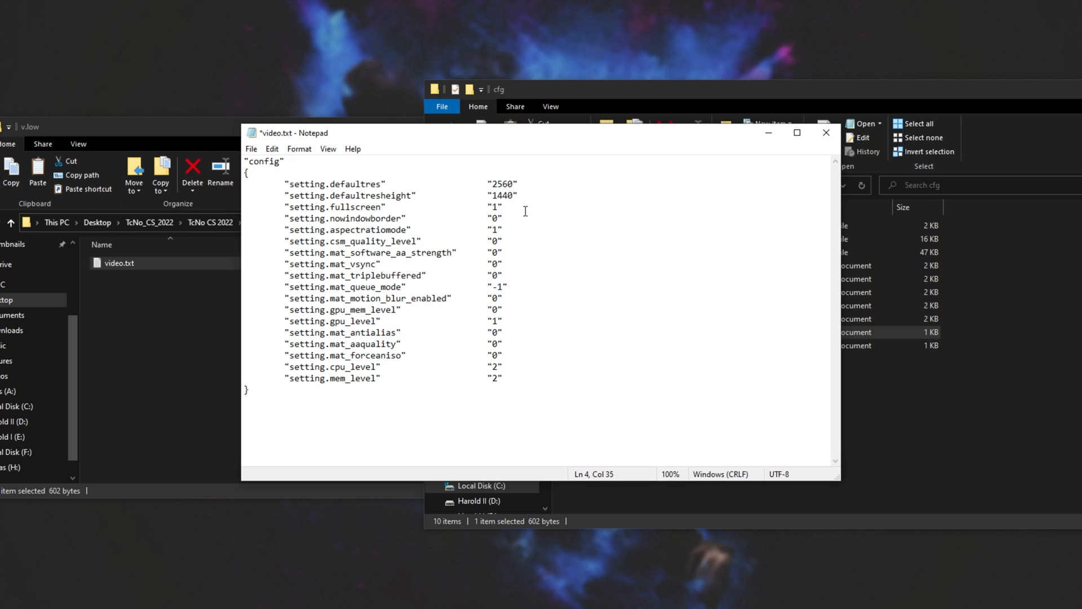
double_click(500, 184)
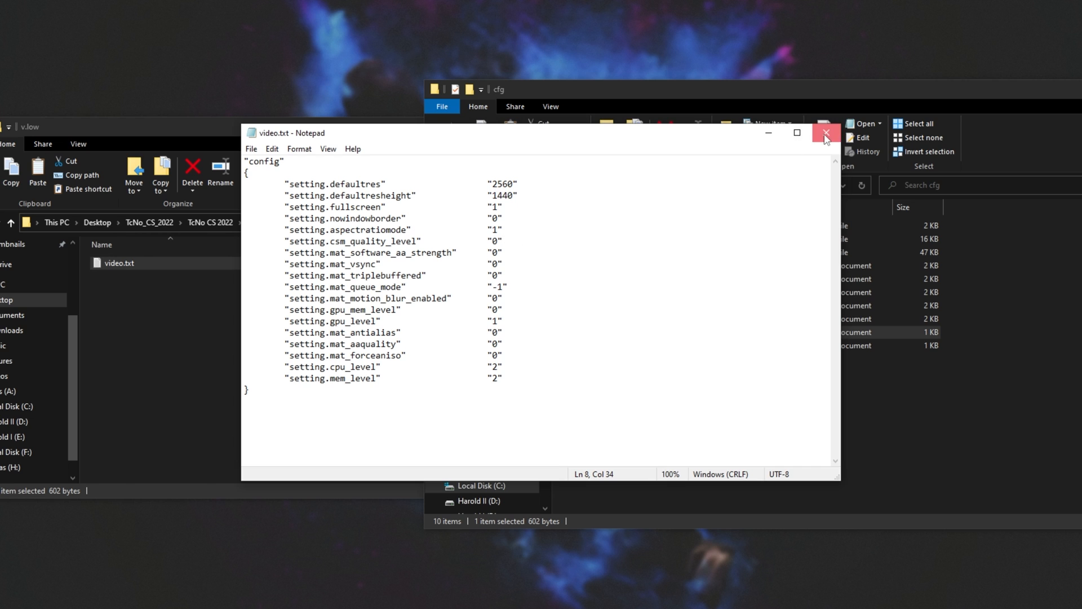
click(825, 133)
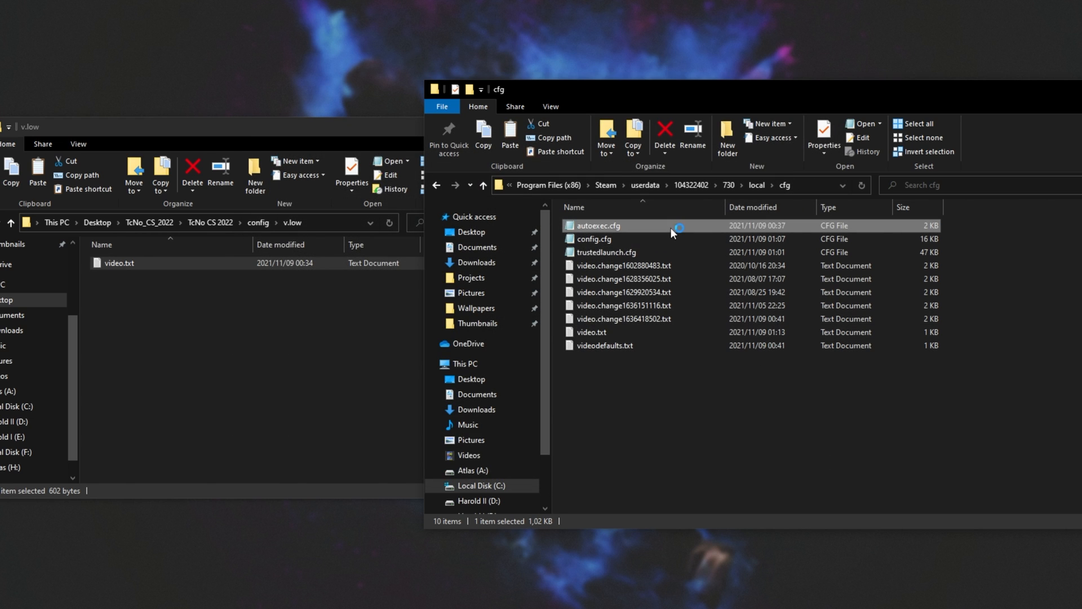
double_click(598, 225)
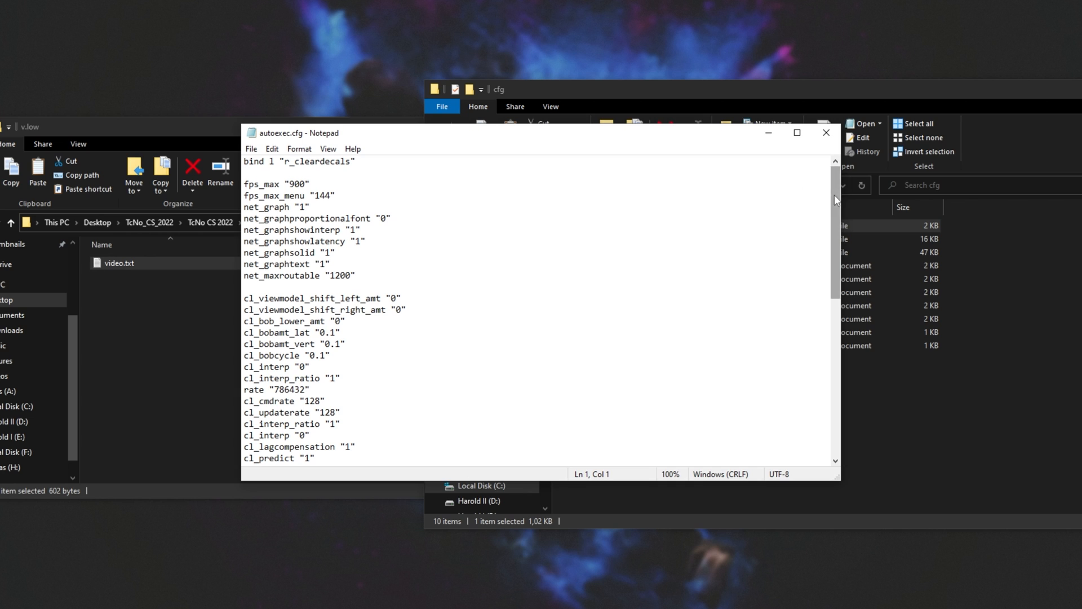
scroll(down, 3)
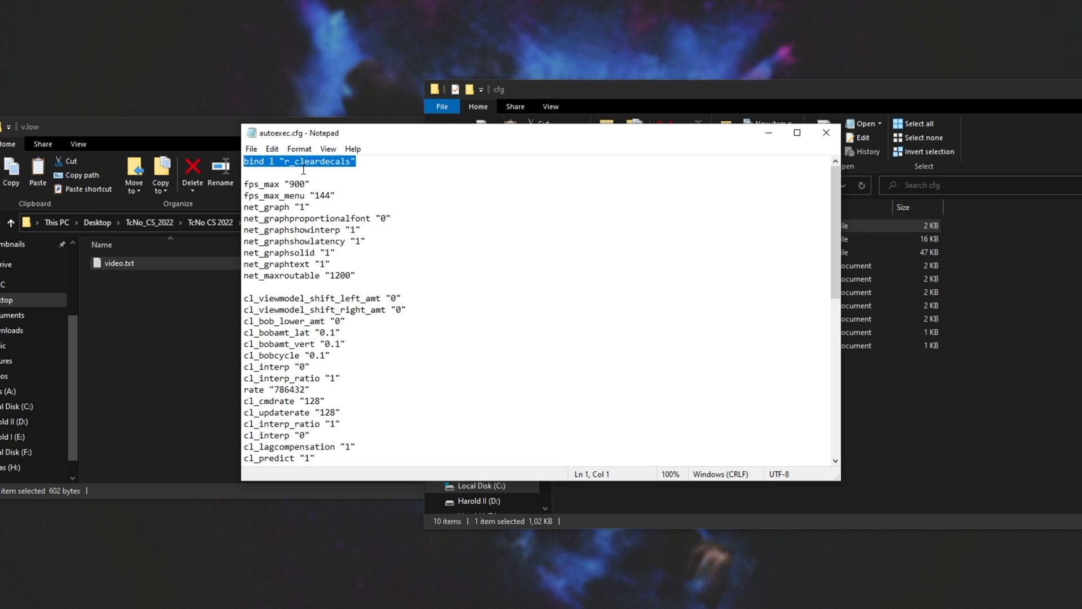
mouse_move(966, 280)
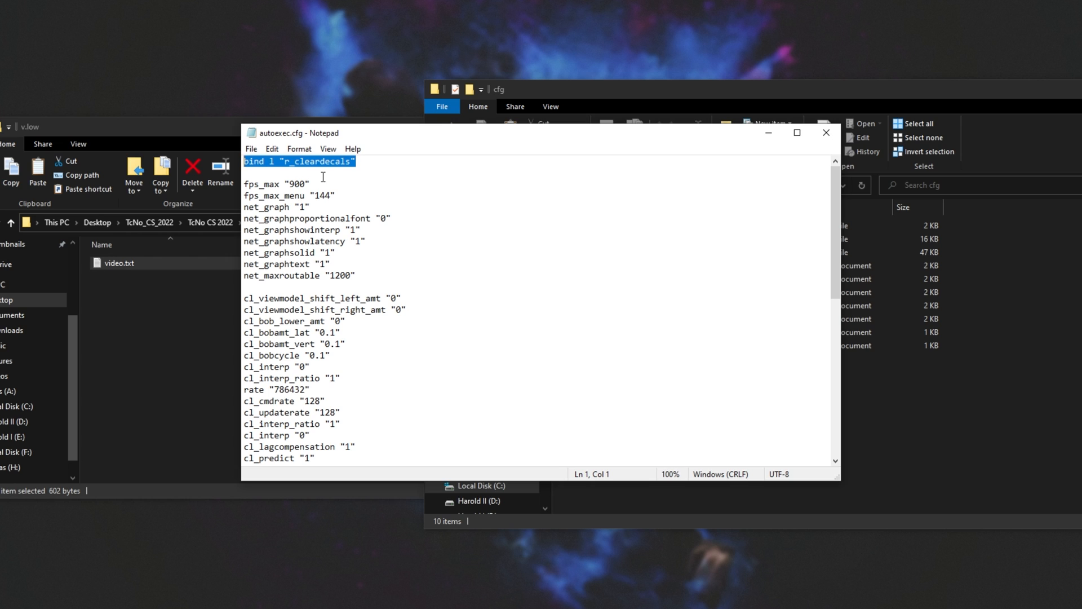
mouse_move(542, 203)
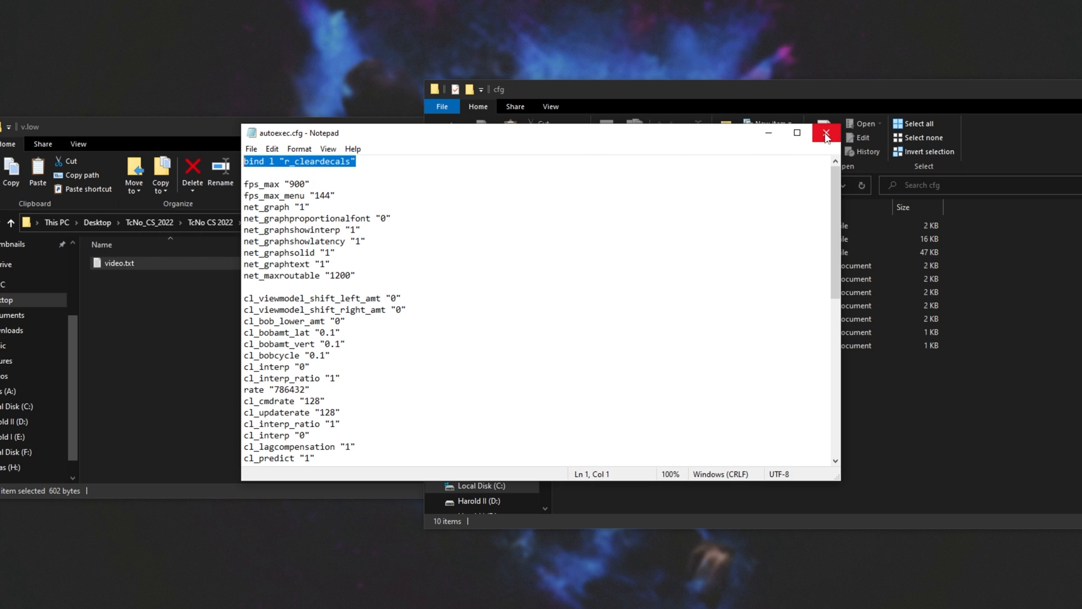
click(826, 133)
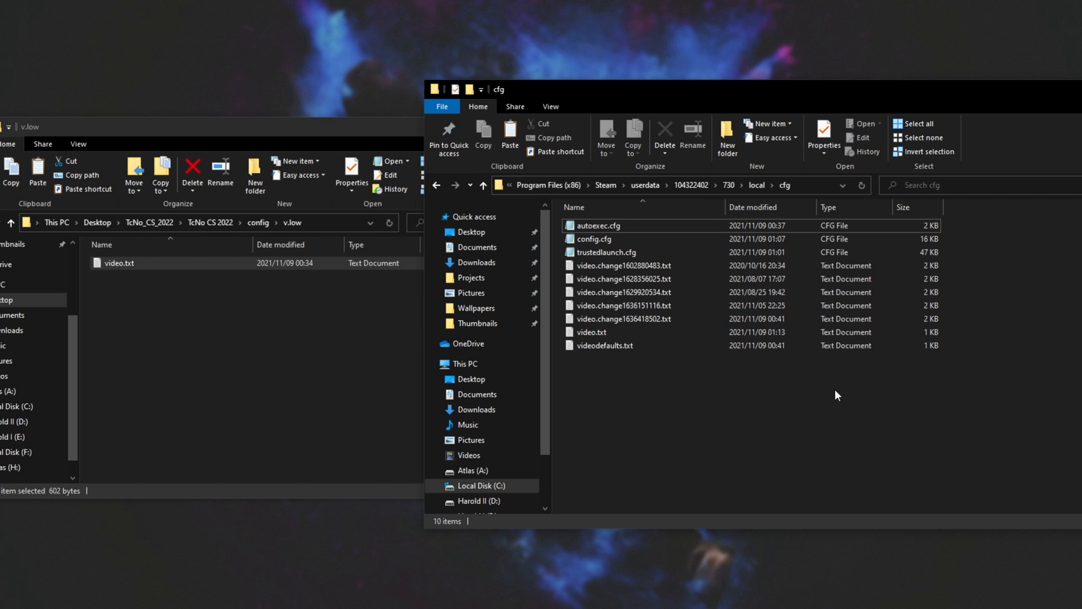
mouse_move(810, 389)
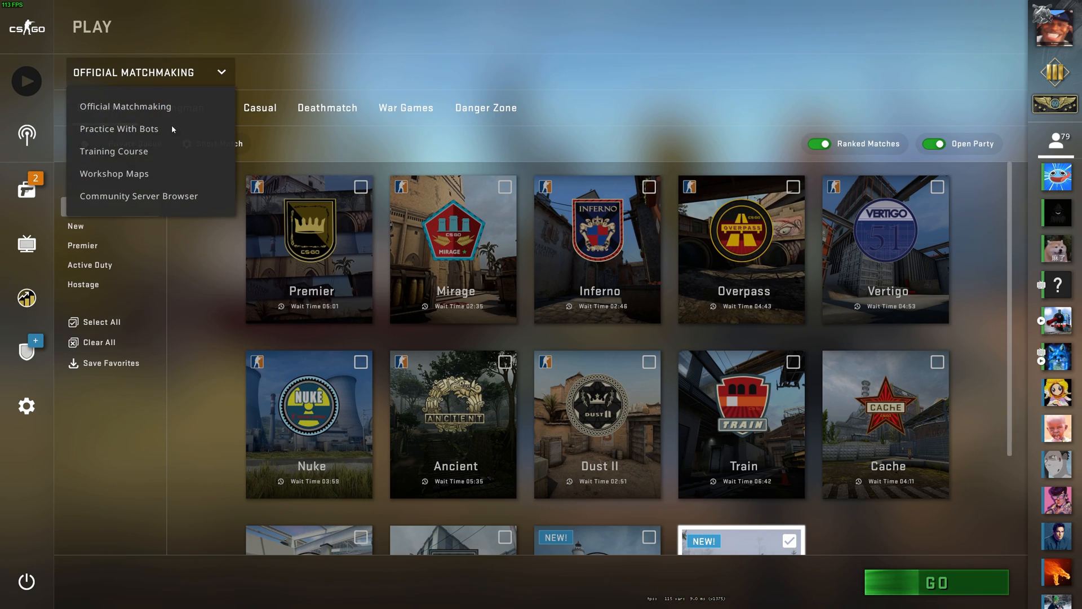
Launch a Practice With Bots match on Cobblestone and fight bots near Bombsite A
click(935, 582)
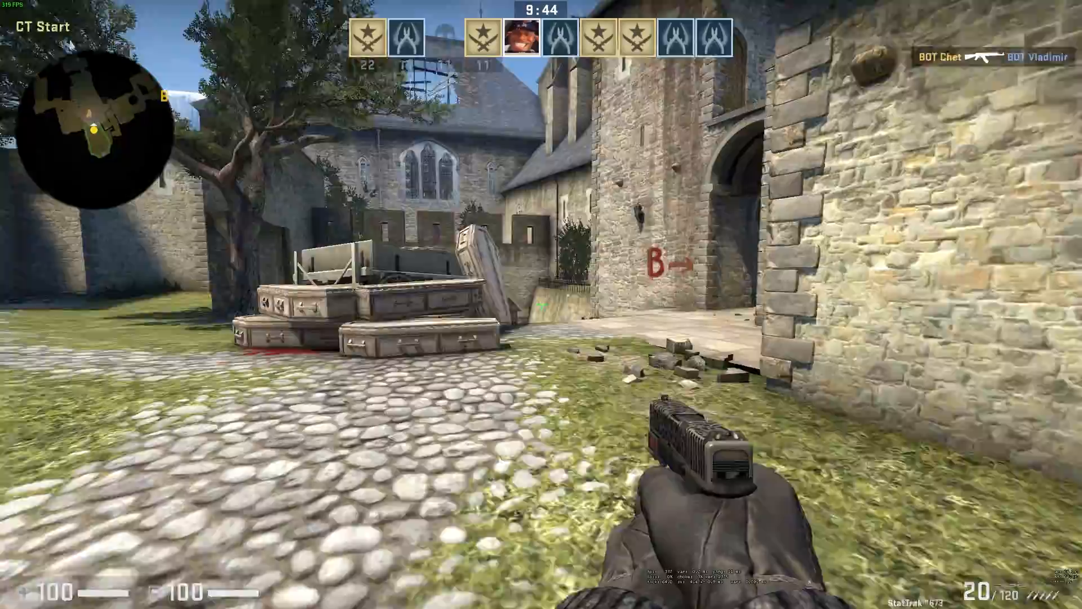
mouse_move(541, 305)
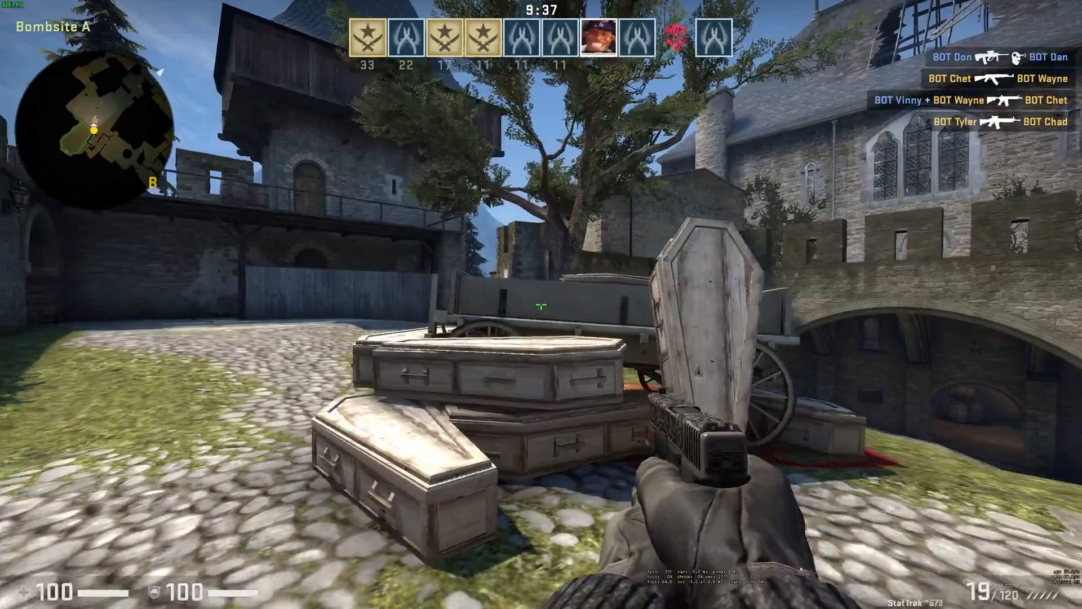
click(541, 304)
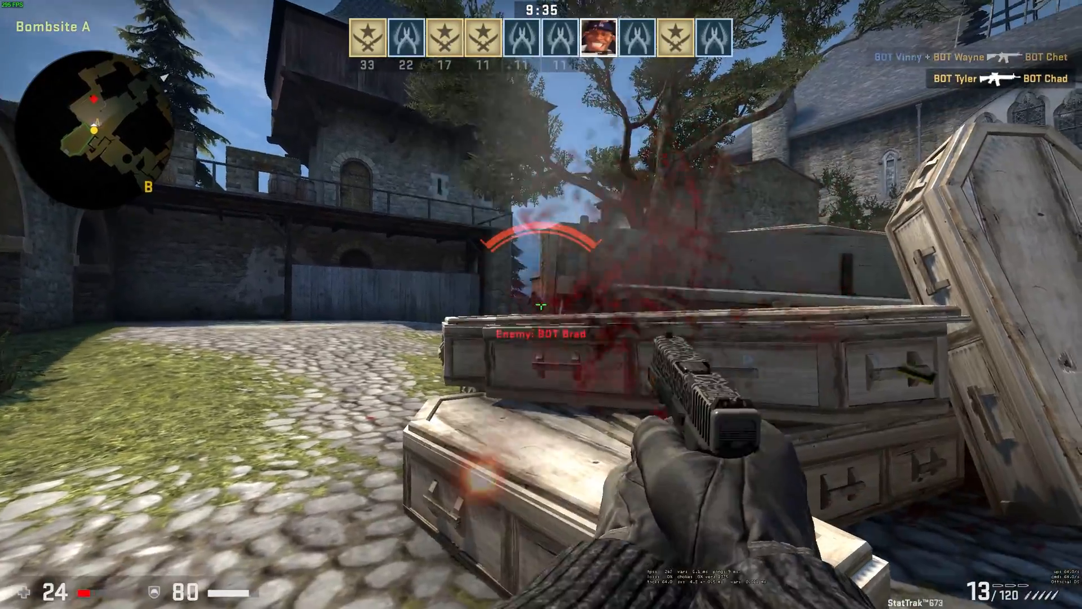